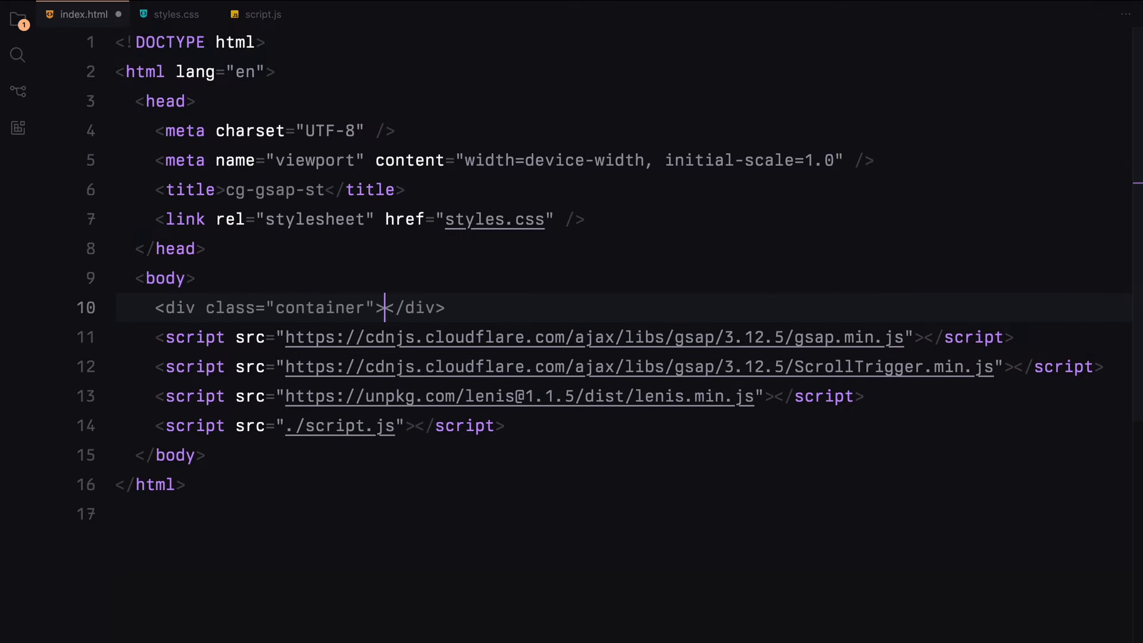
Expand Emmet abbreviations into the hero section and an empty info section
text(section.hero)
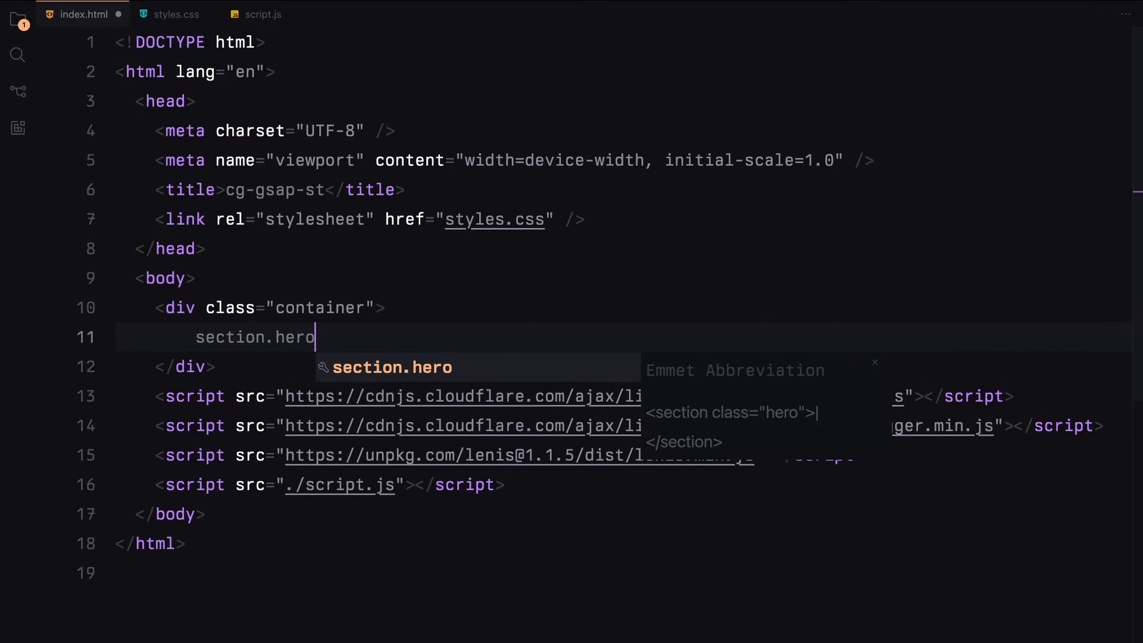
key(Tab)
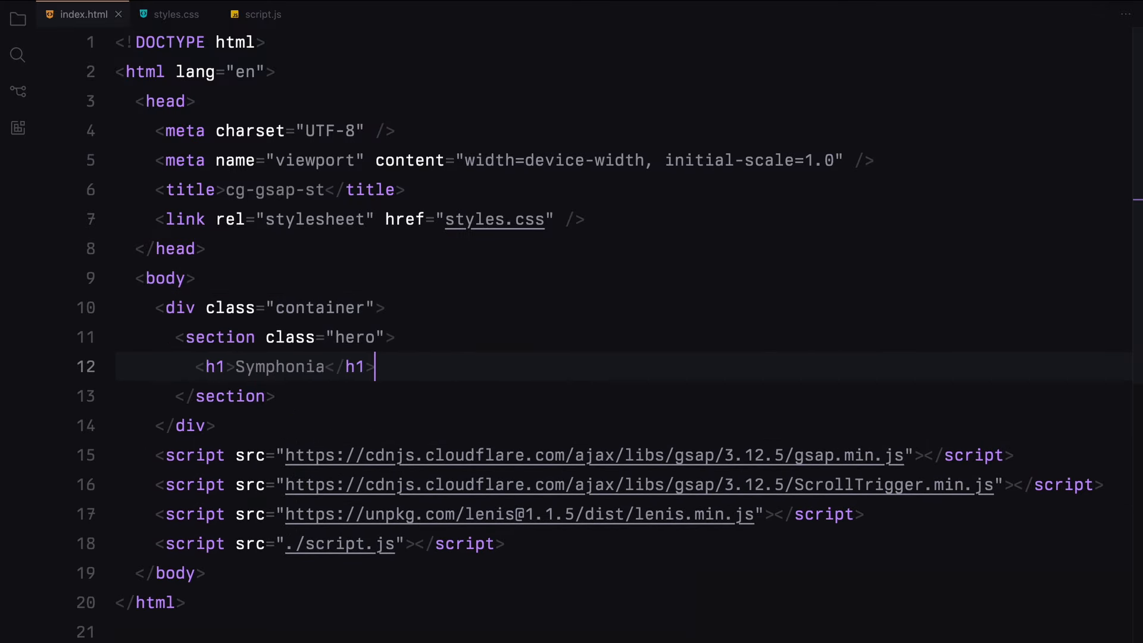
text(sectio)
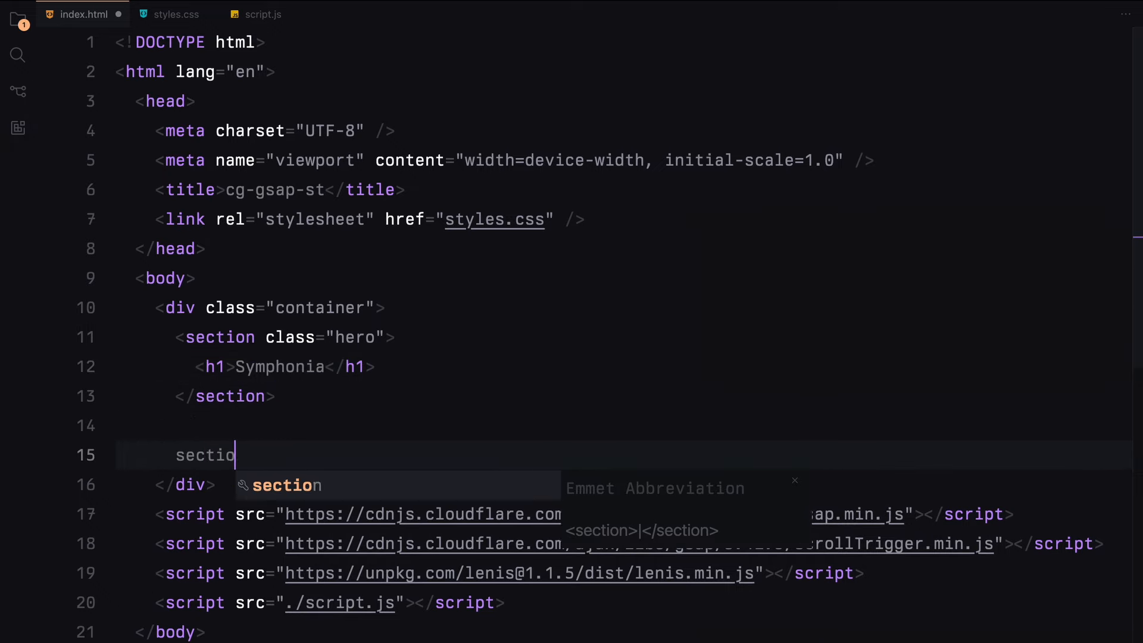
key(Tab)
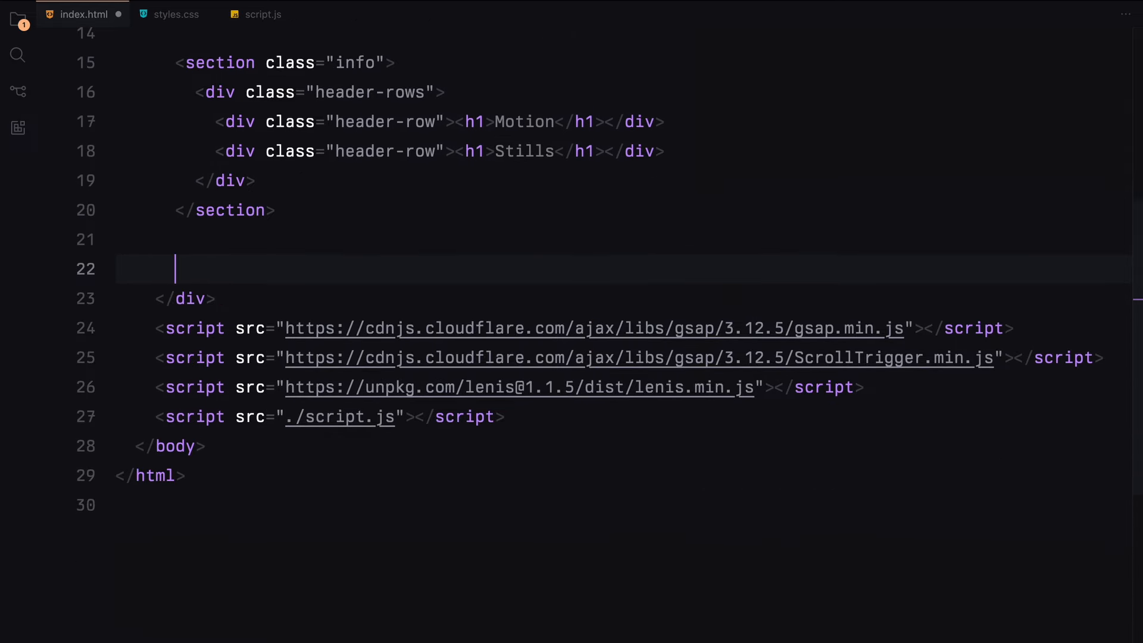
Add the header-info section with a lorem paragraph and four header images
text(section.header-in)
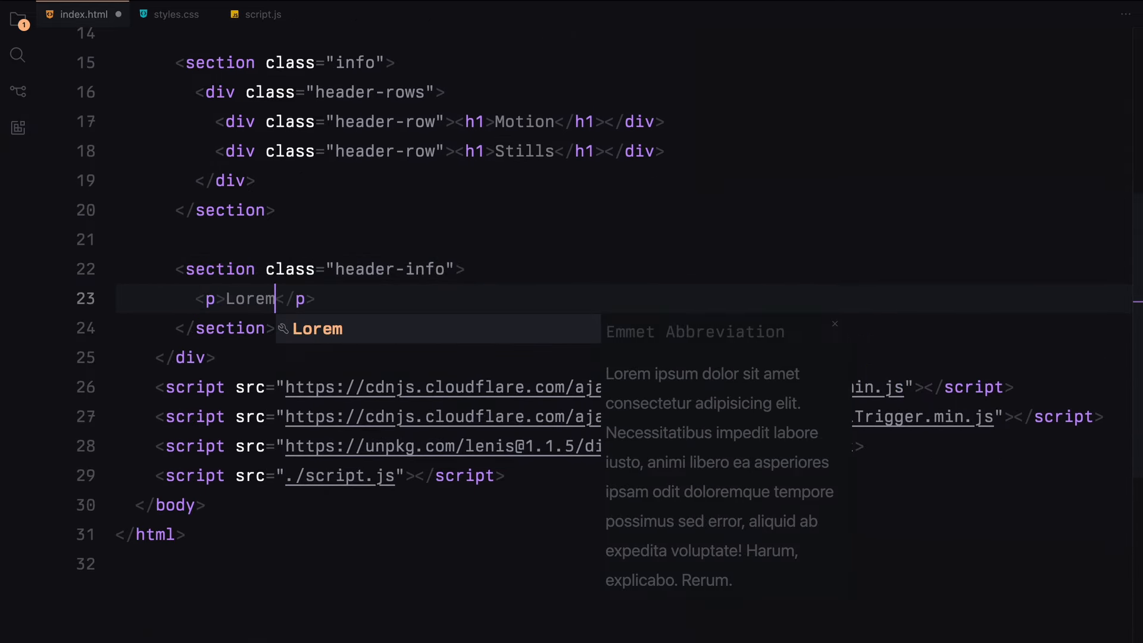
key(Tab)
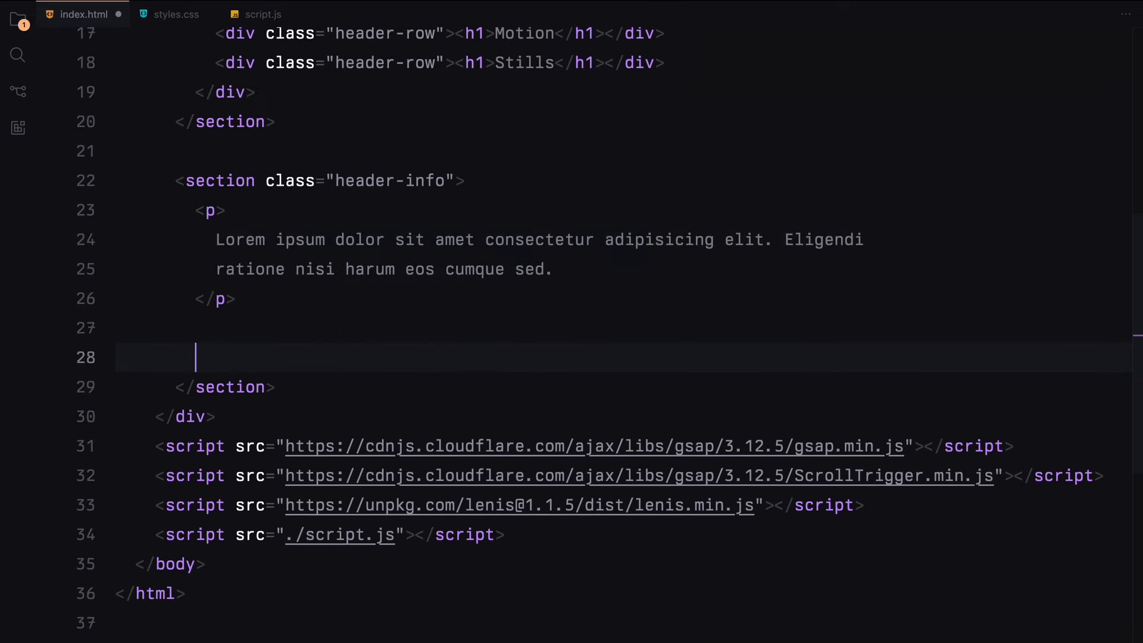
text(<div class="header-images"></div>)
text(<div class="img">img</div>)
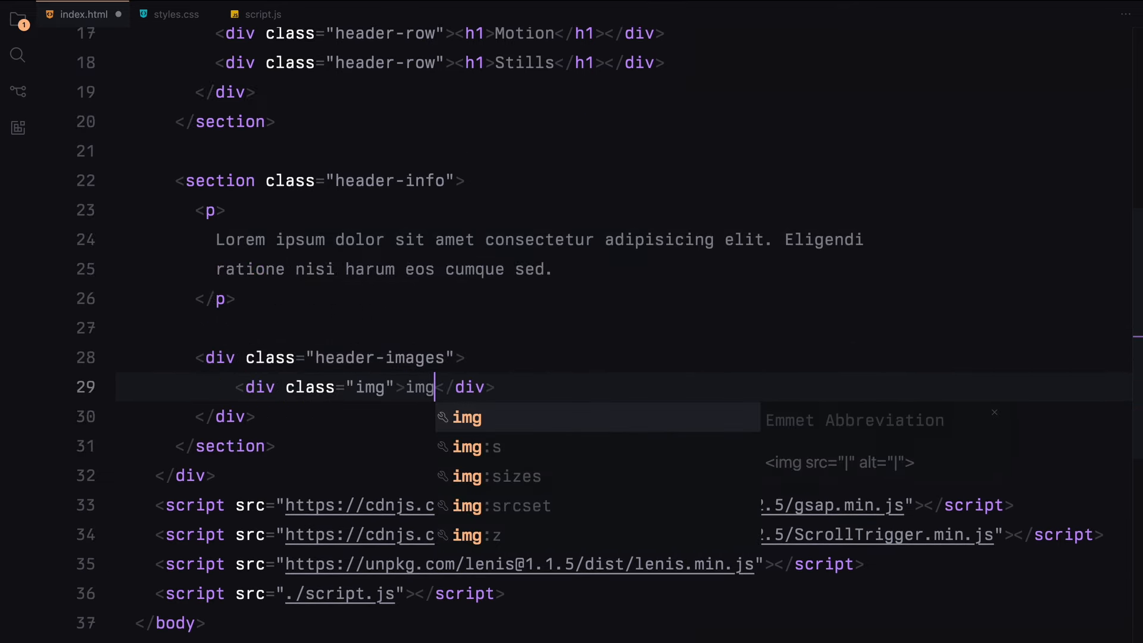
key(Tab)
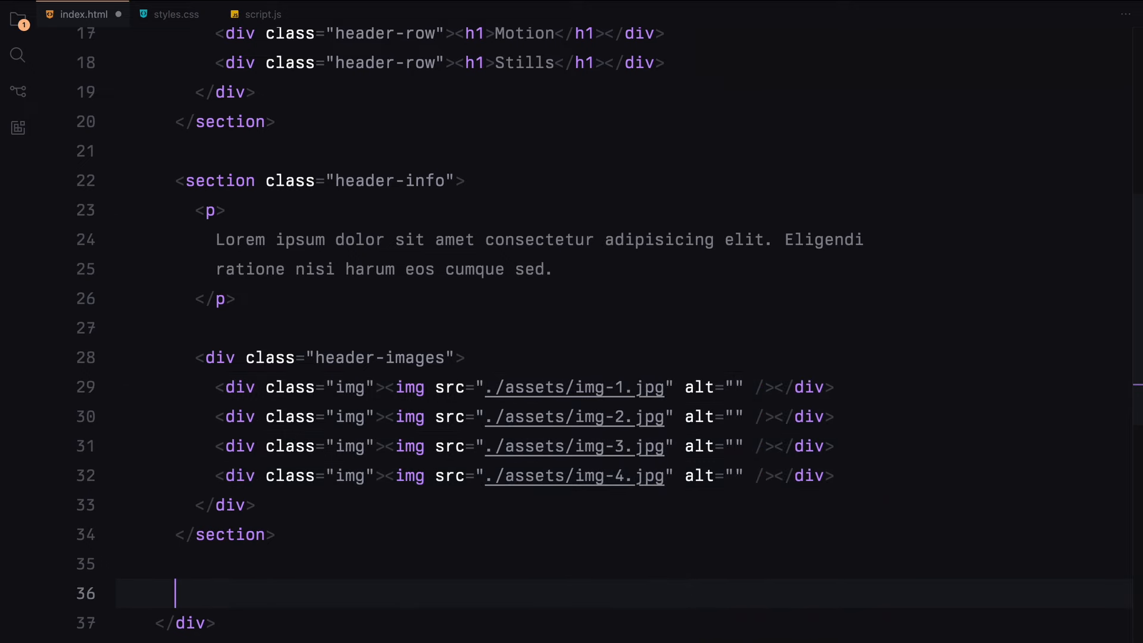
Add the whitespace section and a pinned section holding revealer-1 and revealer-2 divs
text(section.)
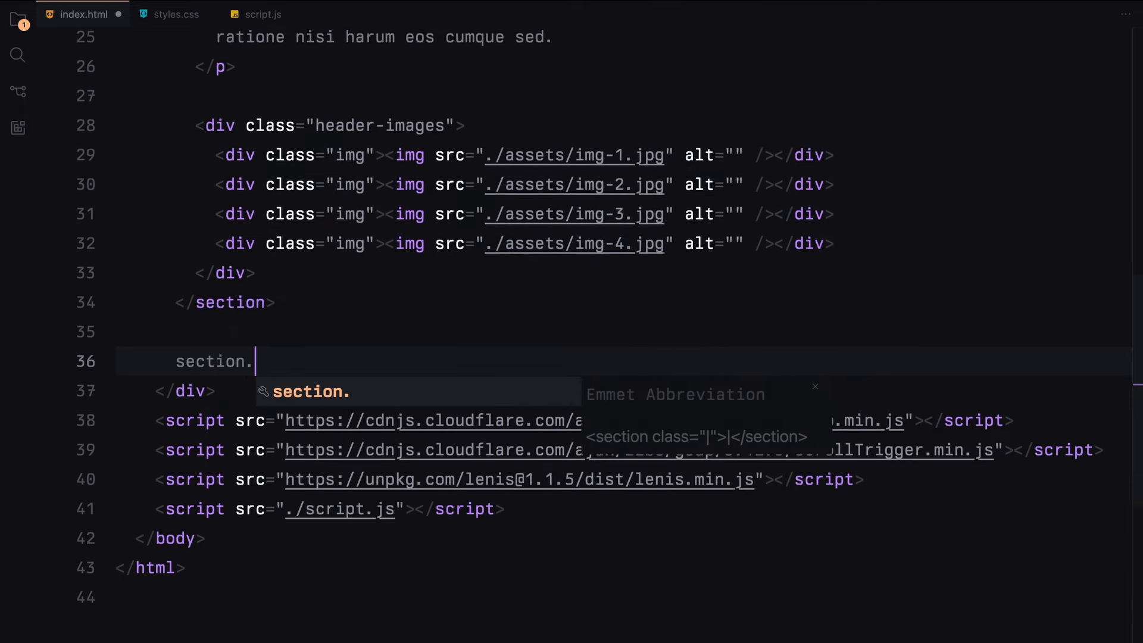
key(Tab)
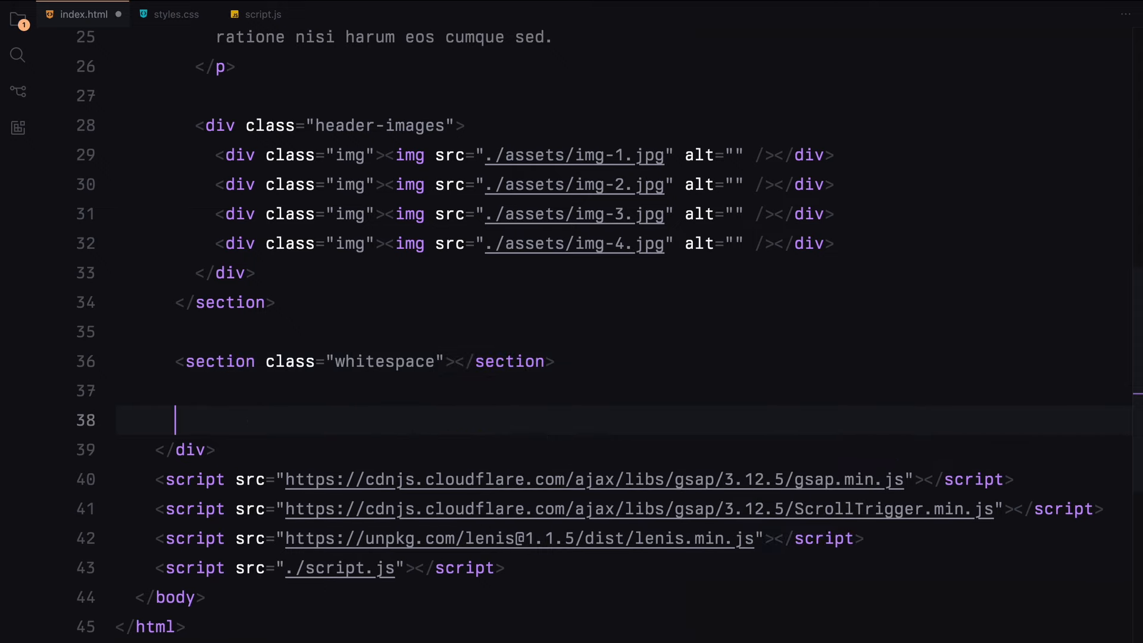
text(section class="pinned">)
text(.re)
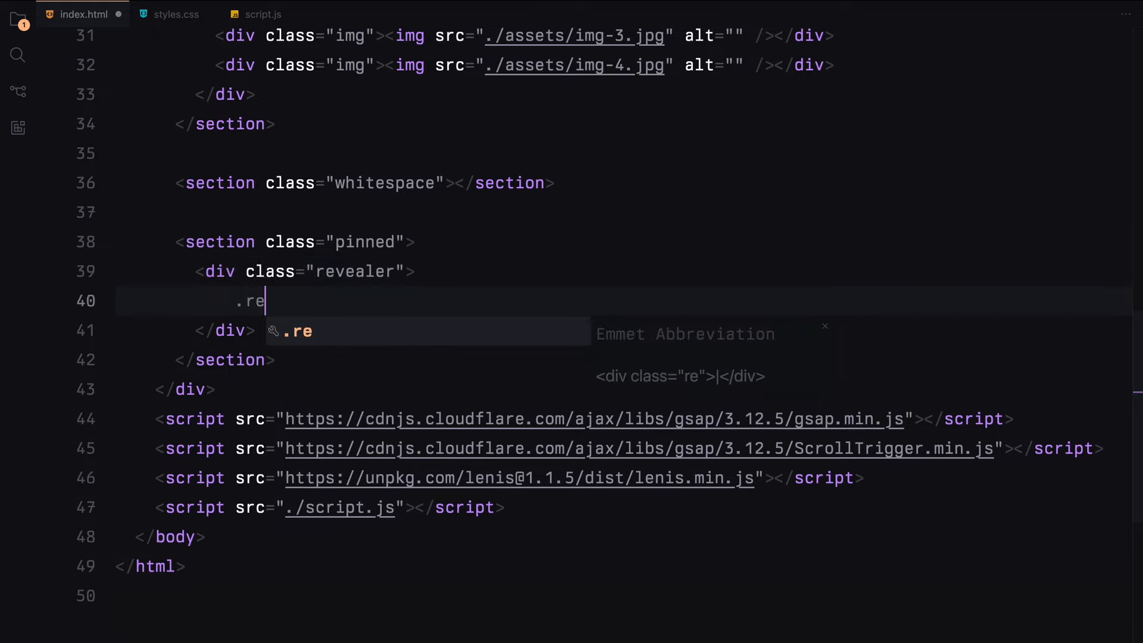
key(Enter)
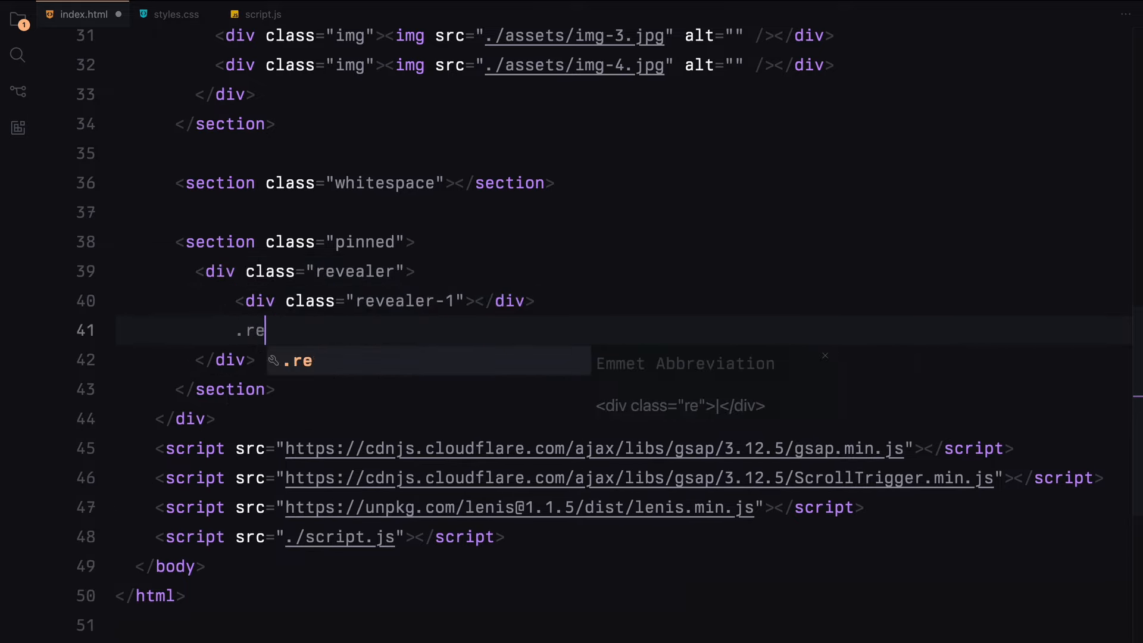
key(Tab)
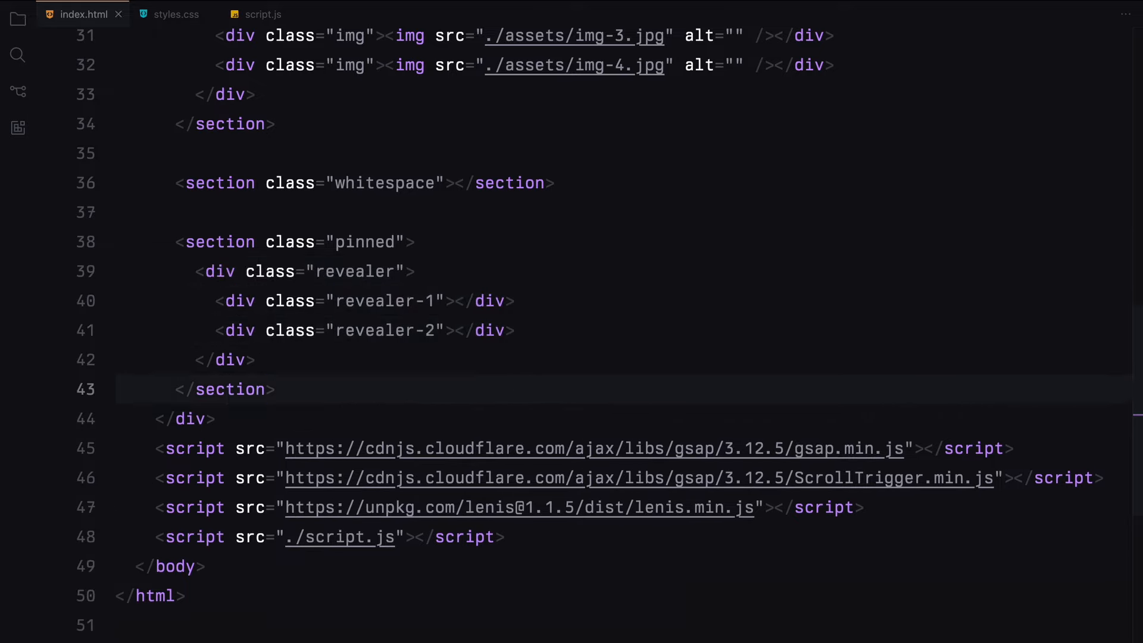
Add the website-content section with a lorem15 placeholder heading
text(section class="website-content">)
text(<h1>Lorem15</h1>)
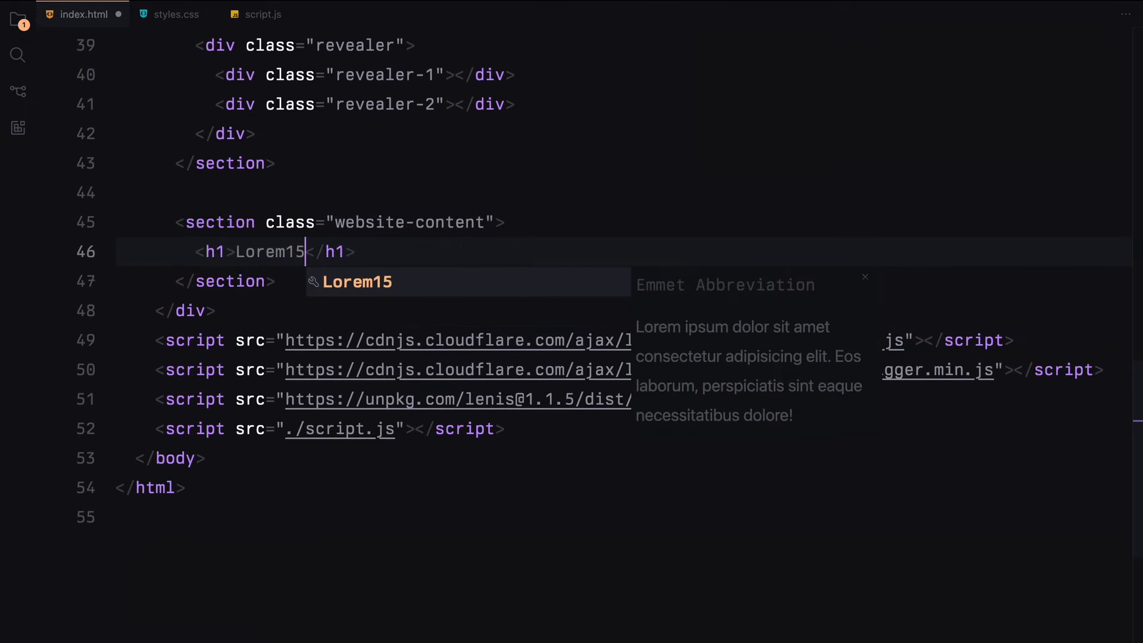
key(Tab)
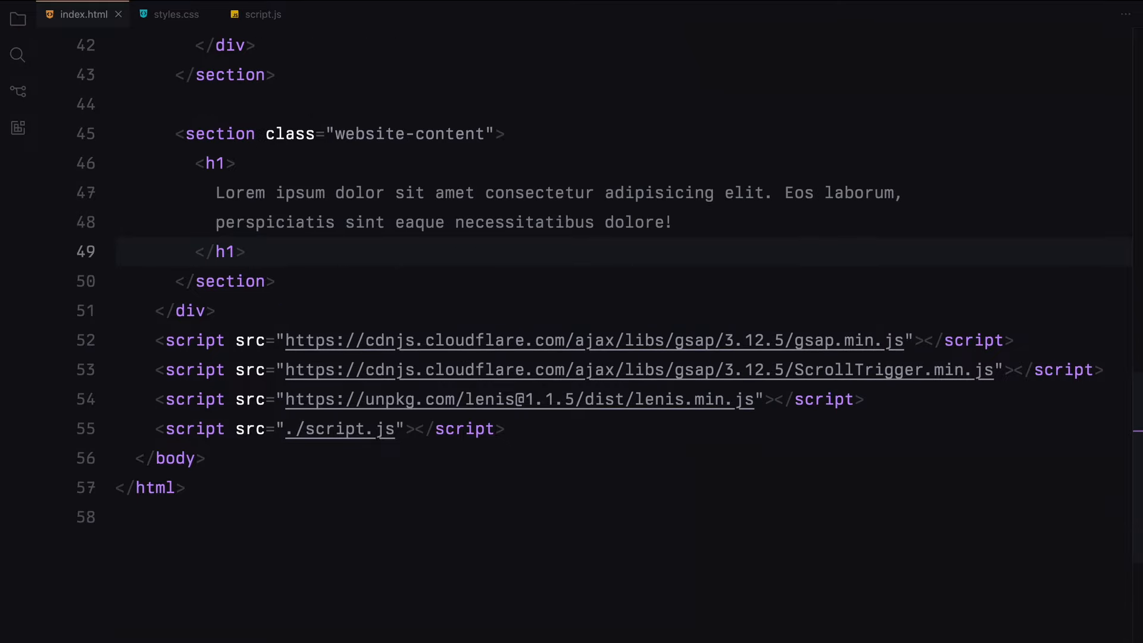
click(175, 13)
text(* {)
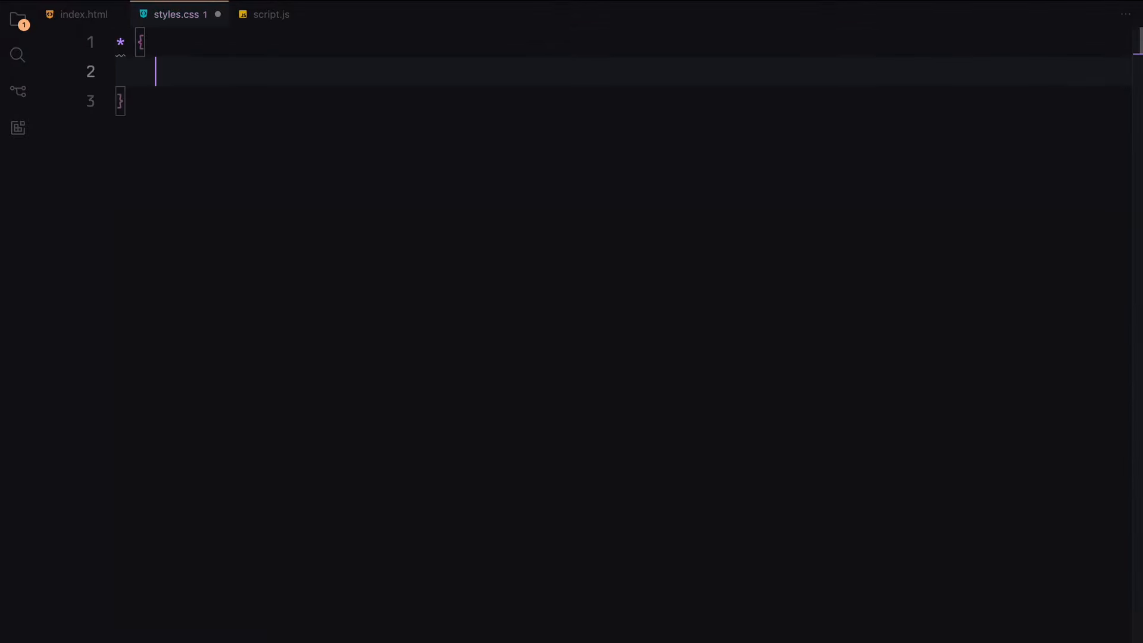
Write the margin/padding reset, full-size html/body in PP Neue Montreal, and 100% img rule
text(margin: 0;)
text(htm)
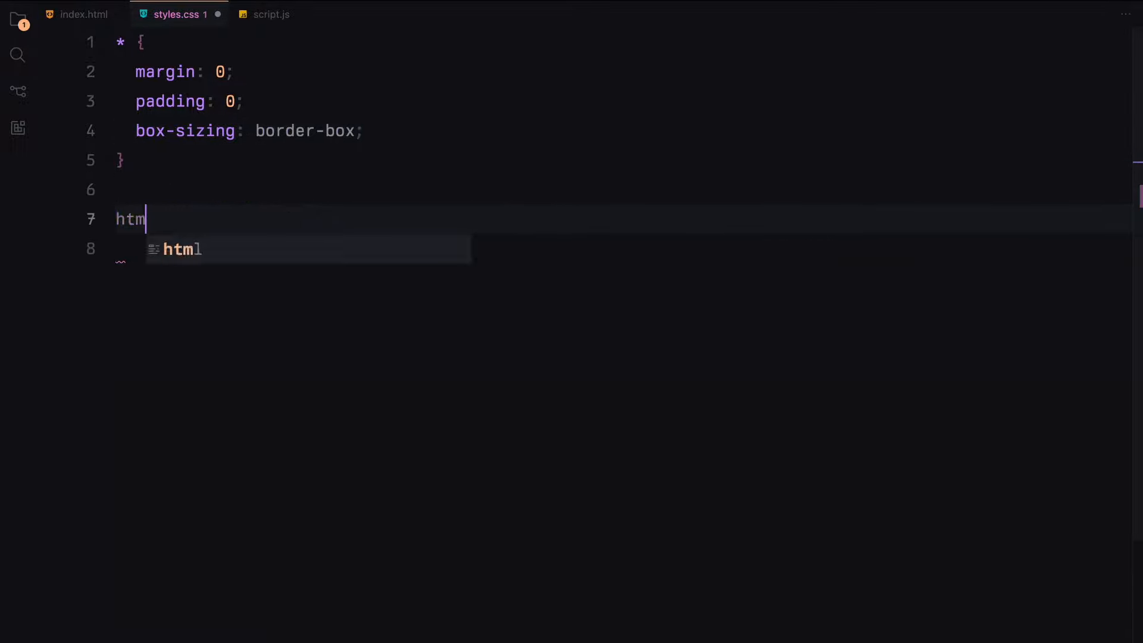
text(l, body {)
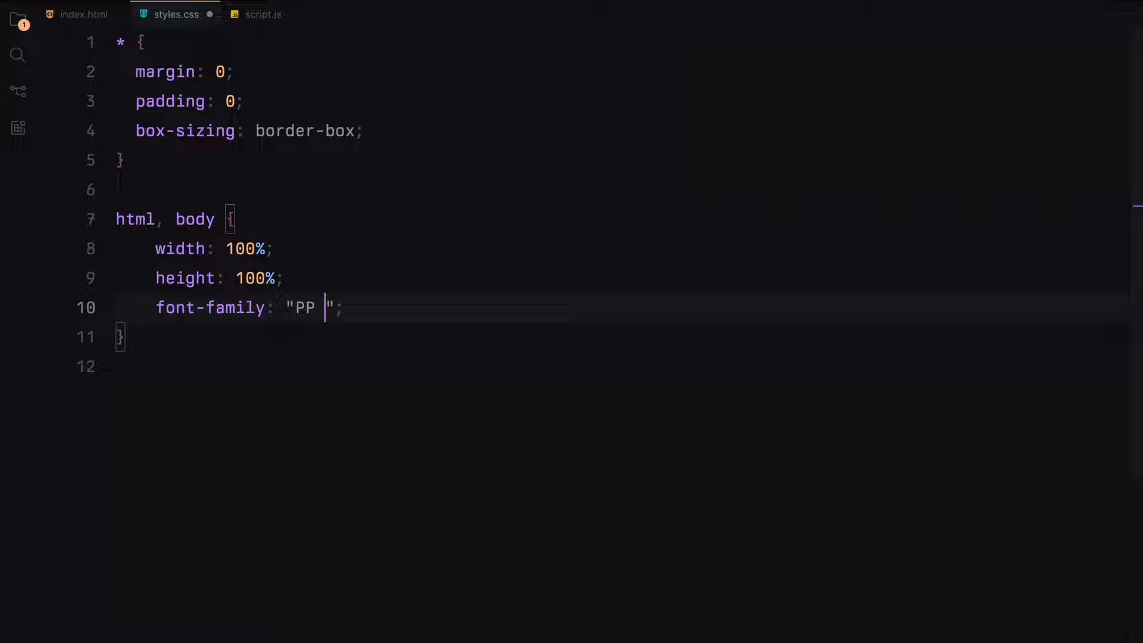
text(Neue Montreal)
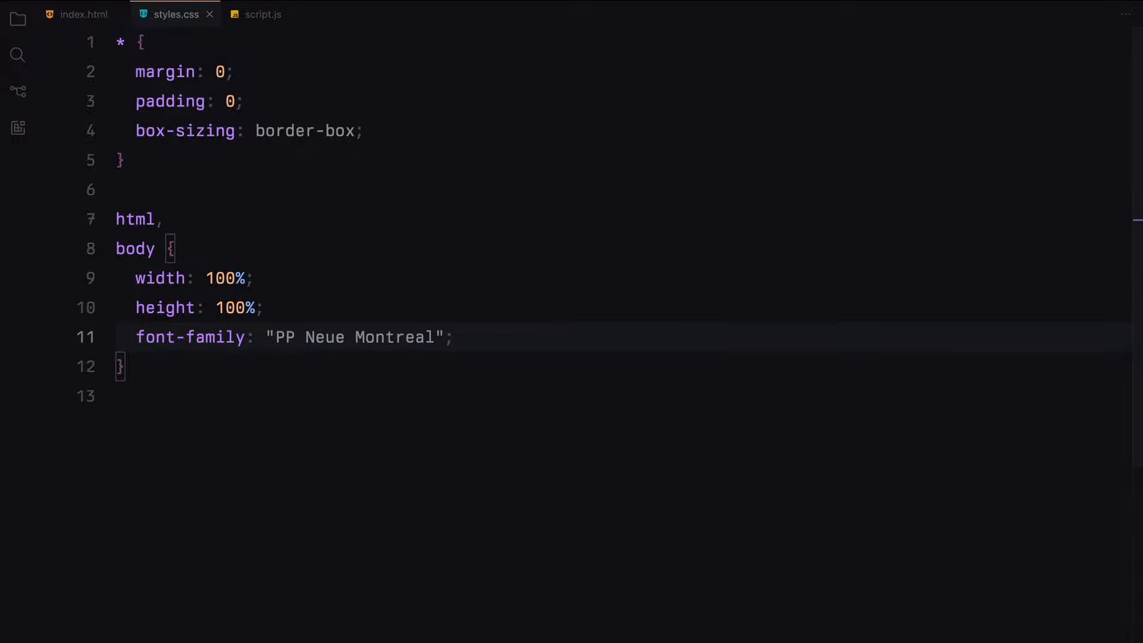
text(img {)
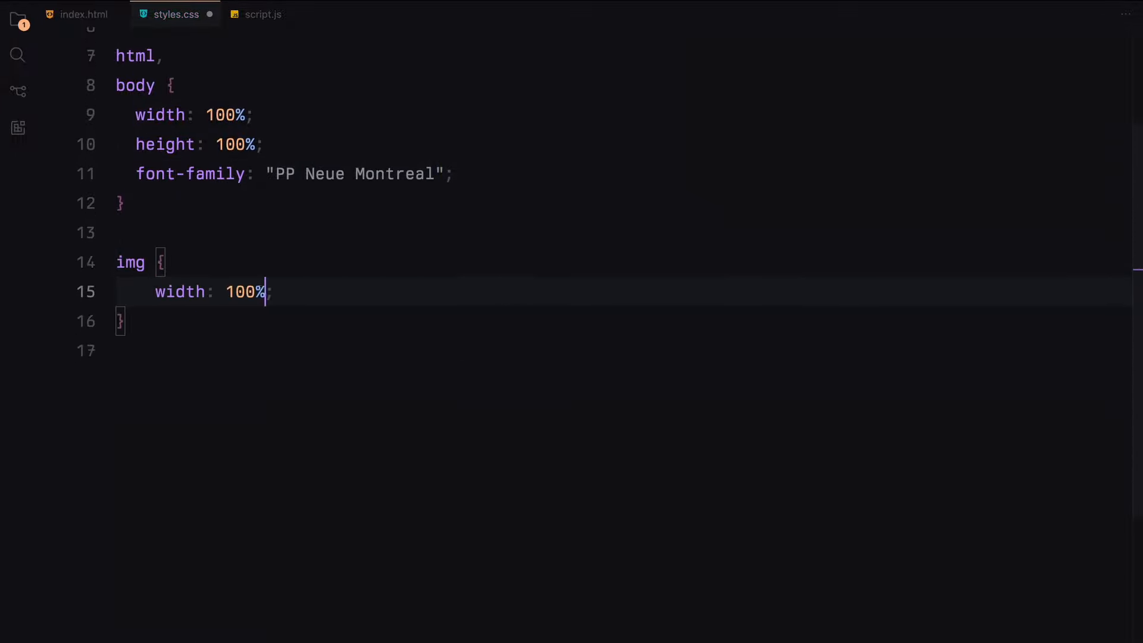
text(height: 100%;)
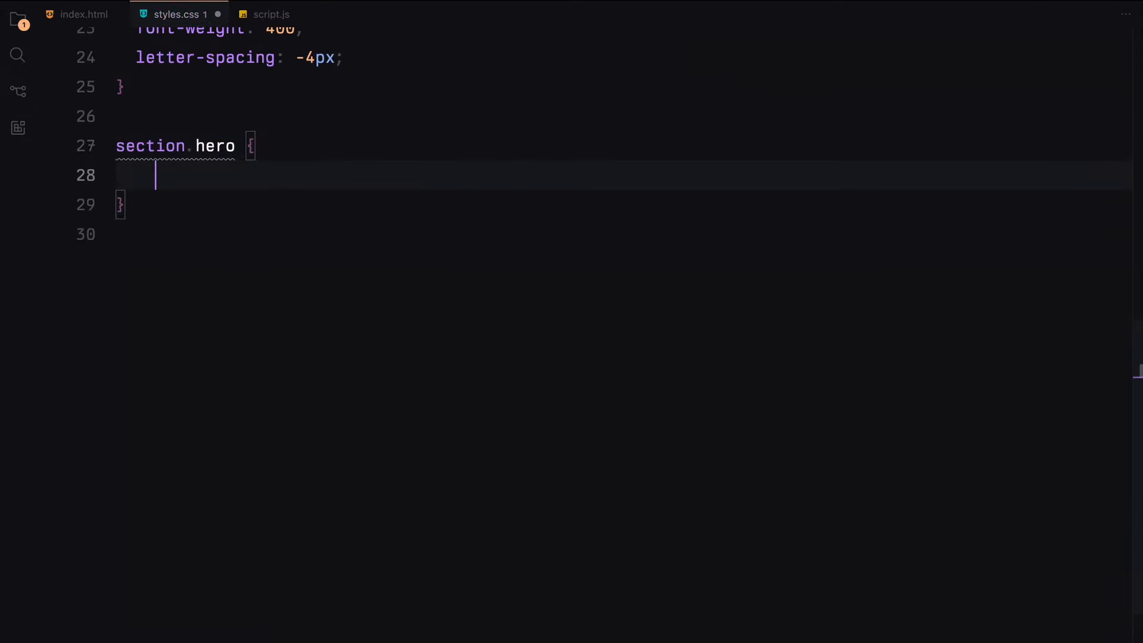
Give the hero a 100vw covered hero.jpg background and a white PP Editorial Old heading
text(width: 100vw;)
text(background: url(./);)
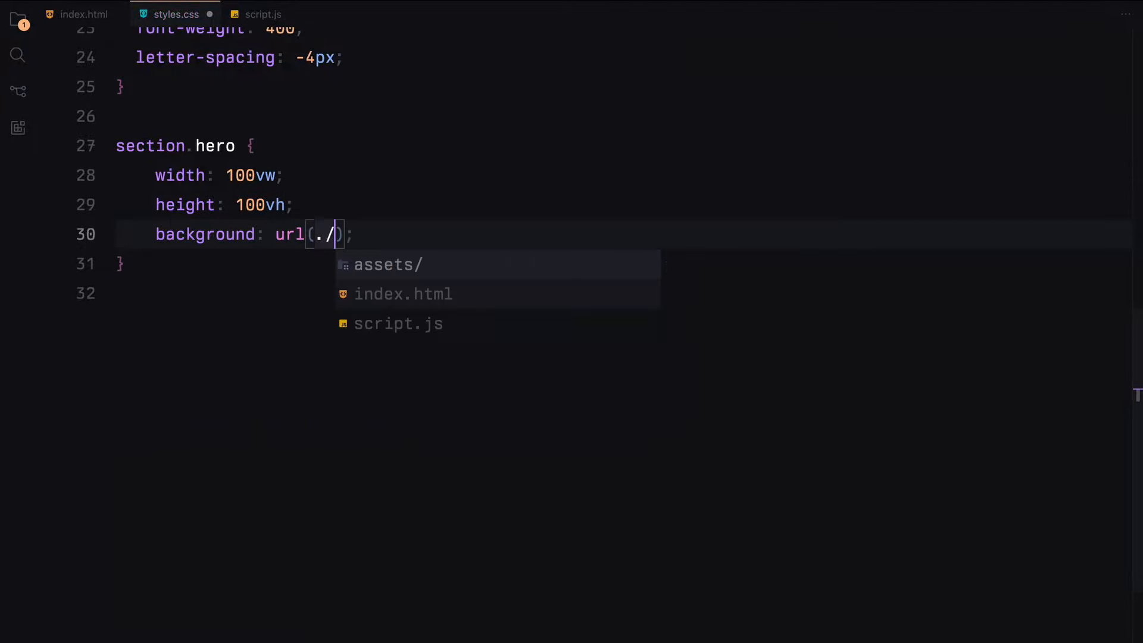
text(assets/hero.jpg) no-repeat 50% 50%;)
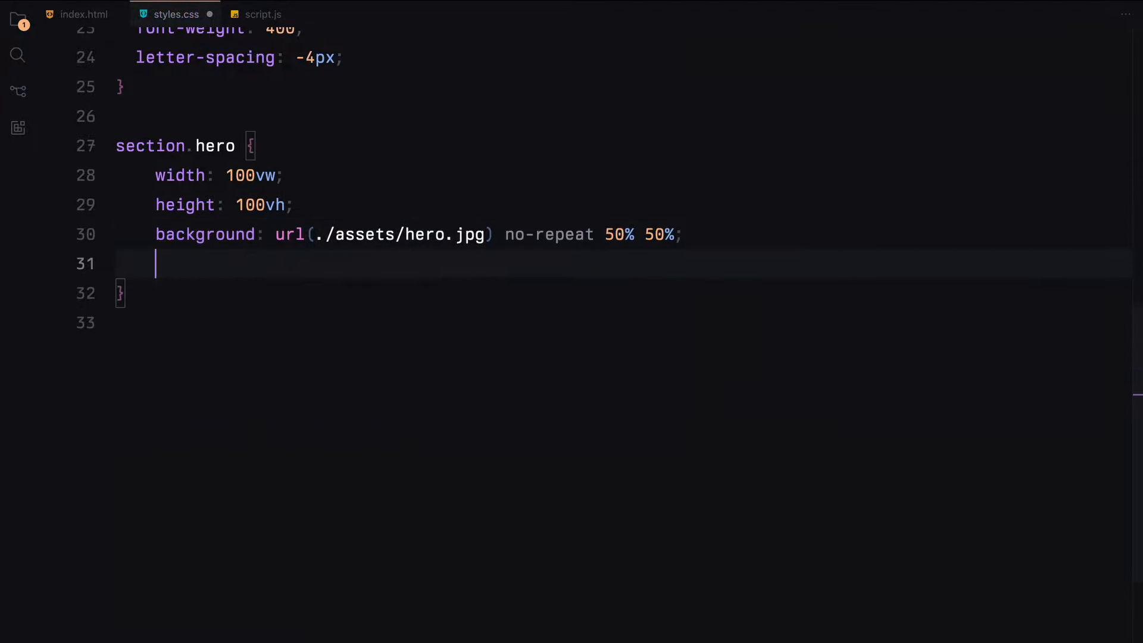
text(background-size: cover;)
text(align-items: center;)
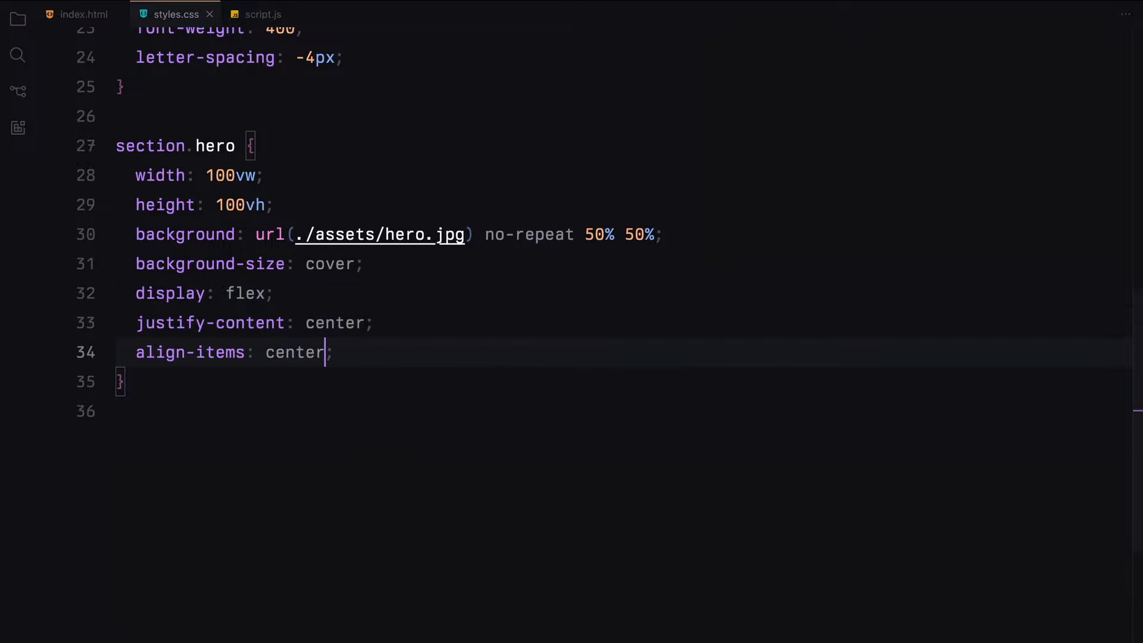
text(.hero h1 {)
text(font-family: "PP Editorial ";)
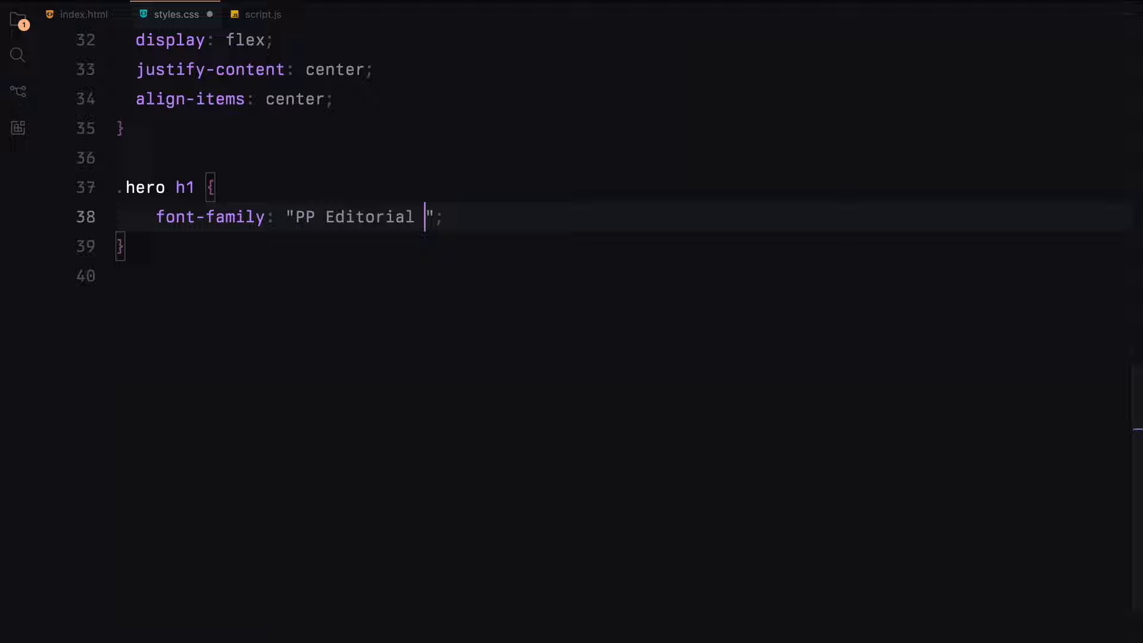
text(Old";)
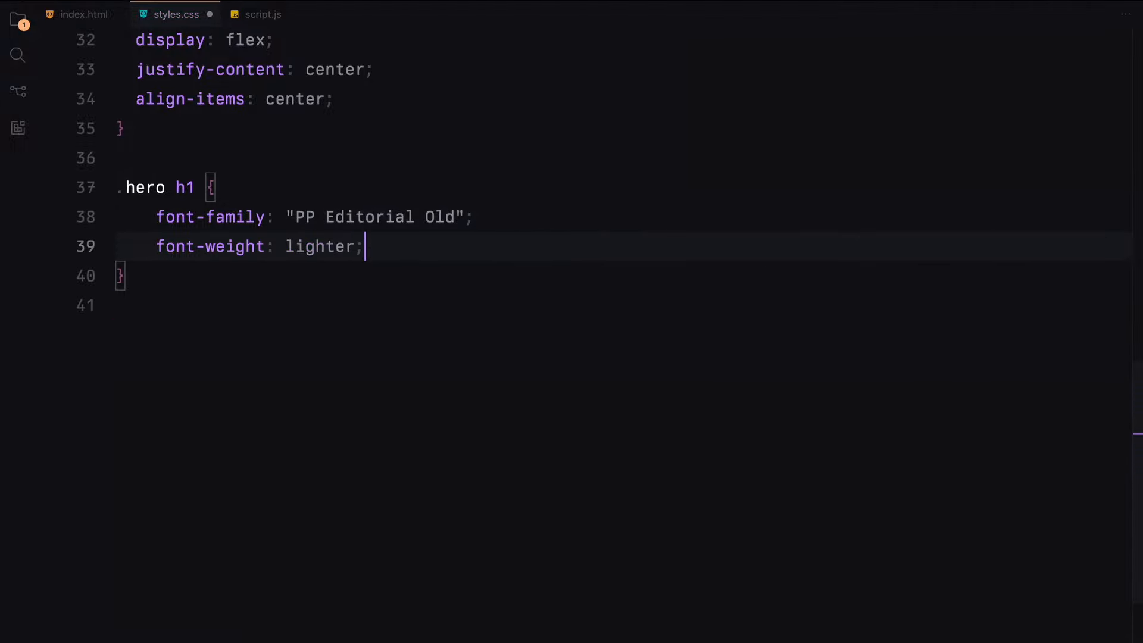
text(color: #fff;)
text(height: 250px;)
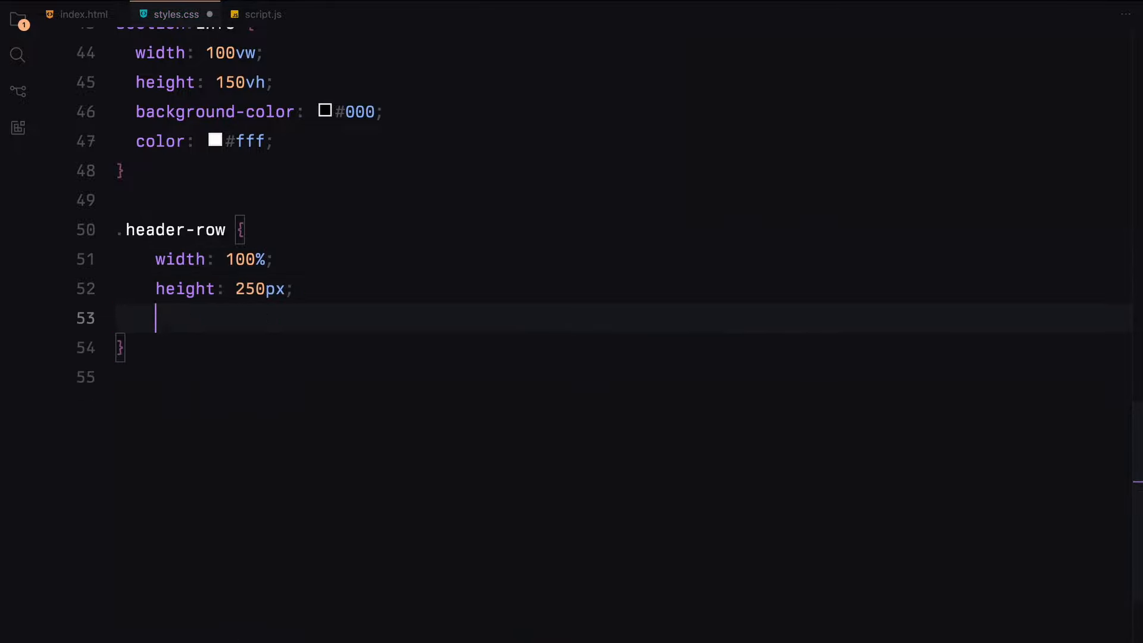
Pad the info section 0 2em and flex-align the first and second header rows
text(padding: 0 2em;)
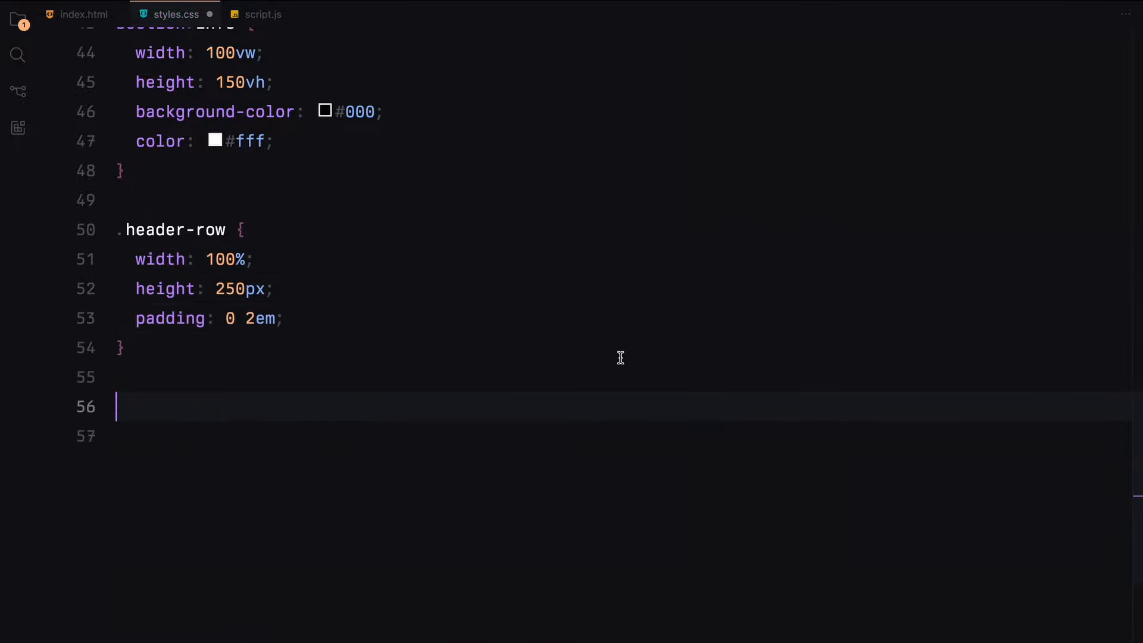
text(.header-row:nth-child(1))
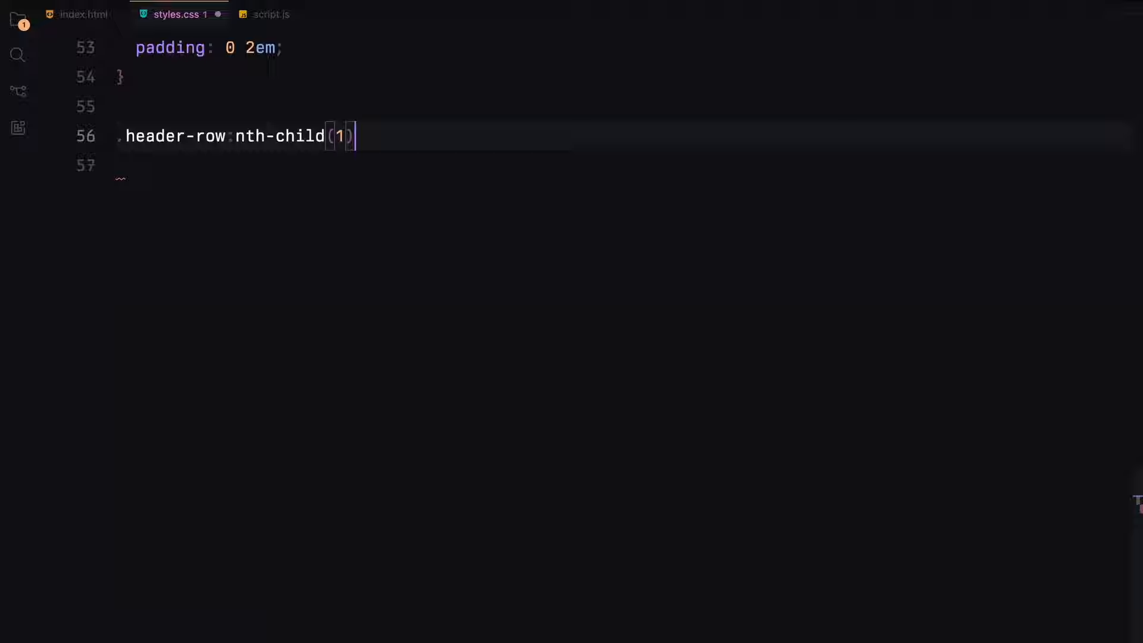
text({)
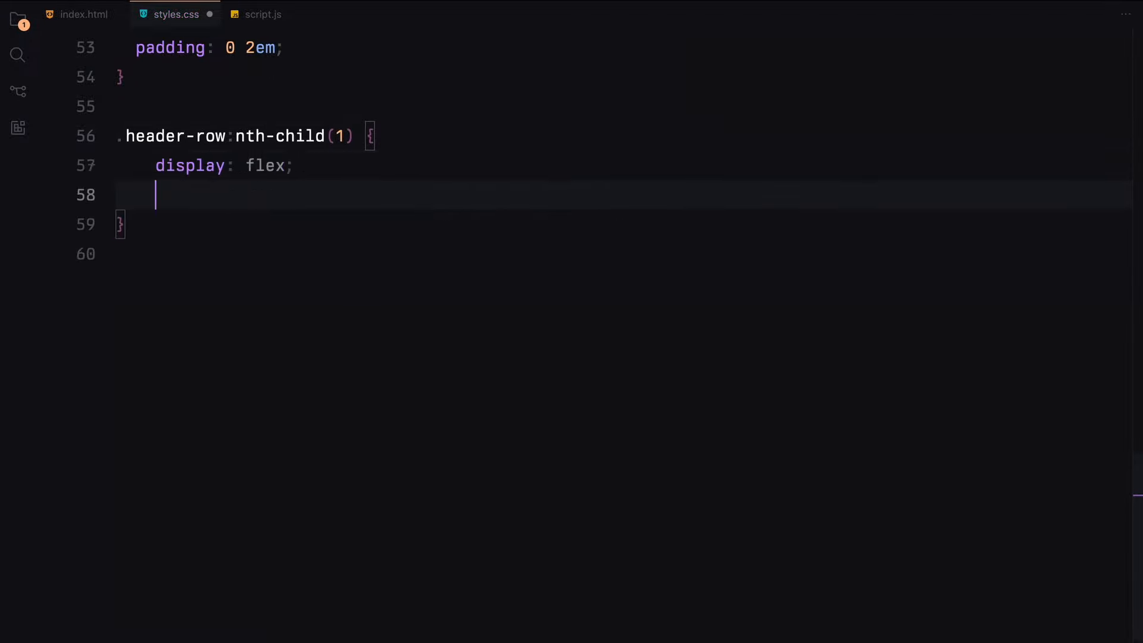
text(justify-content: flex-start;)
text(.header-row:nth-child(2) {)
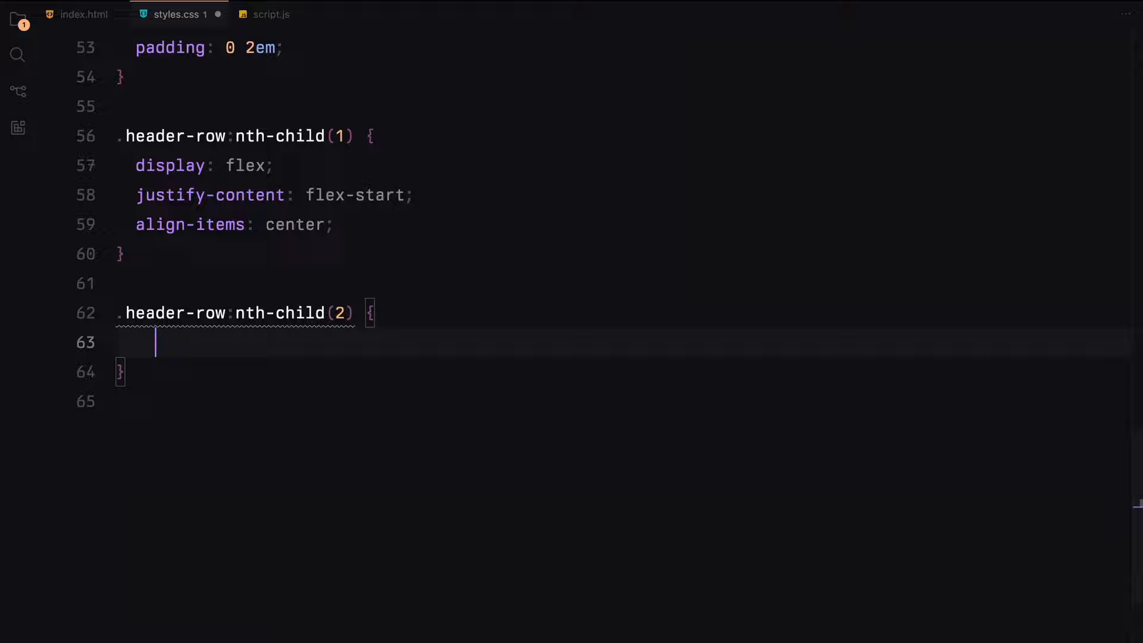
text(display: flex;)
text(align-items: center;)
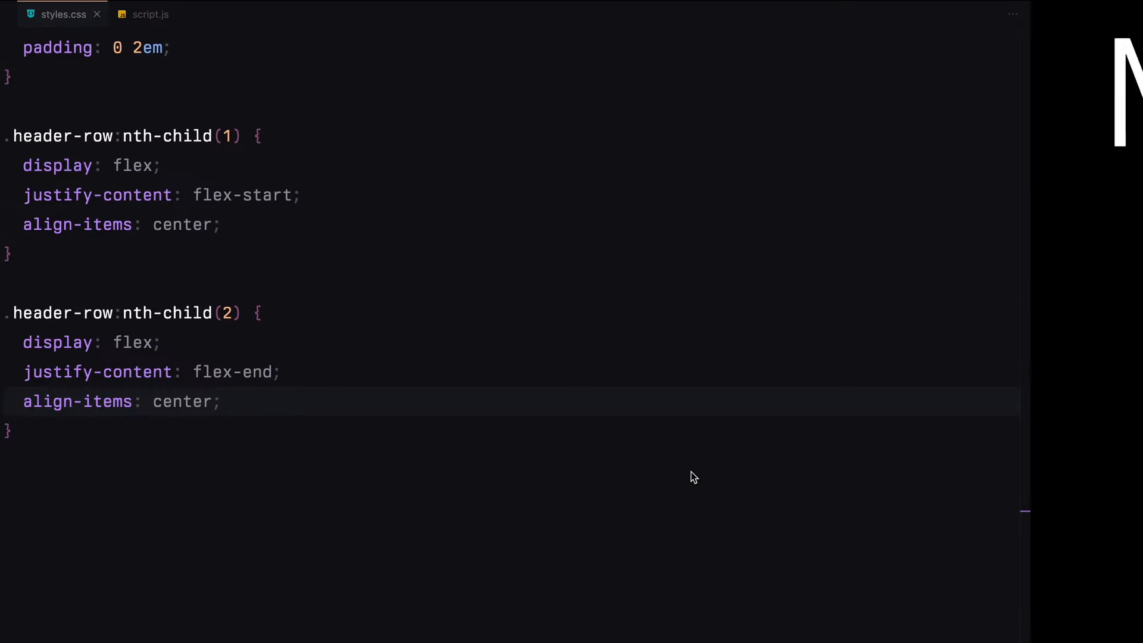
text(.header-info {)
text(width: 100)
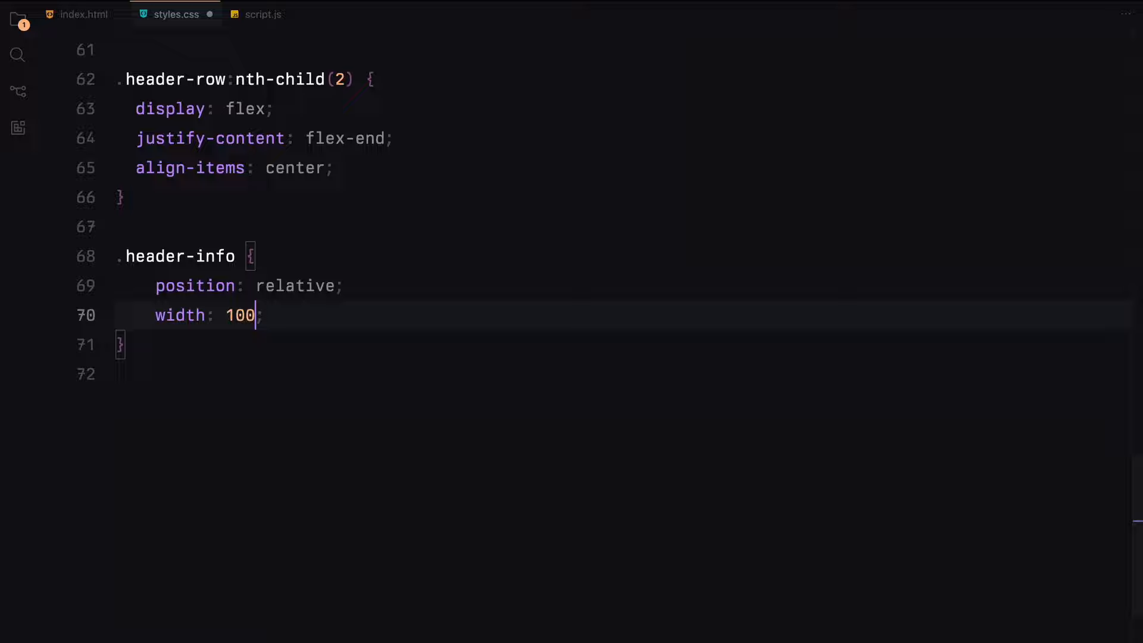
Style .header-info as a full-height black flex column with space-between
text(%;)
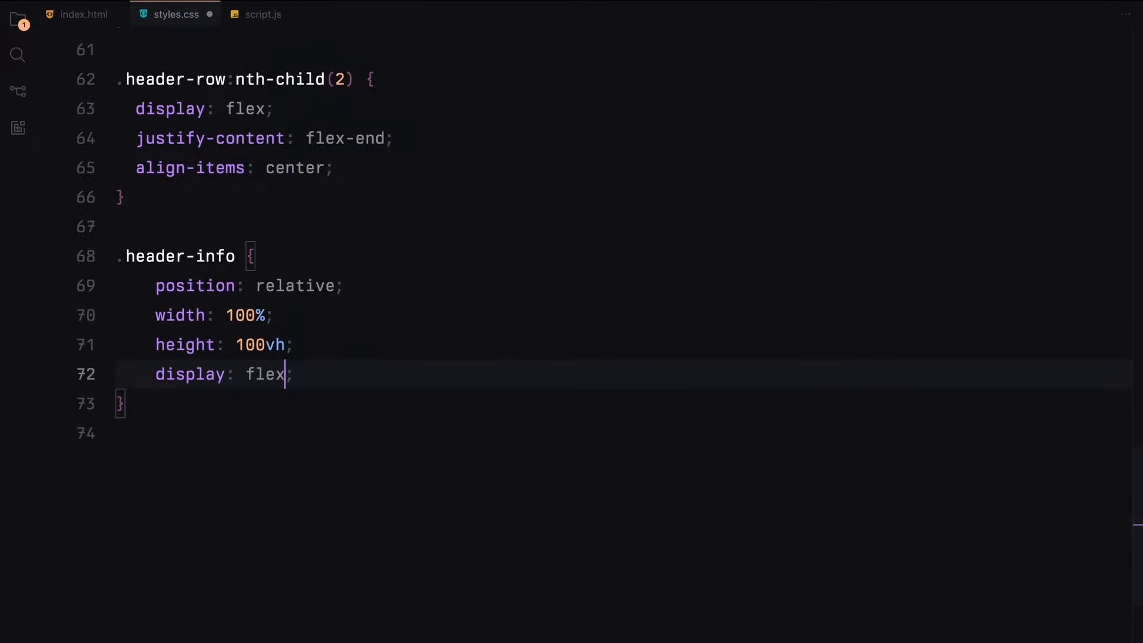
text(flex-direction: column;)
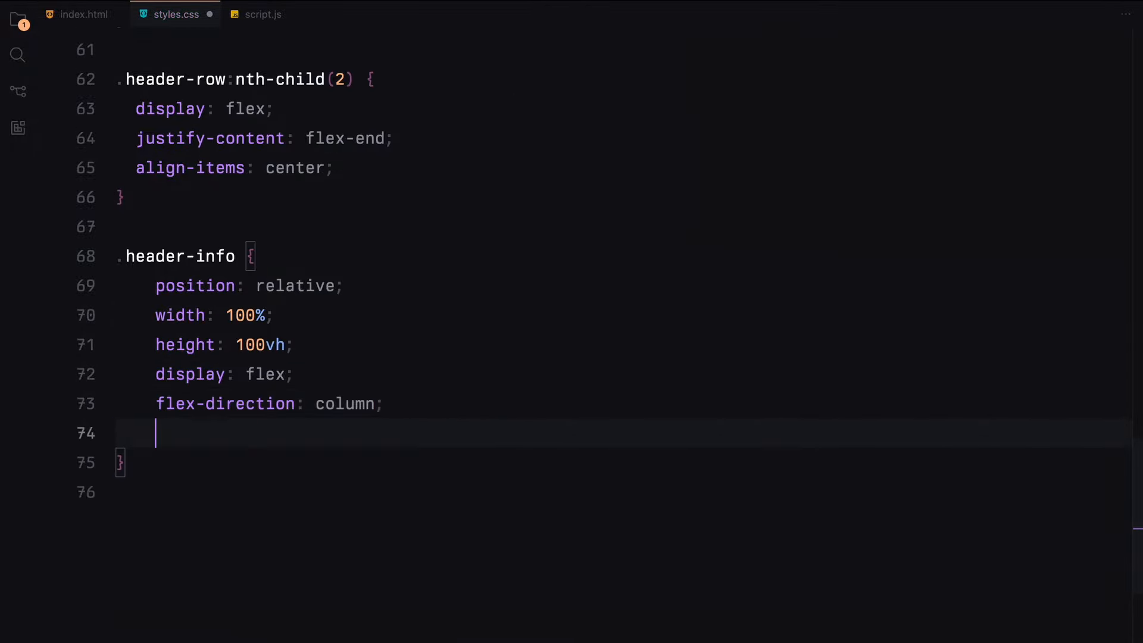
text(justify-content: space-between;)
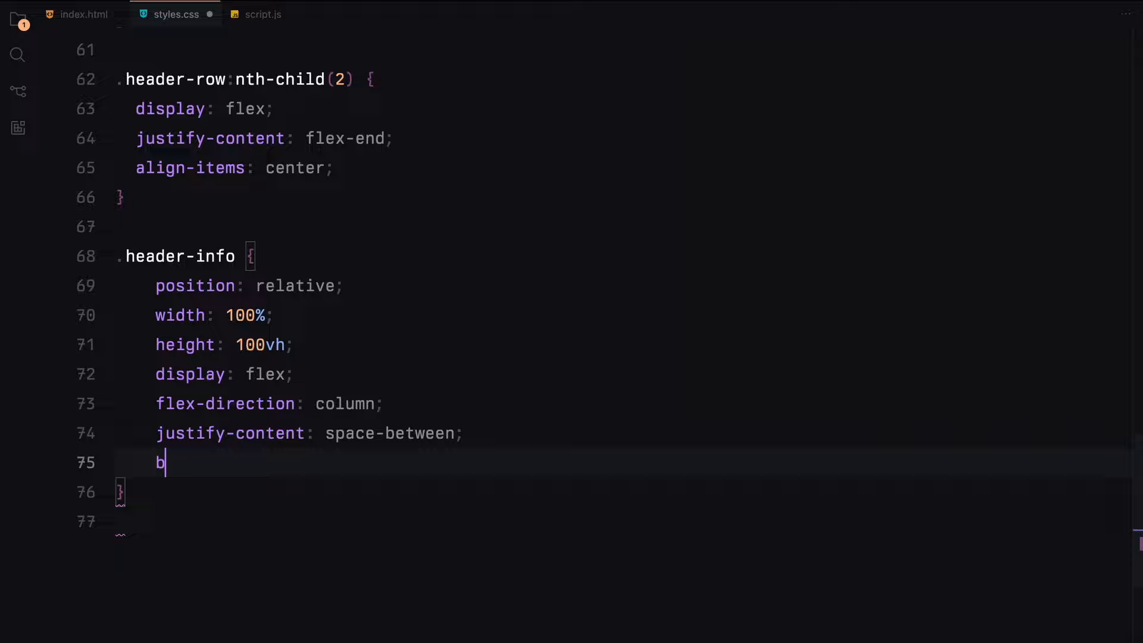
text(ackground-color: #000;)
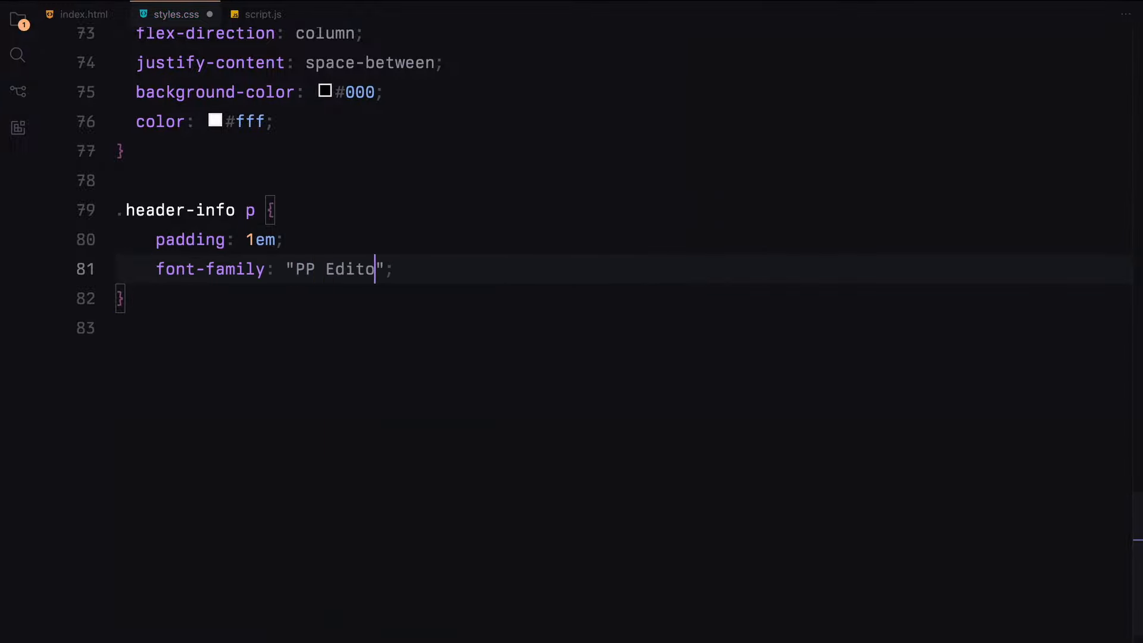
Set the header-info paragraph to PP Editorial Old 52px and the header images to 250px high
text(rial Old";)
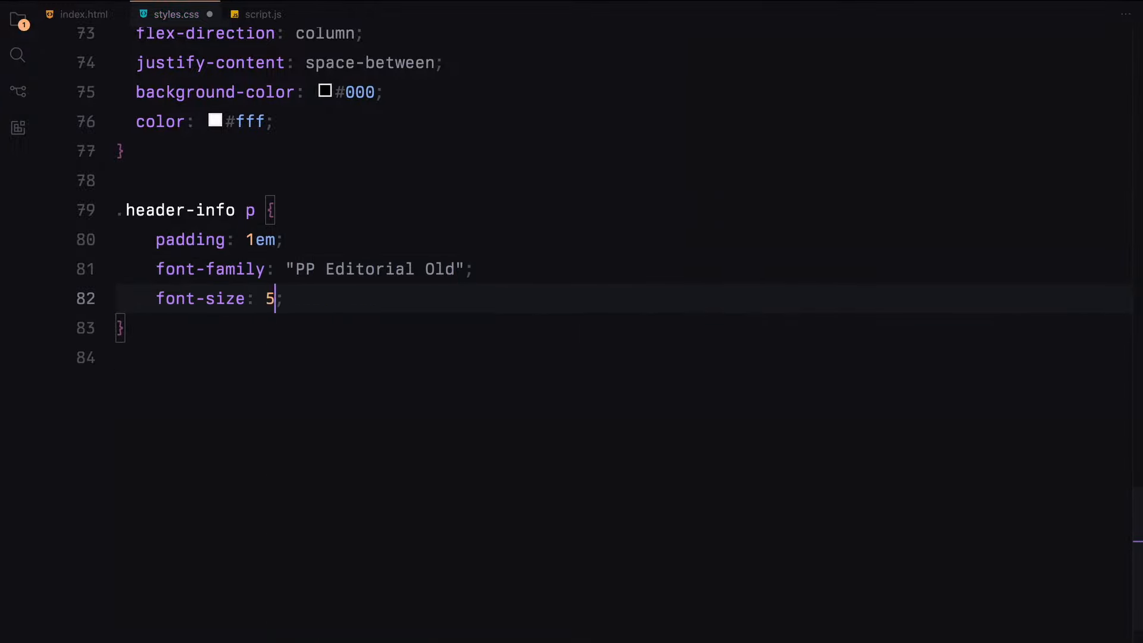
text(2px;)
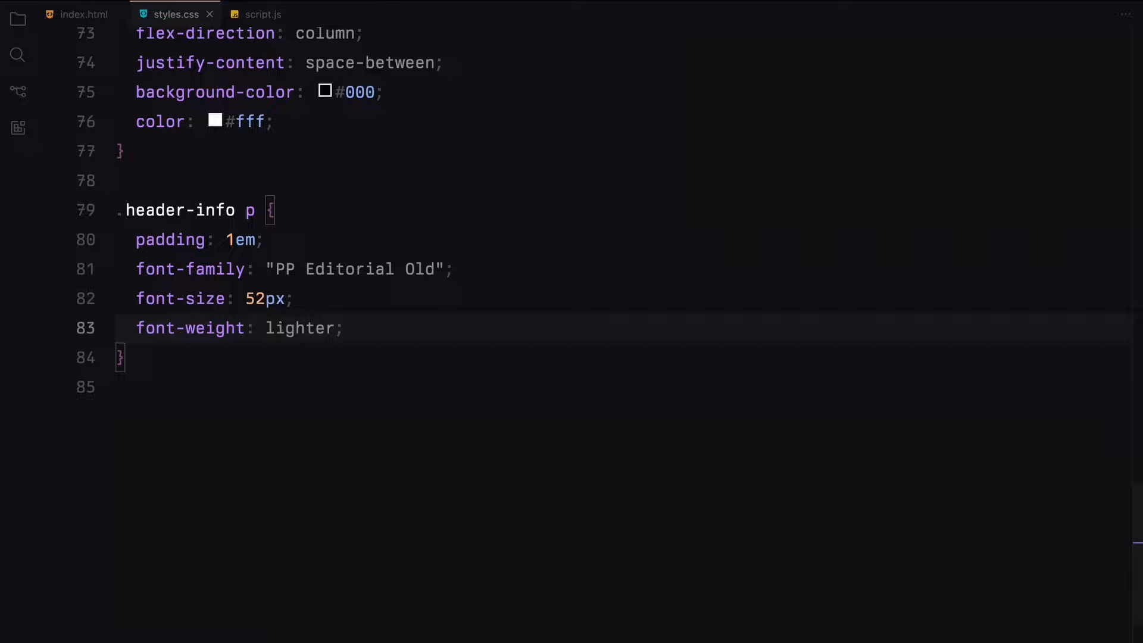
text(.header-images {)
text(width: 100%;)
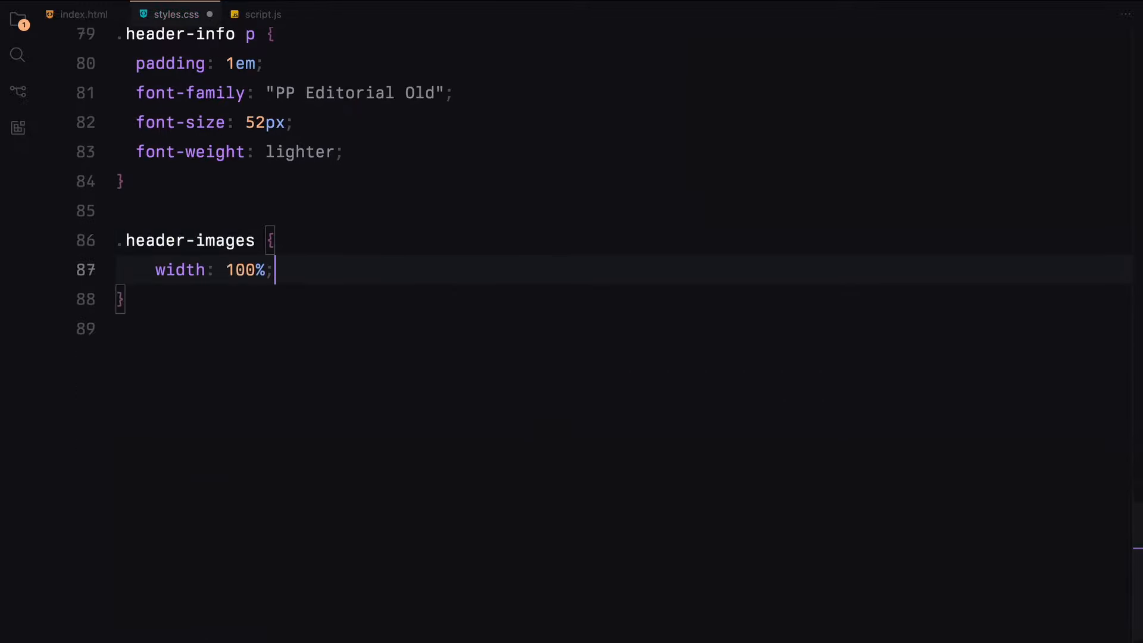
text(height: 250px;)
text(width: 100;)
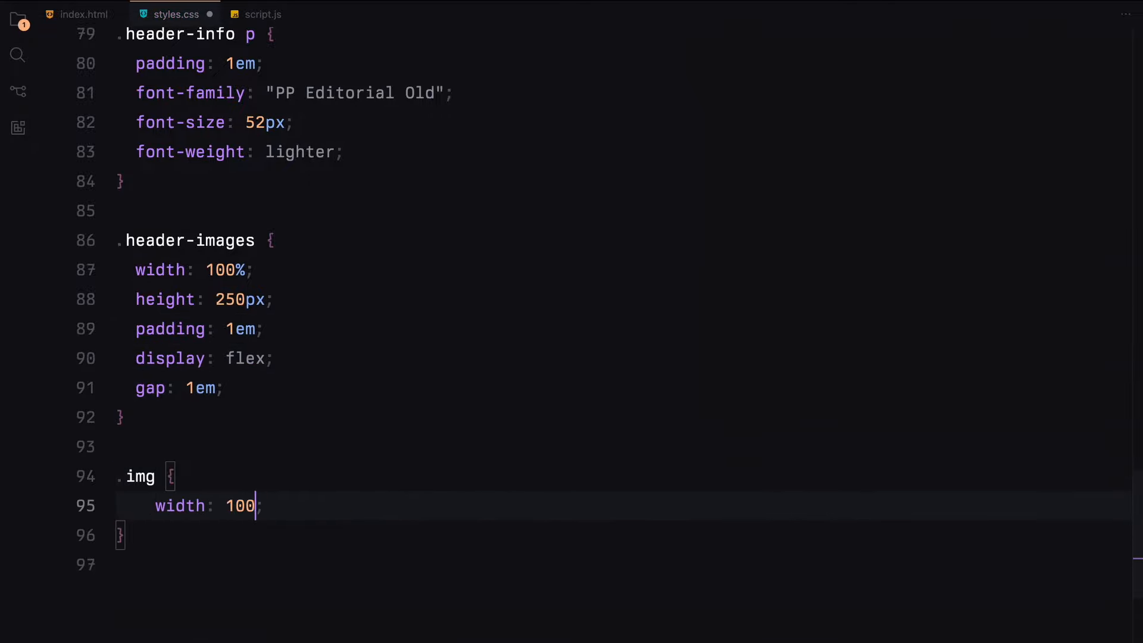
text(%;)
text(width: 100%;)
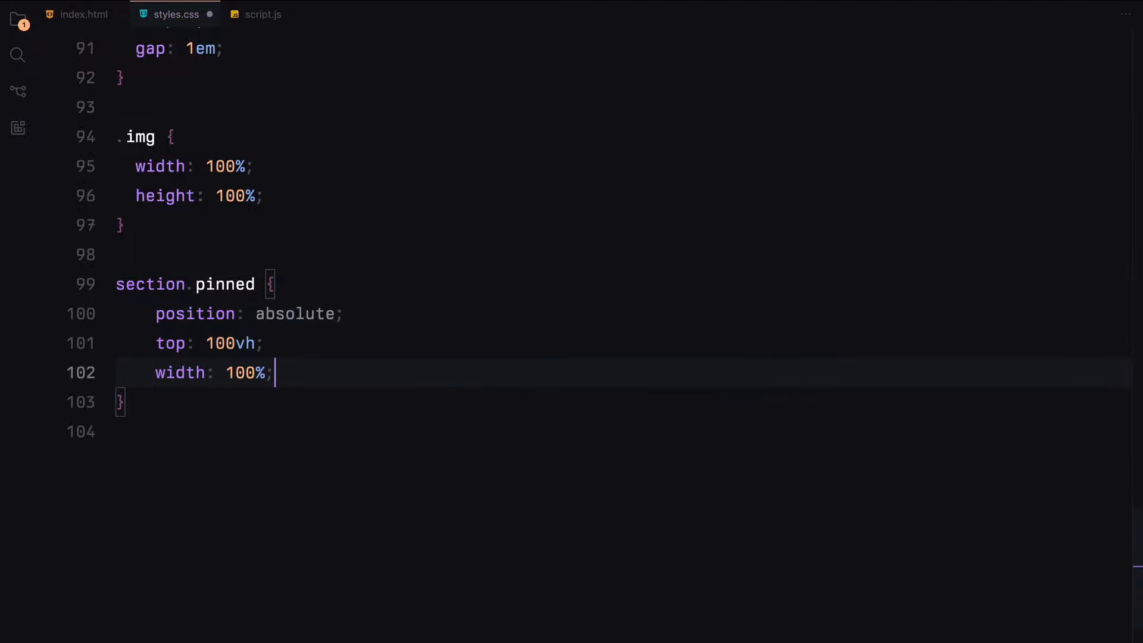
Set section.pinned to 250vh with z-index 2 and add a relative 300vh whitespace section
text(height: 250vh;)
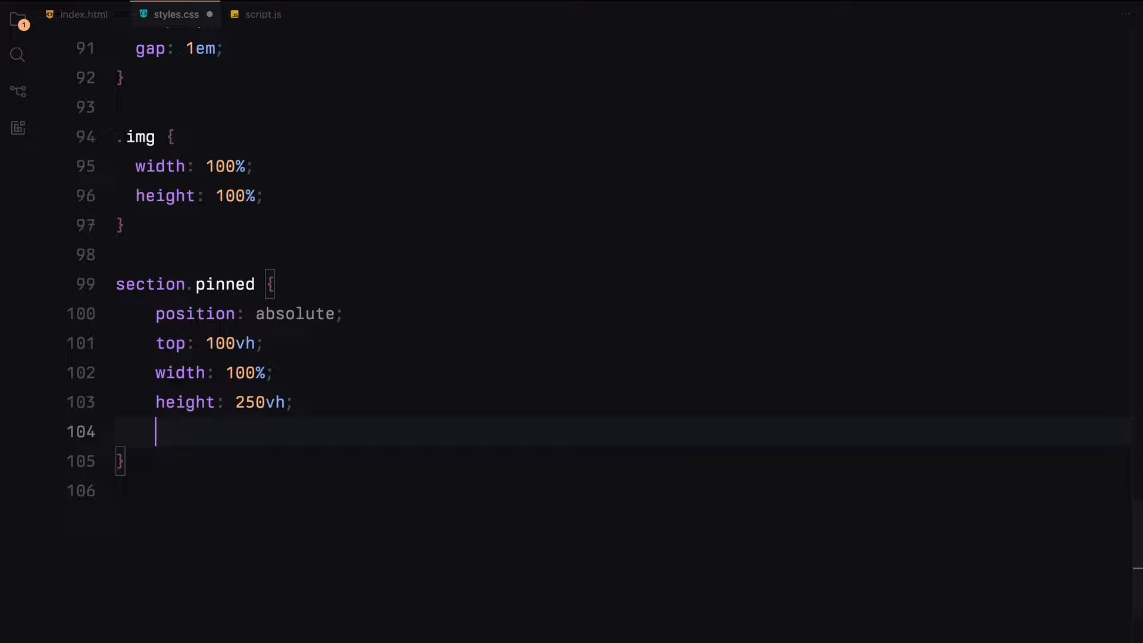
text(z-index: 2;)
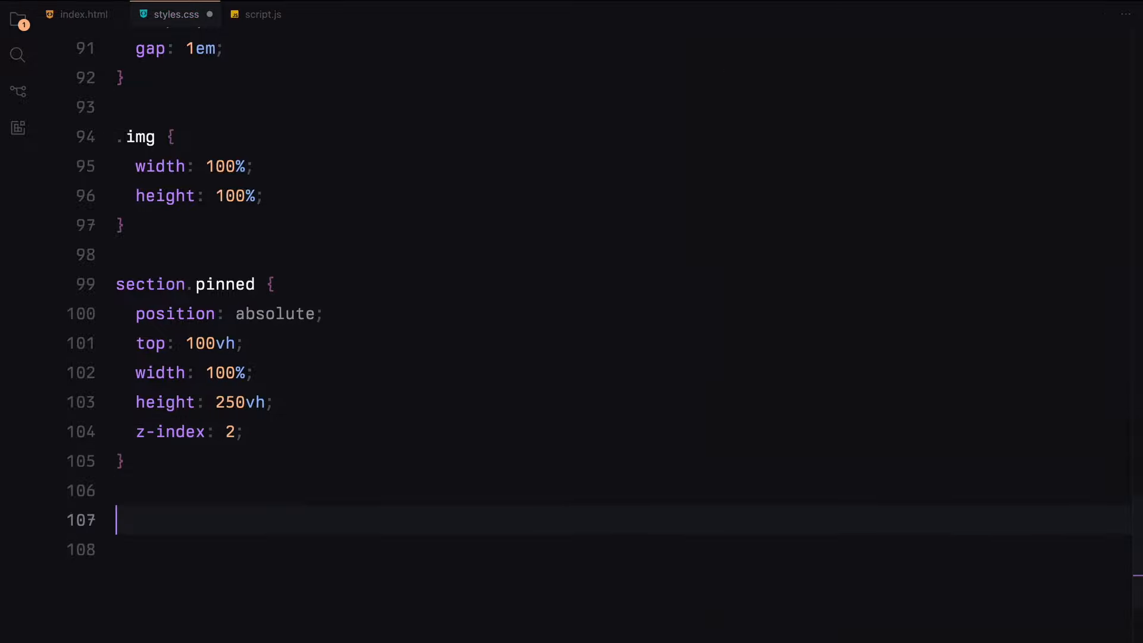
text(section.whitespace {)
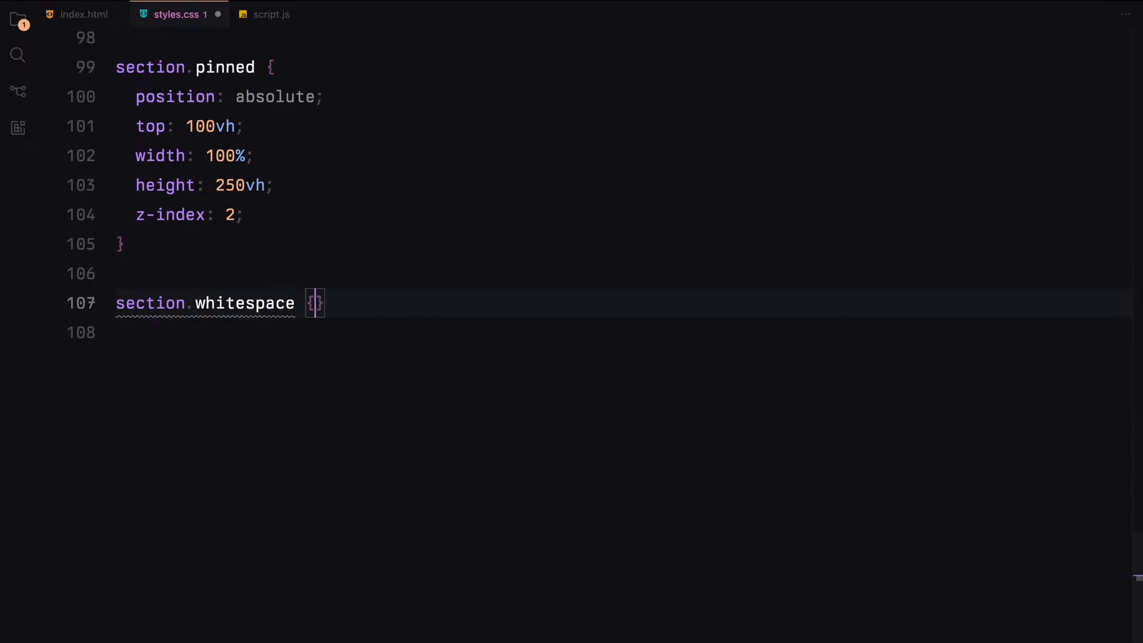
text(position: relative;)
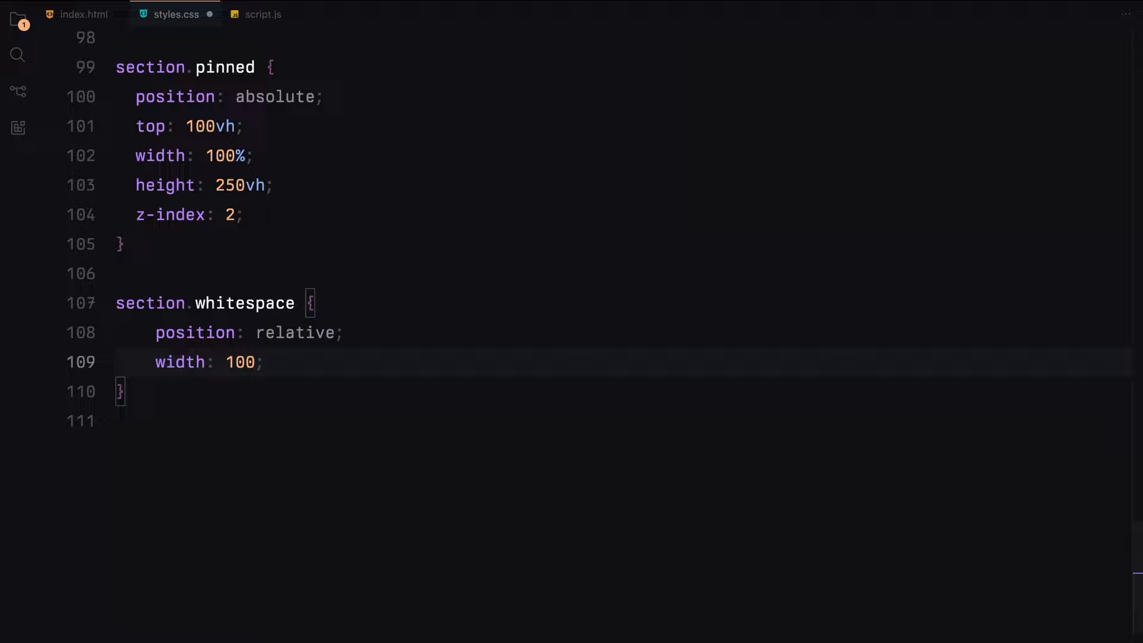
text(height: 300v;)
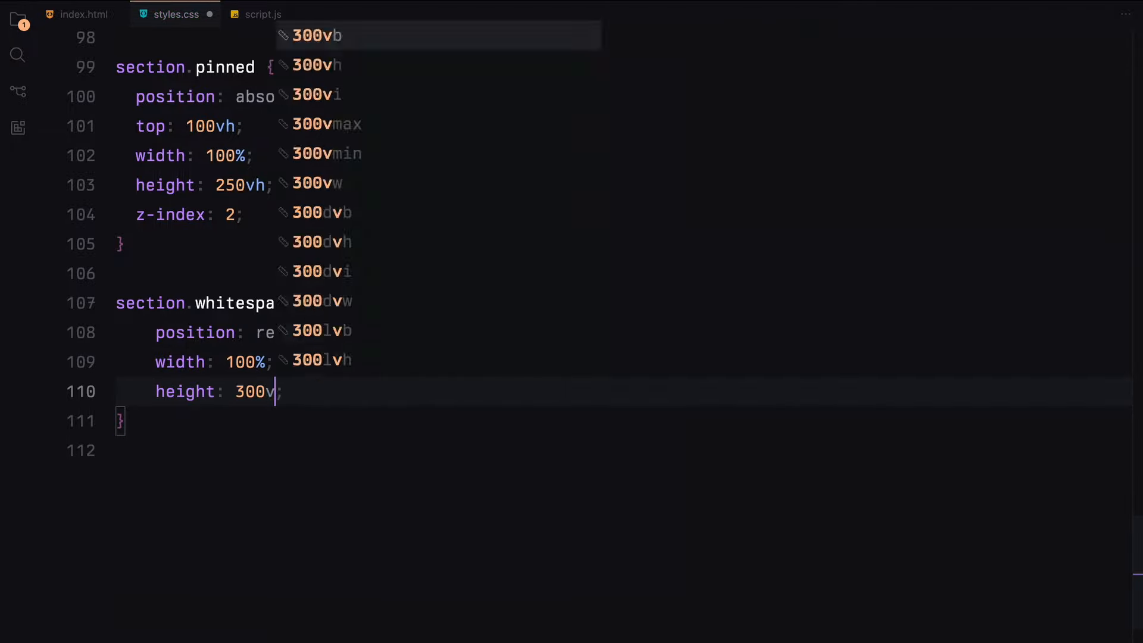
text(h;)
text(z-index: -1)
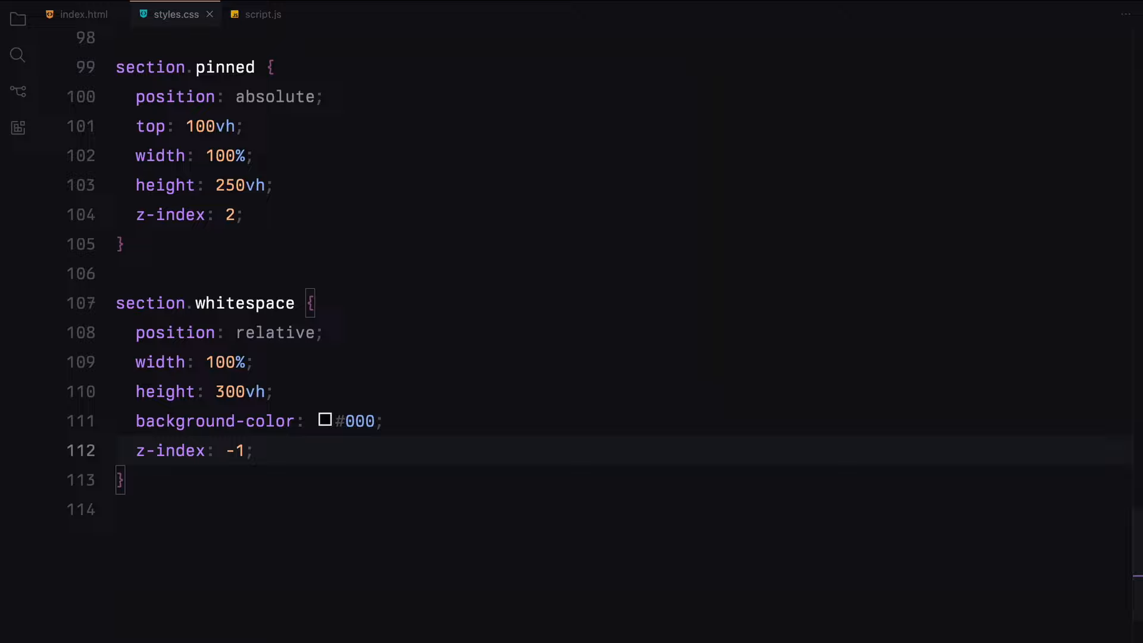
text(.revealer {)
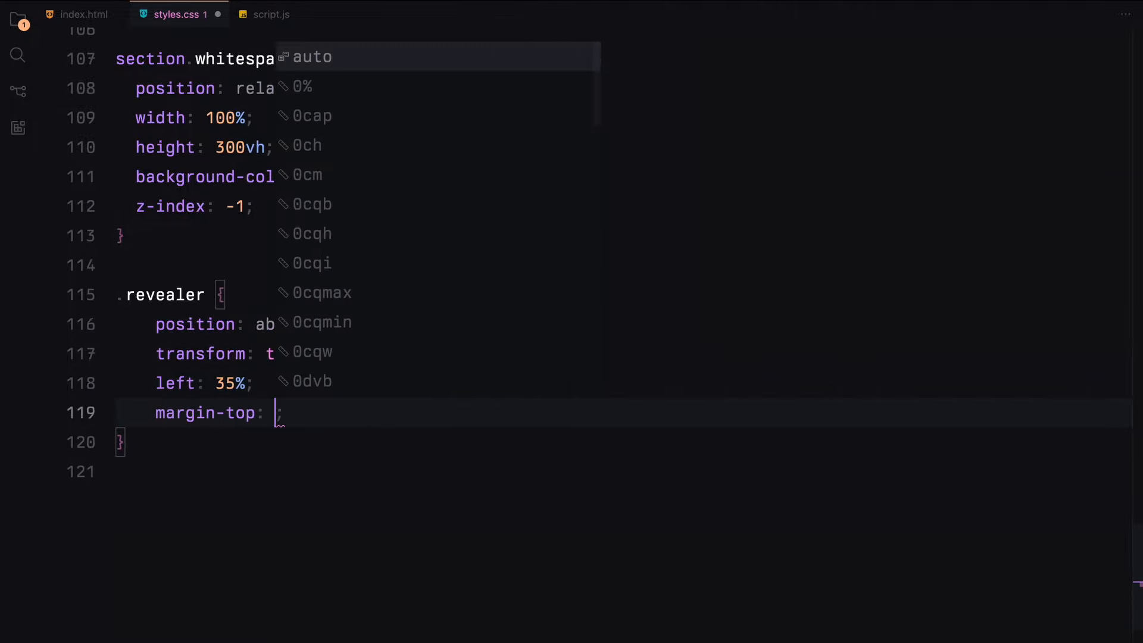
Size the revealer at 120px and style the left-aligned revealer-1 strip's background
text(325px;)
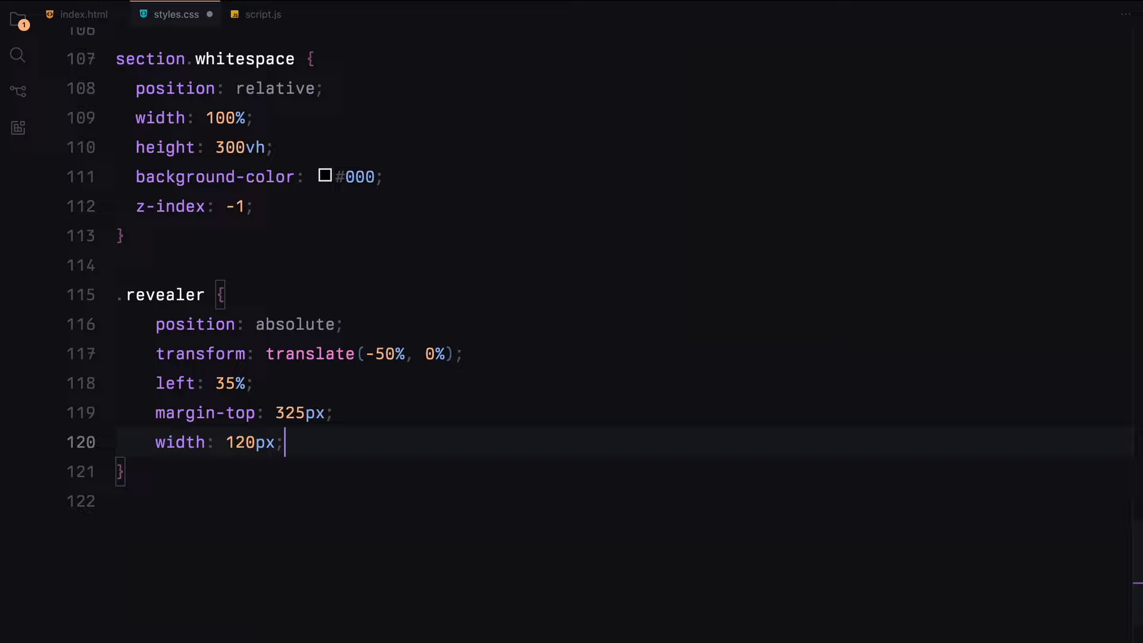
text(height: 120px;)
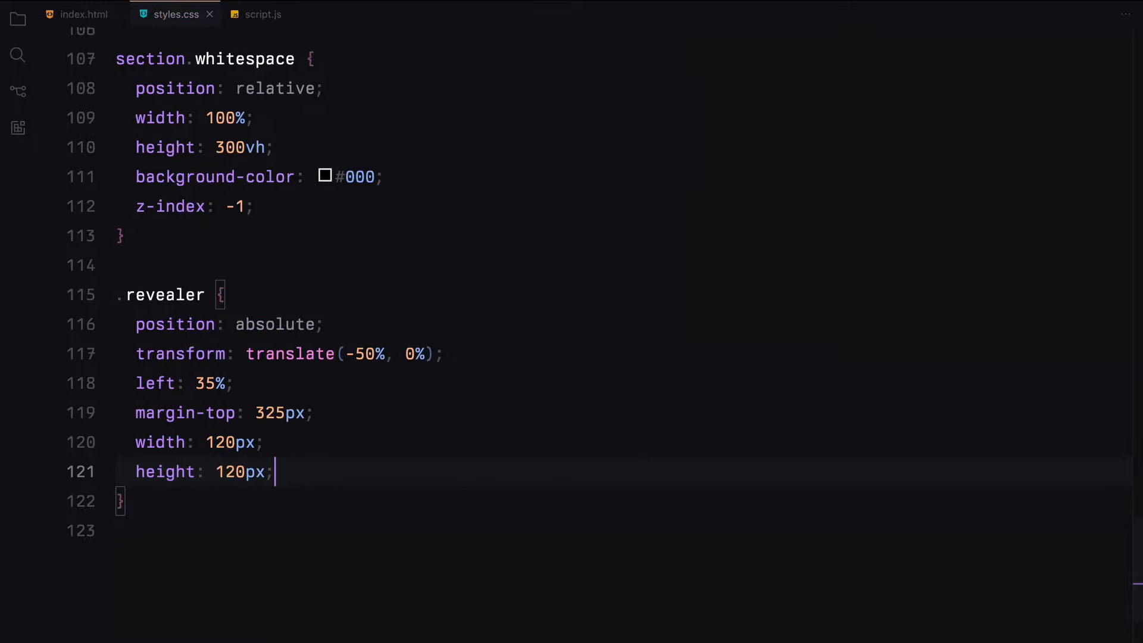
text(.revealer .revealer-1 {)
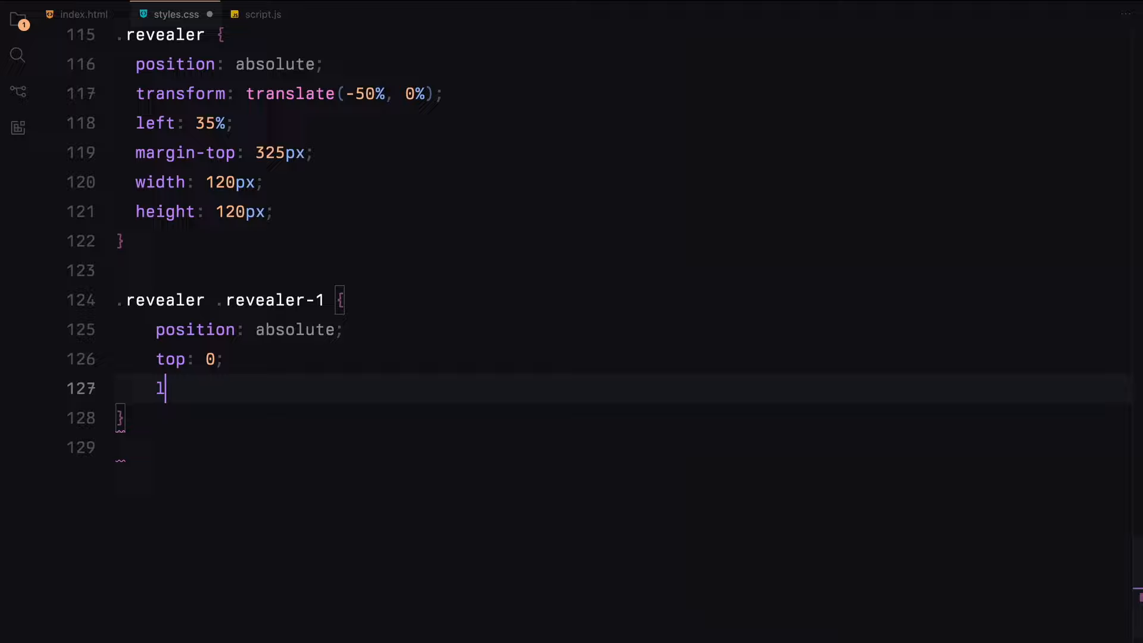
text(eft: 0;)
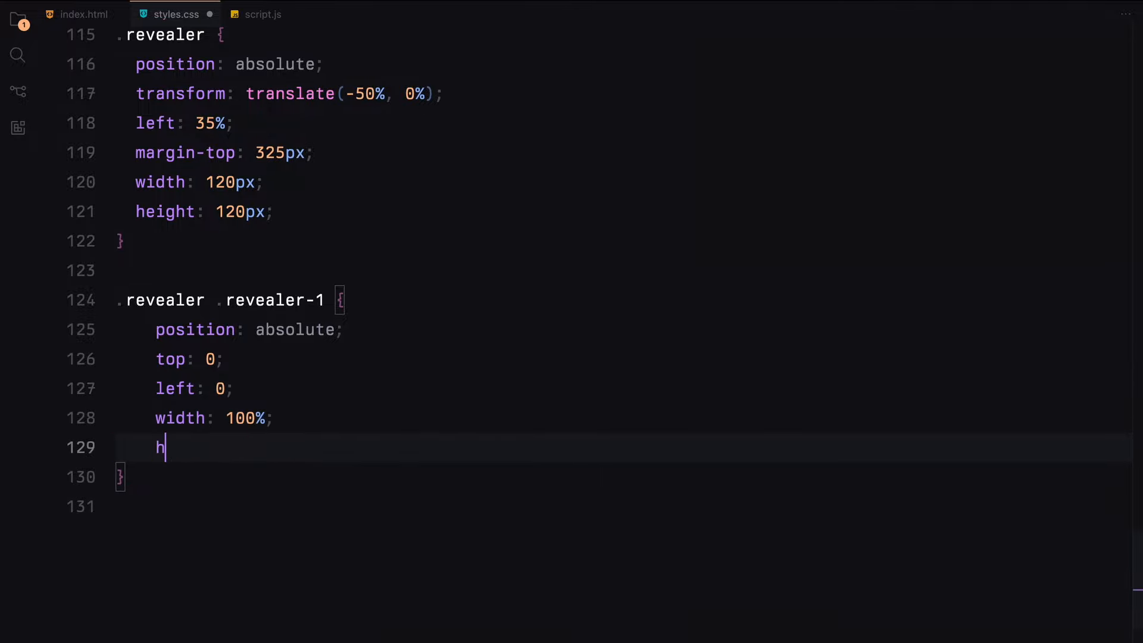
text(background-color: #fff;)
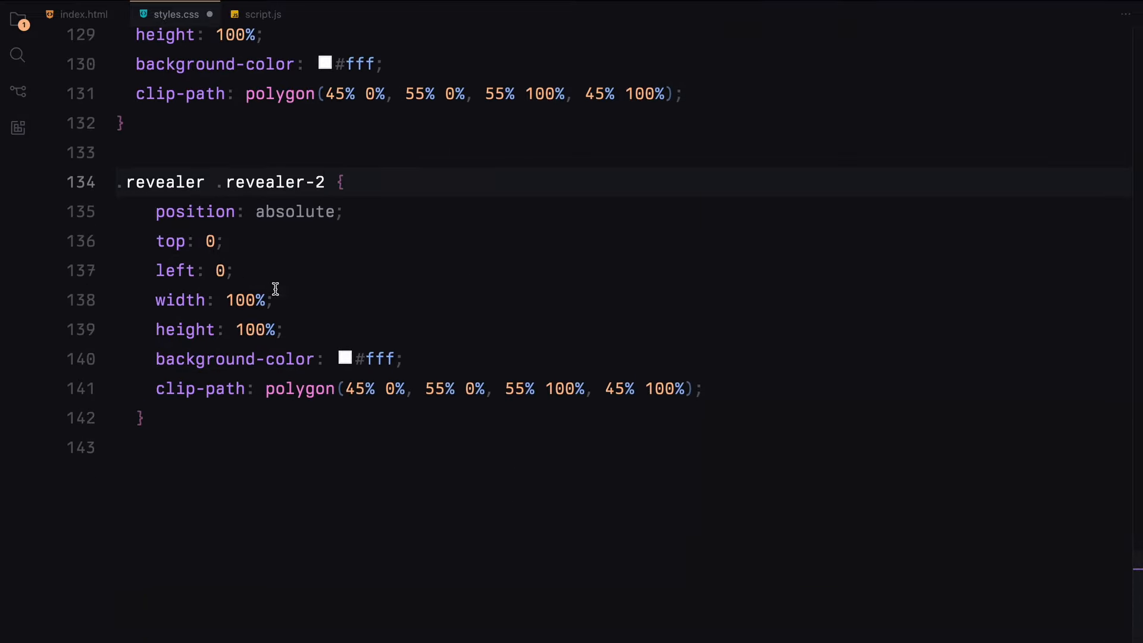
Rotate revealer-2 with transform: rotate(90deg)
text(transform: rotate(90);)
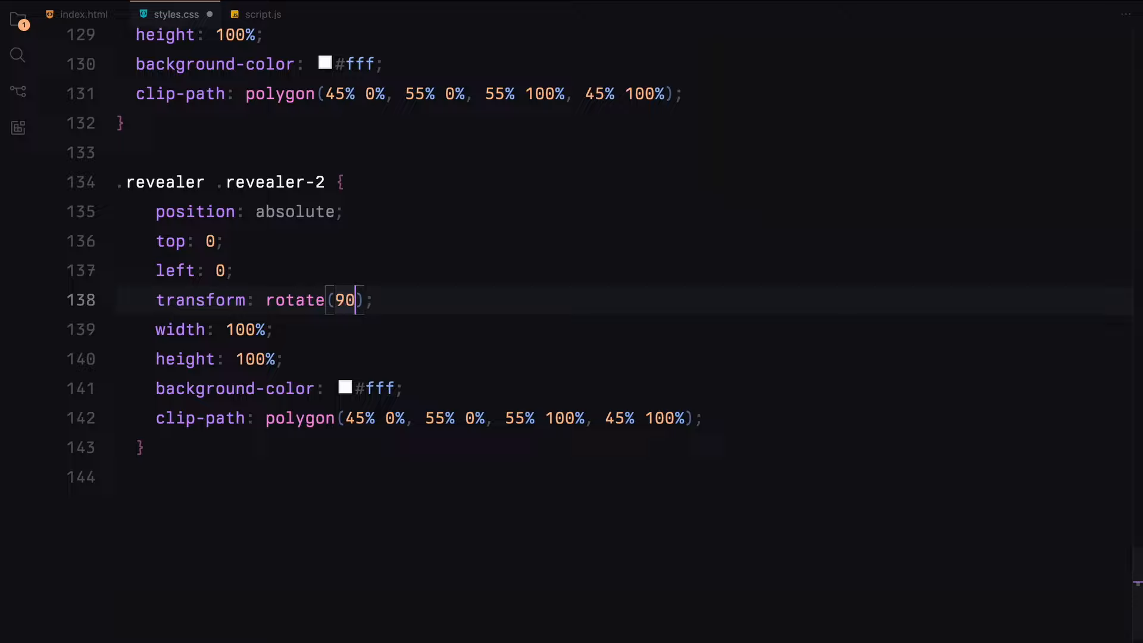
text(deg)
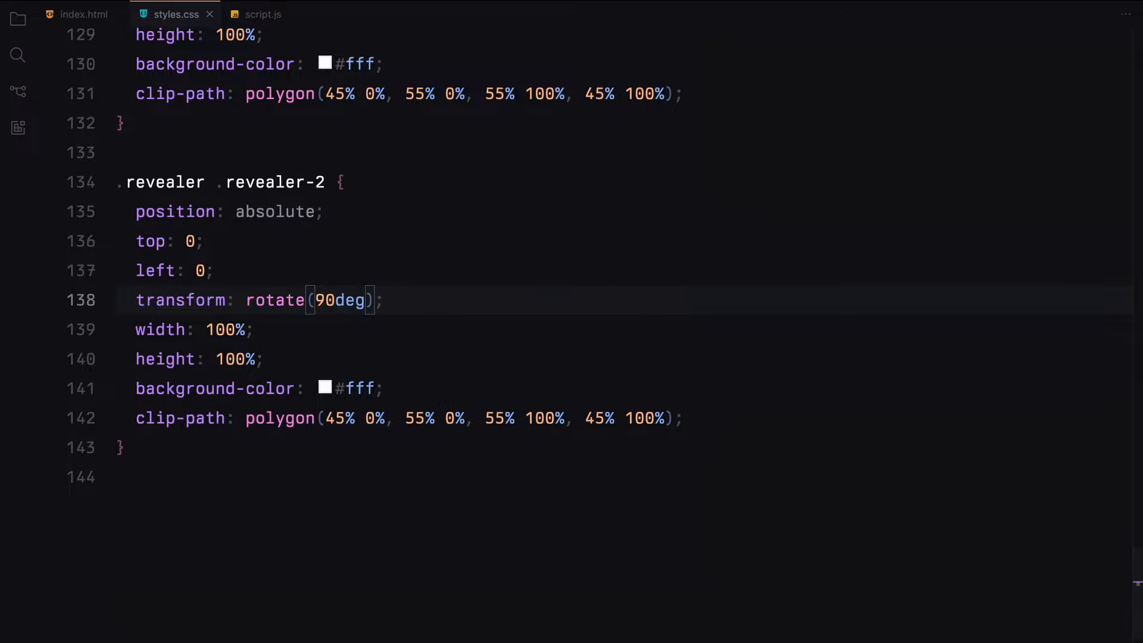
key(enter)
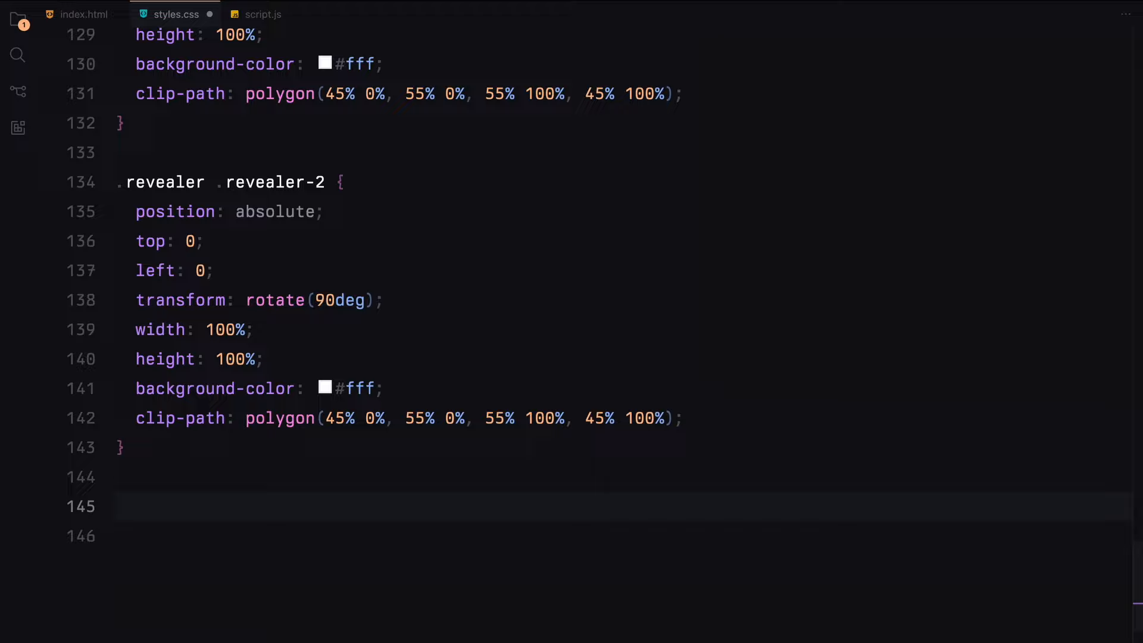
text(section.website-content {)
text(width: 100%;)
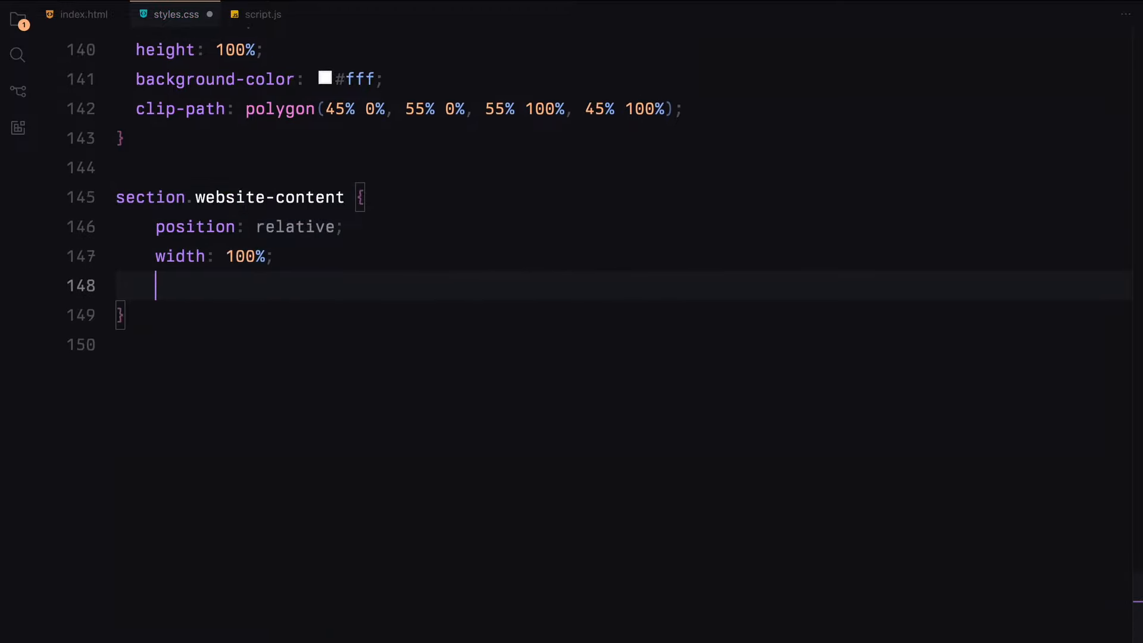
Make website-content 150vh and give its h1 72px size with letter-spacing 0
text(height: 150vh;)
text(z-index: 10;)
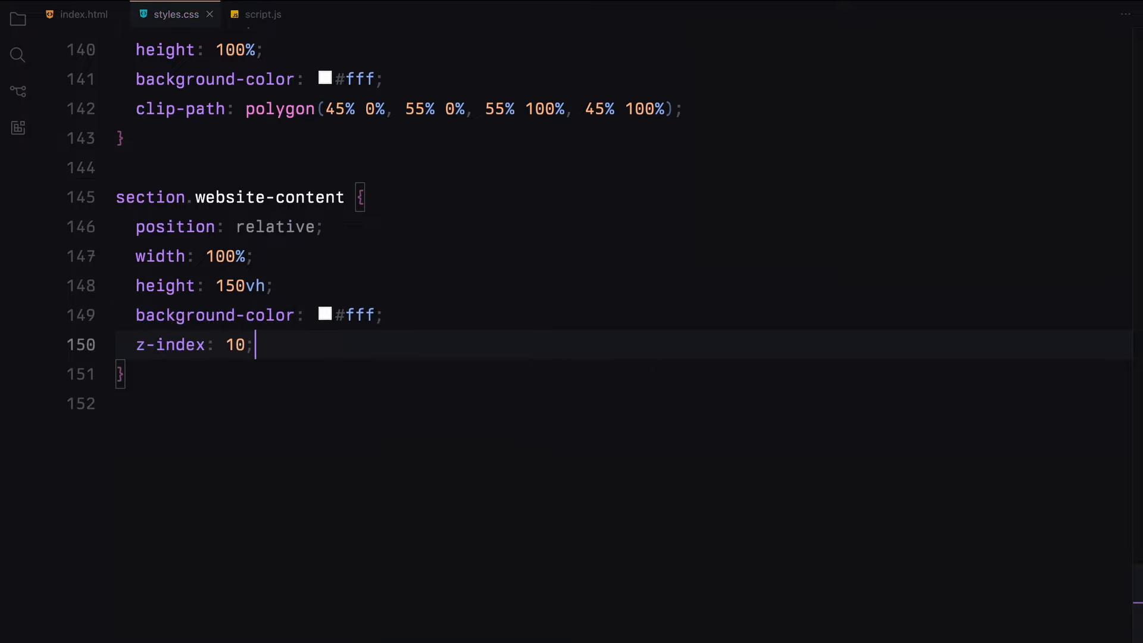
text(.website-content h1 {)
text(font-size: 72px;)
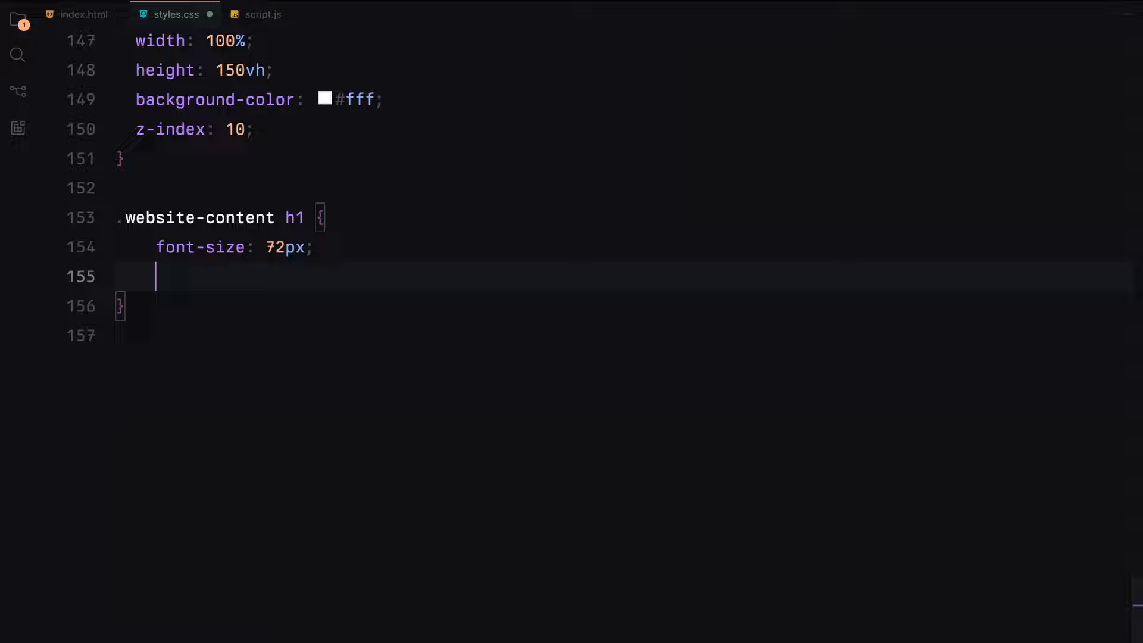
text(letter-spacing: 0;)
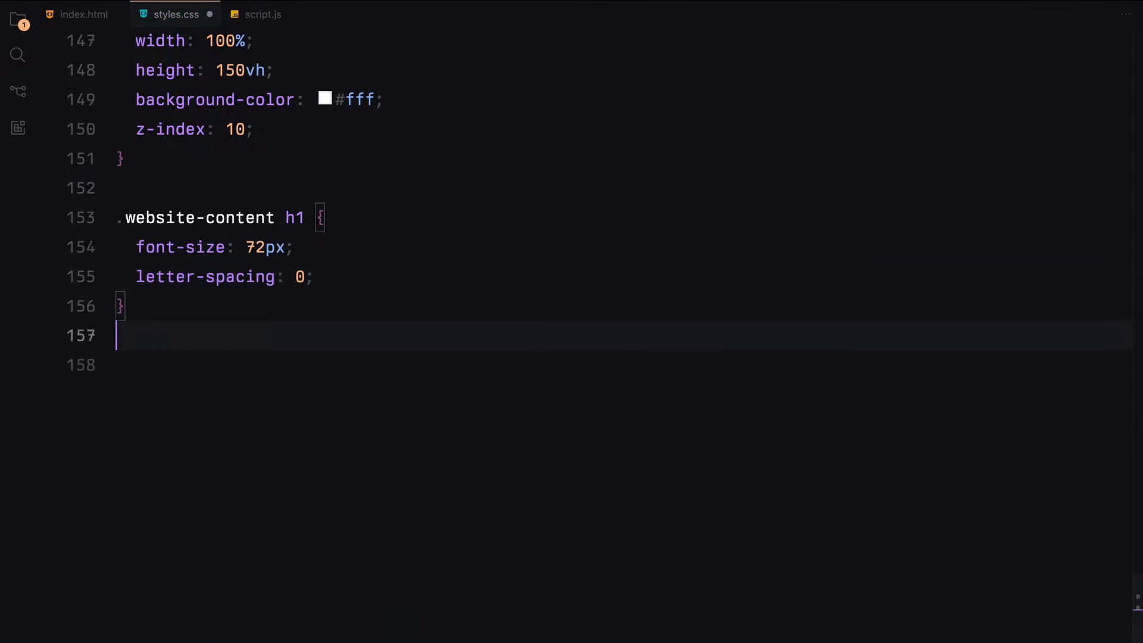
text(/* lenis */)
text(const)
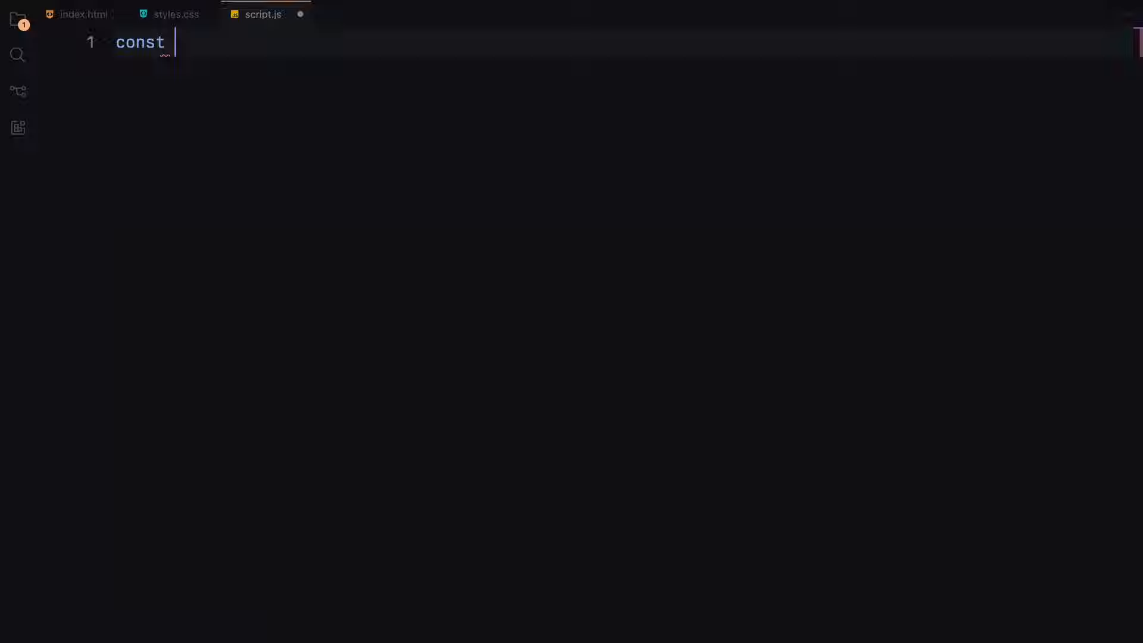
Create a Lenis instance updating ScrollTrigger, driven by gsap.ticker with lagSmoothing(0)
text(lenis = new Lenis();)
text(lenis.on("scroll", )
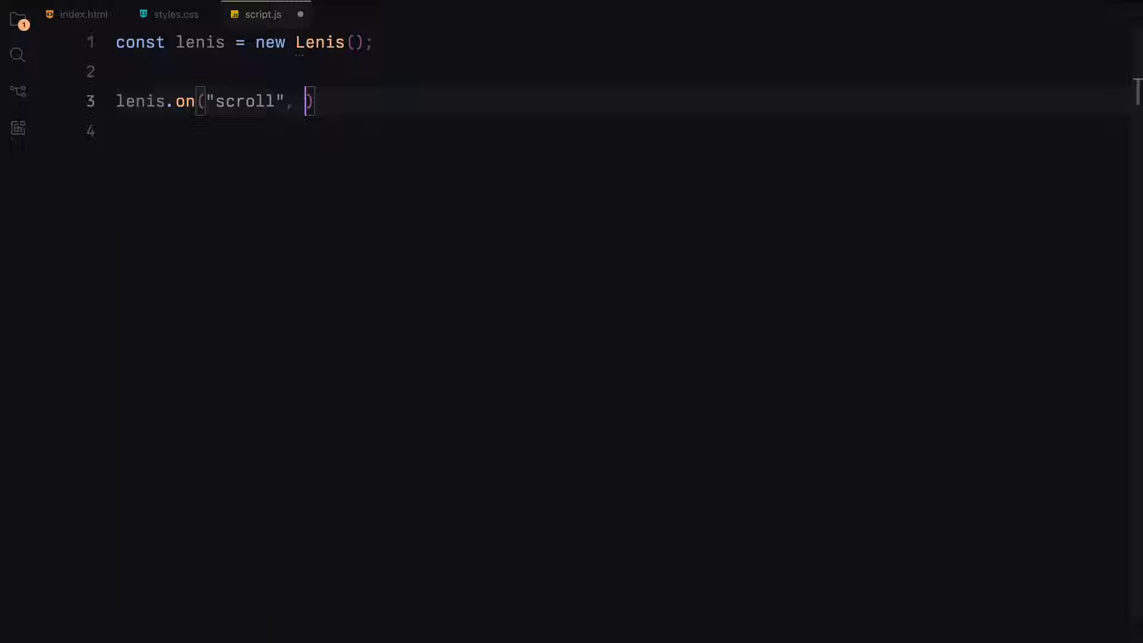
text(ScrollTrigger.update)
text(lenis)
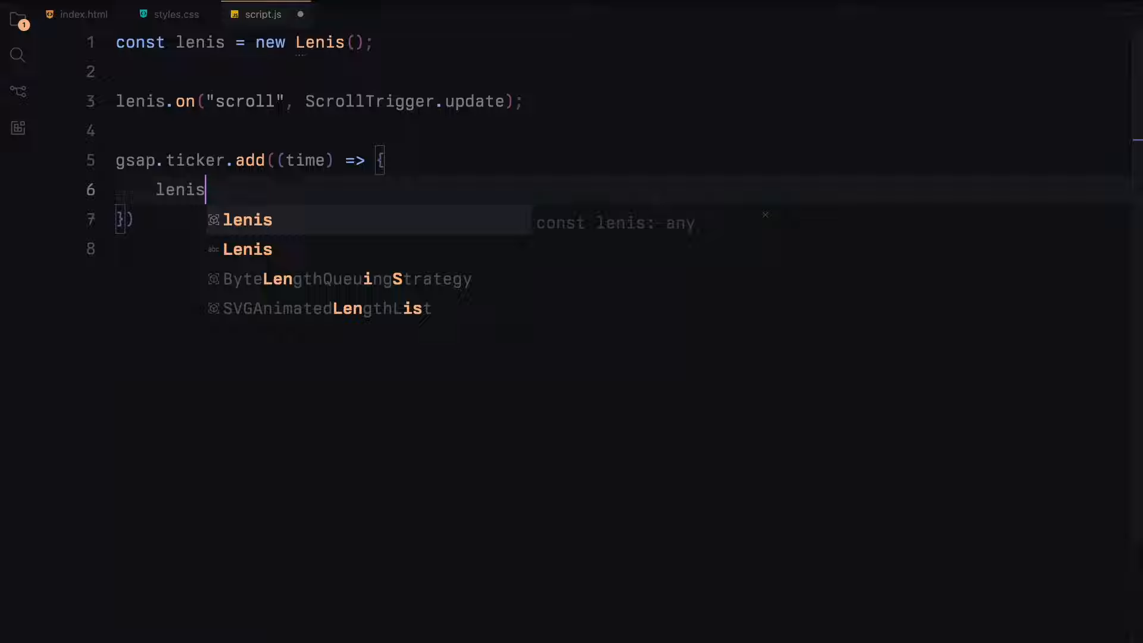
text(.raf(time * 1000);)
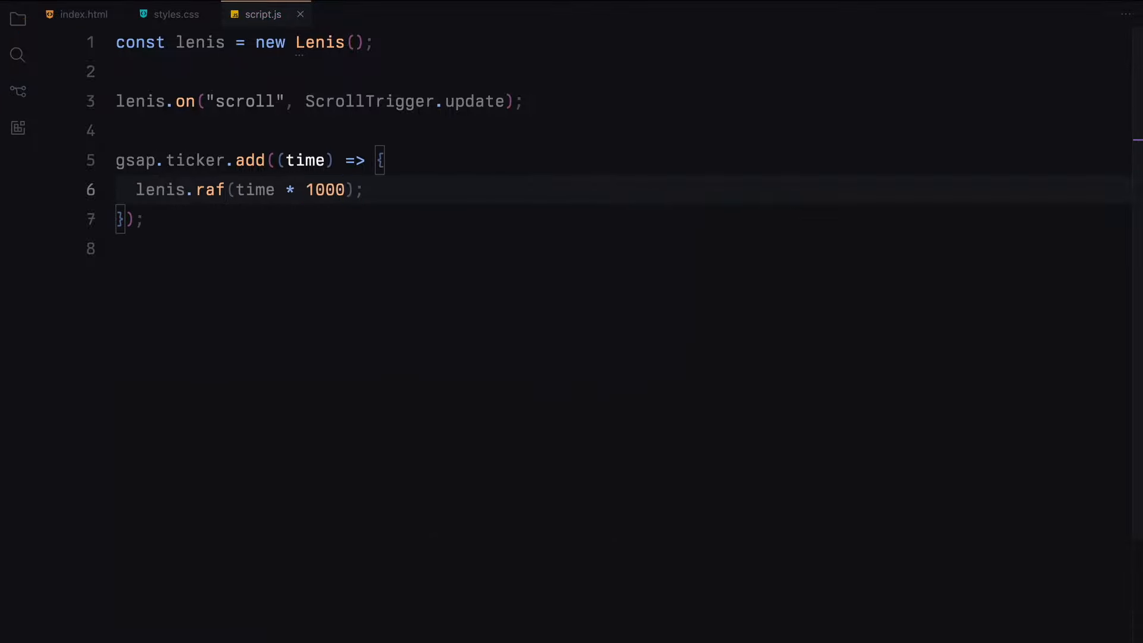
text(gsap.ticker)
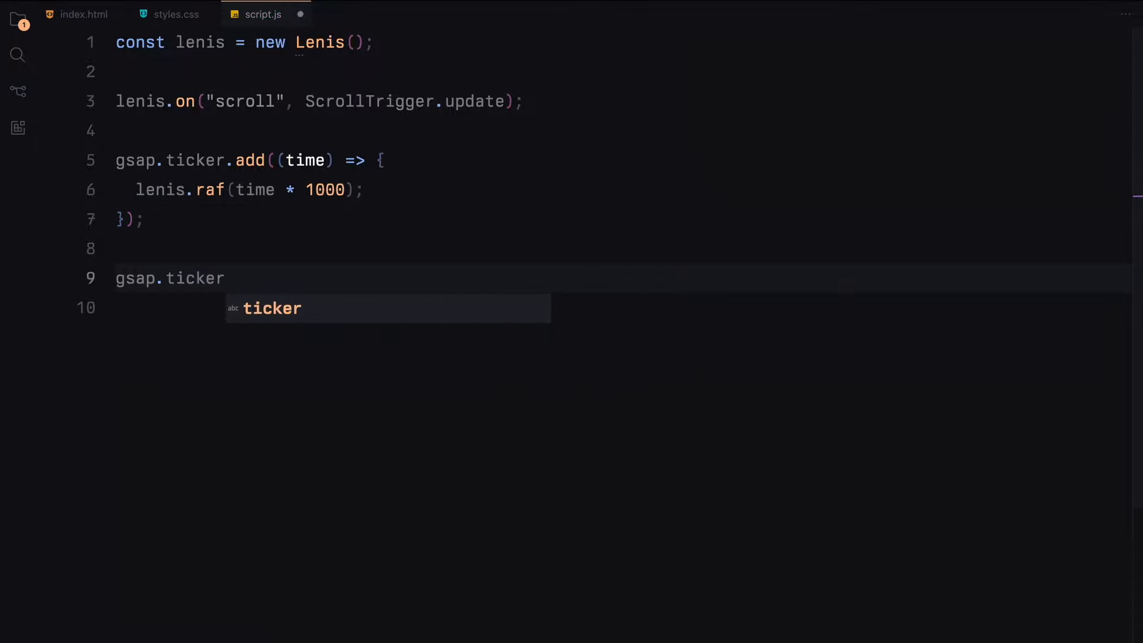
text(.lagSmoothing)
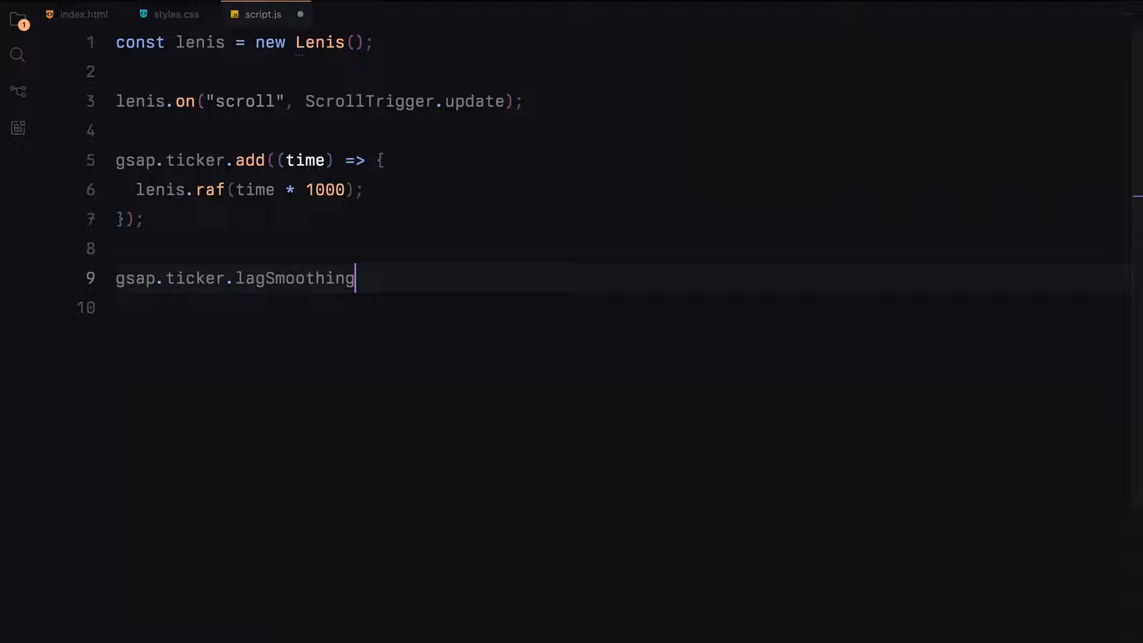
text((0);)
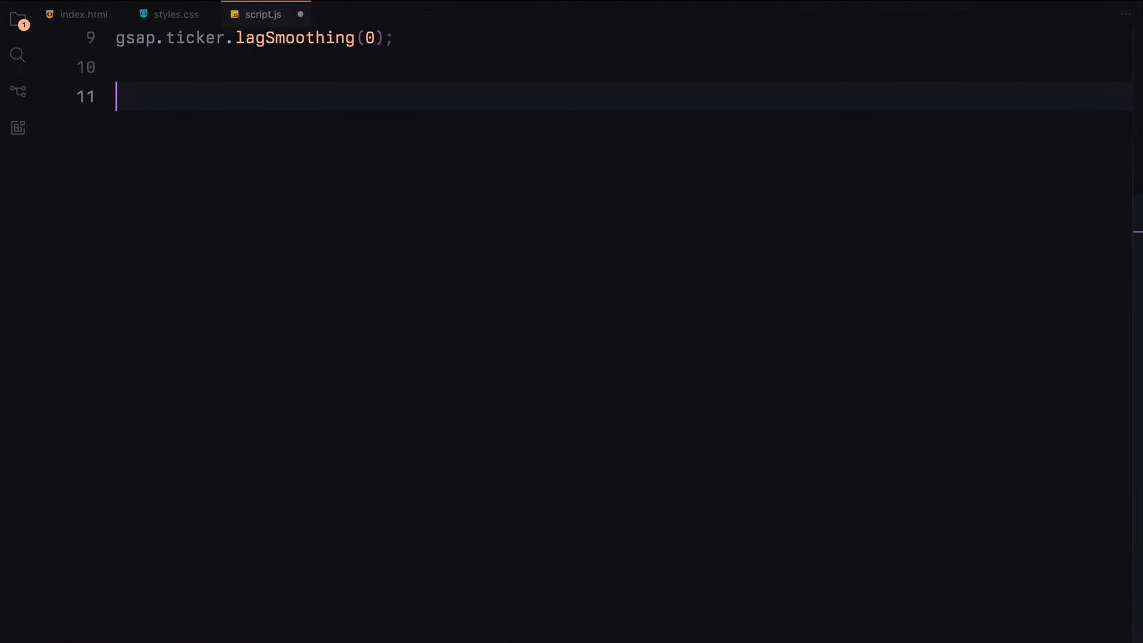
text(gsap.registerPlugin(ScrollTrigger);)
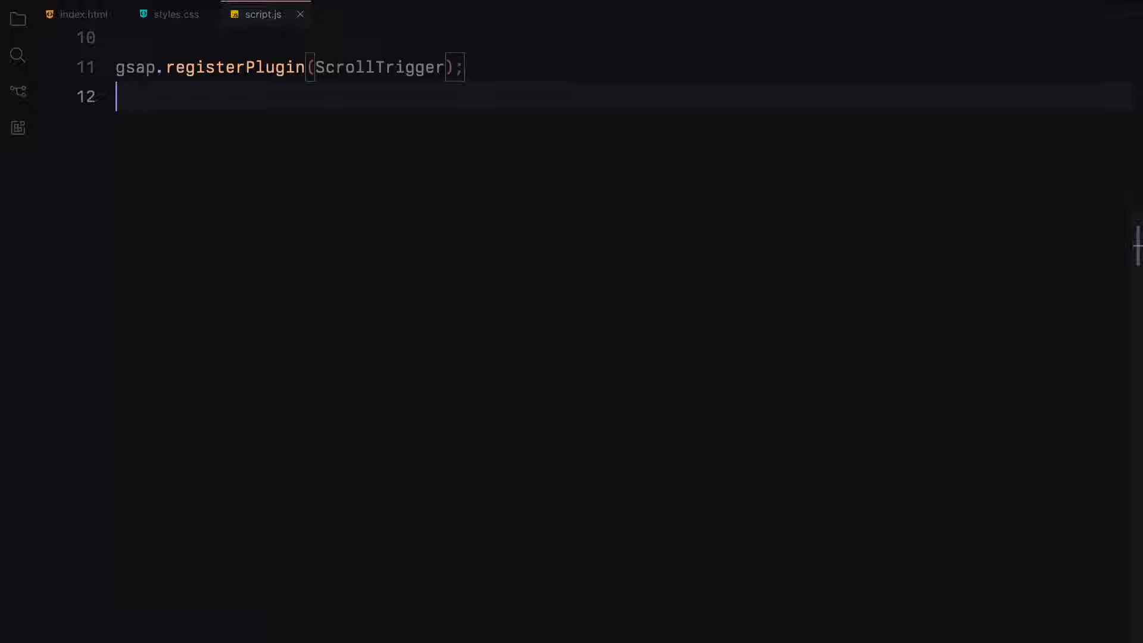
Pin .pinned from "top top" until .whitespace "bottom top" with pinSpacing false
text(ScrollTrigg)
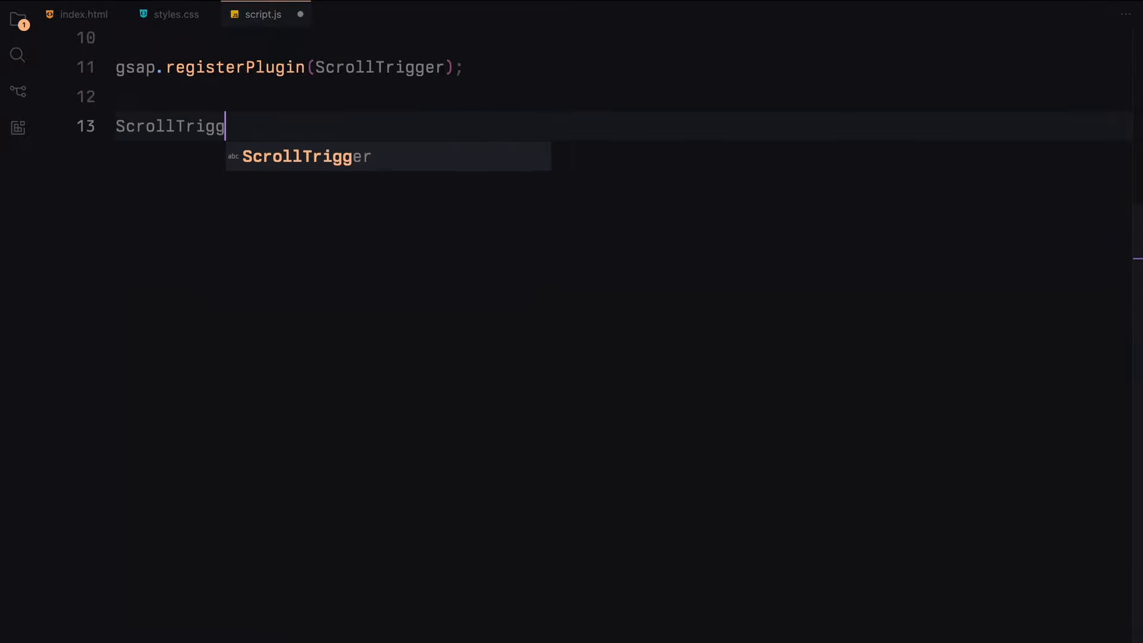
text(.create({)
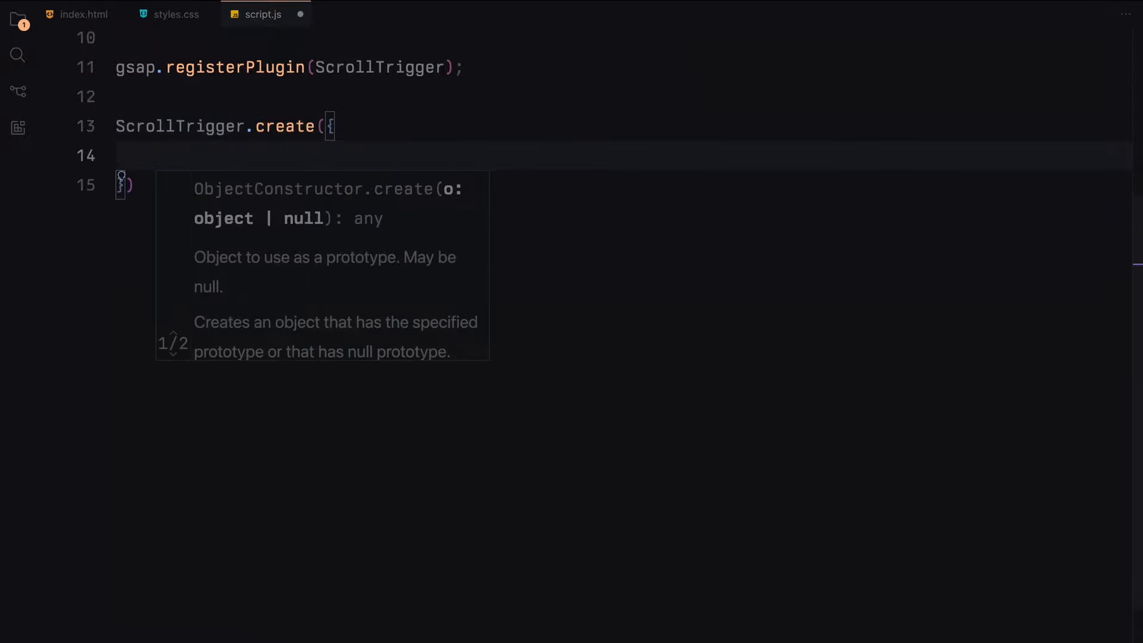
text(trigger: ".pinne)
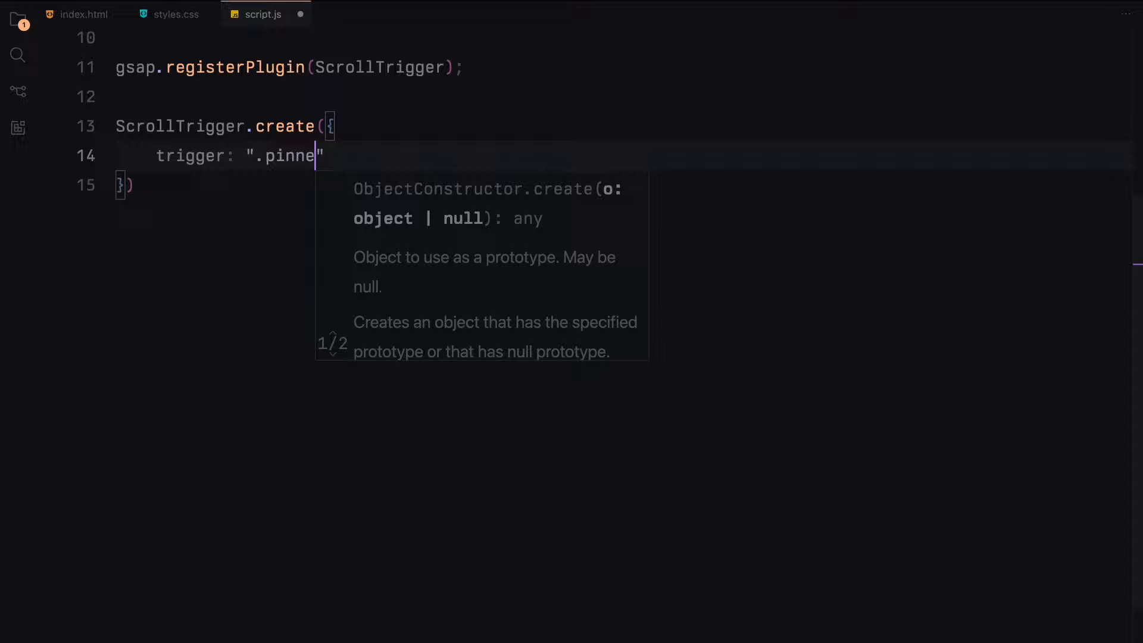
text(d",)
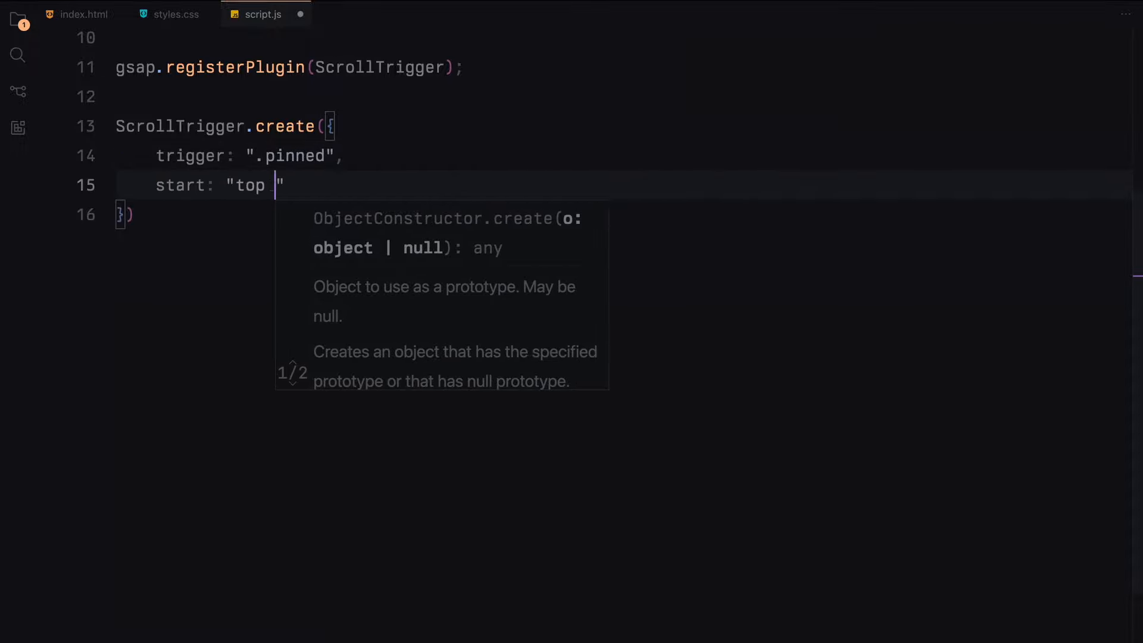
text(top",)
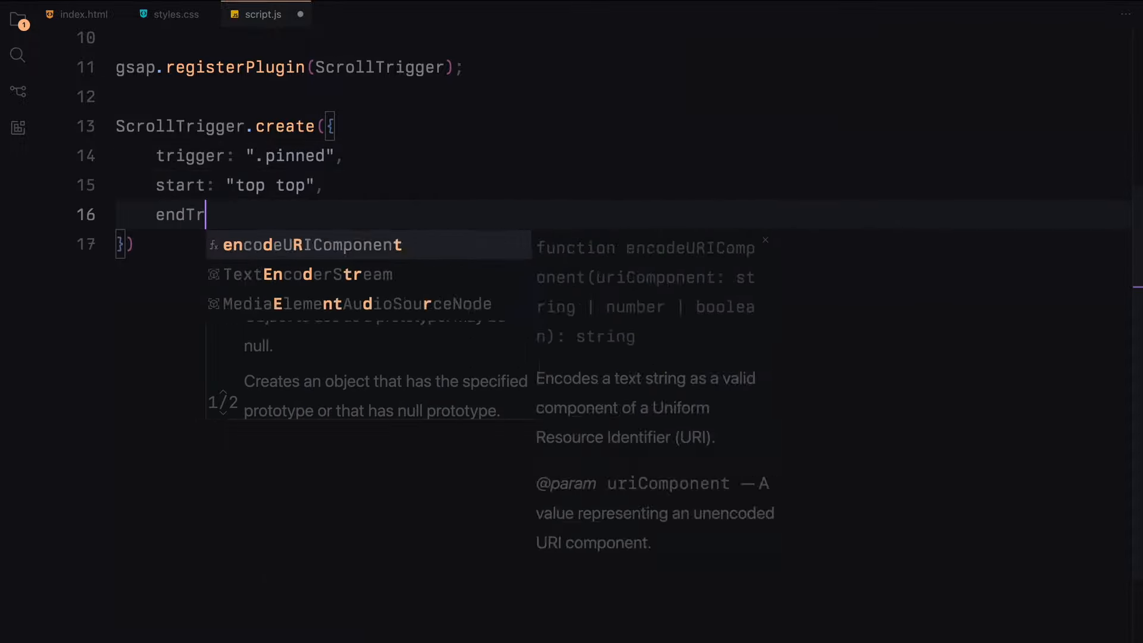
text(igger: ".whitespace")
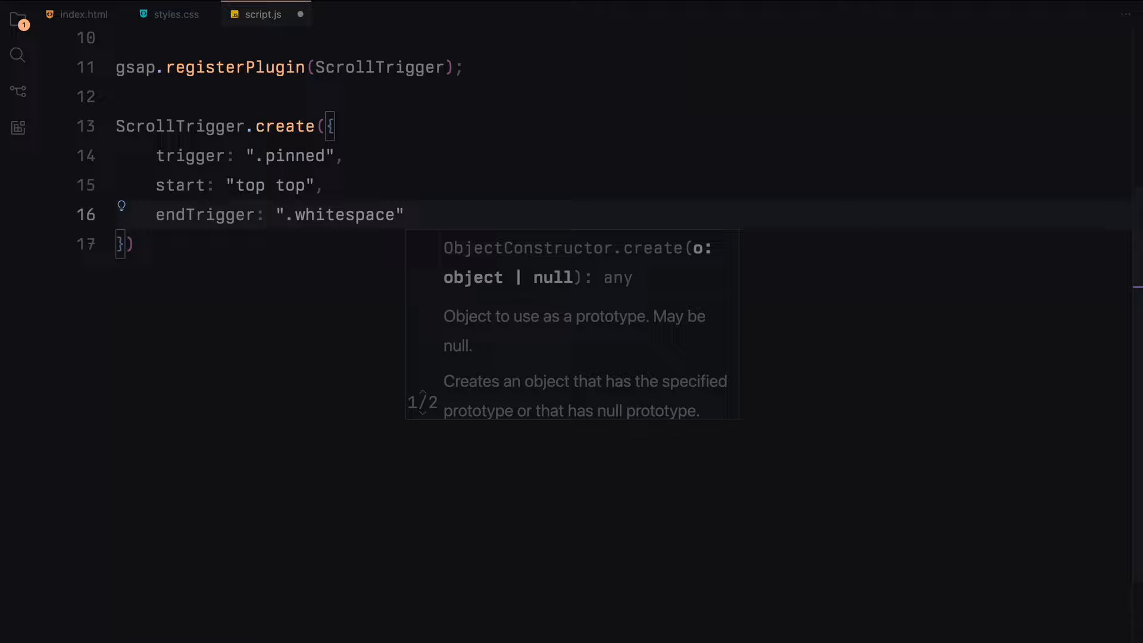
text(end: "bottom top")
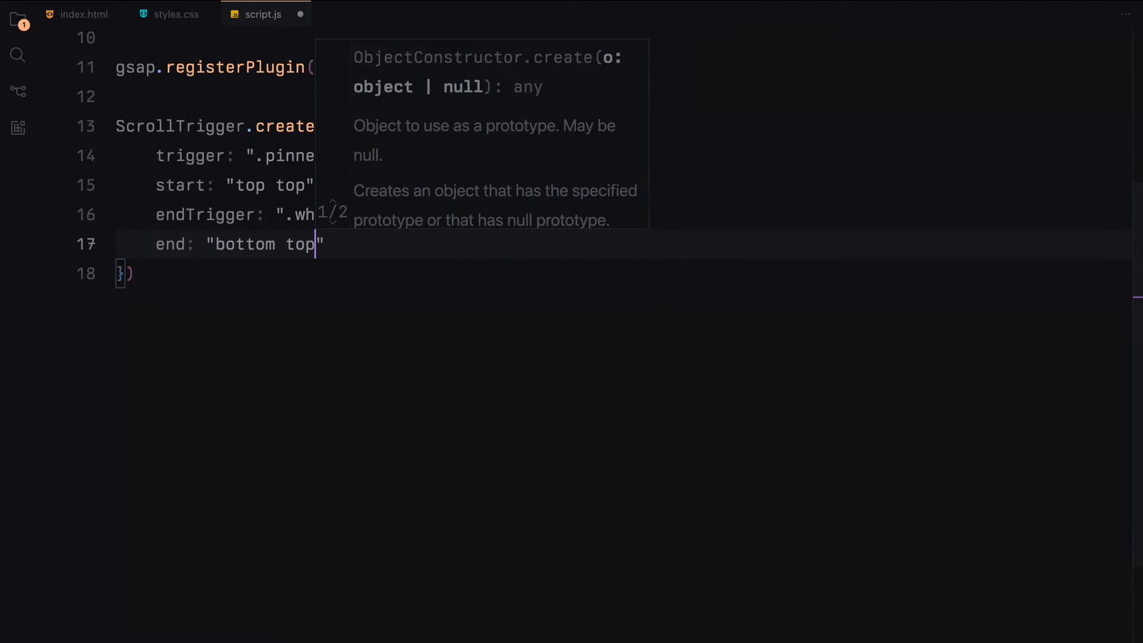
text(pin: true)
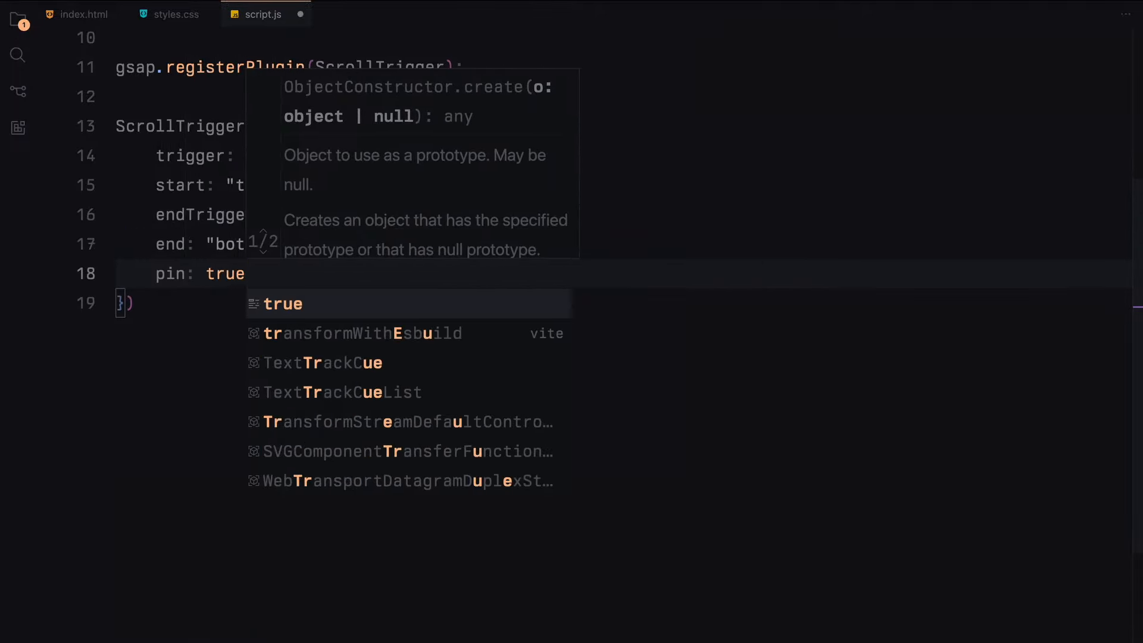
text(pinSpacing: false,)
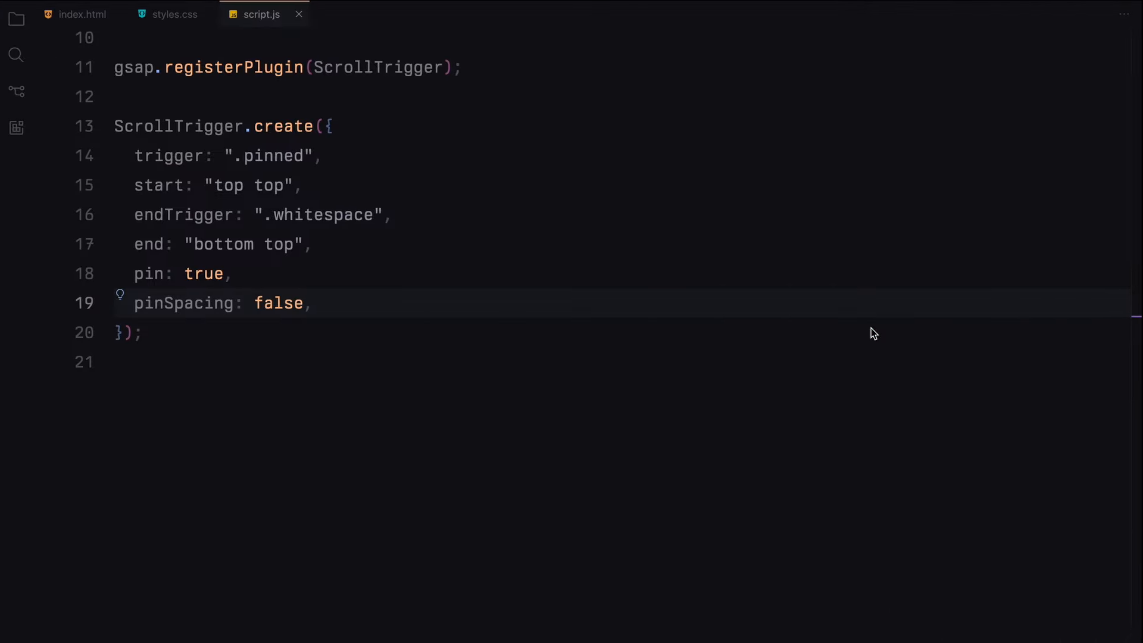
text(ScrollTrigger.create({)
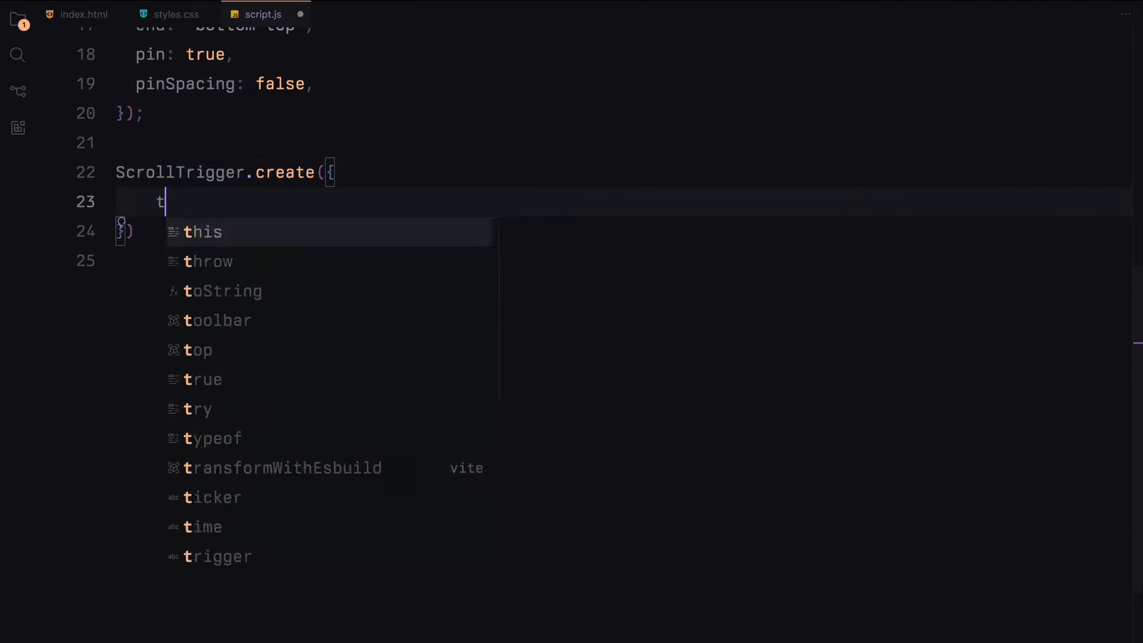
Pin .header-info from top top until .whitespace's bottom, with pinSpacing false
text(rigger: ".header-info")
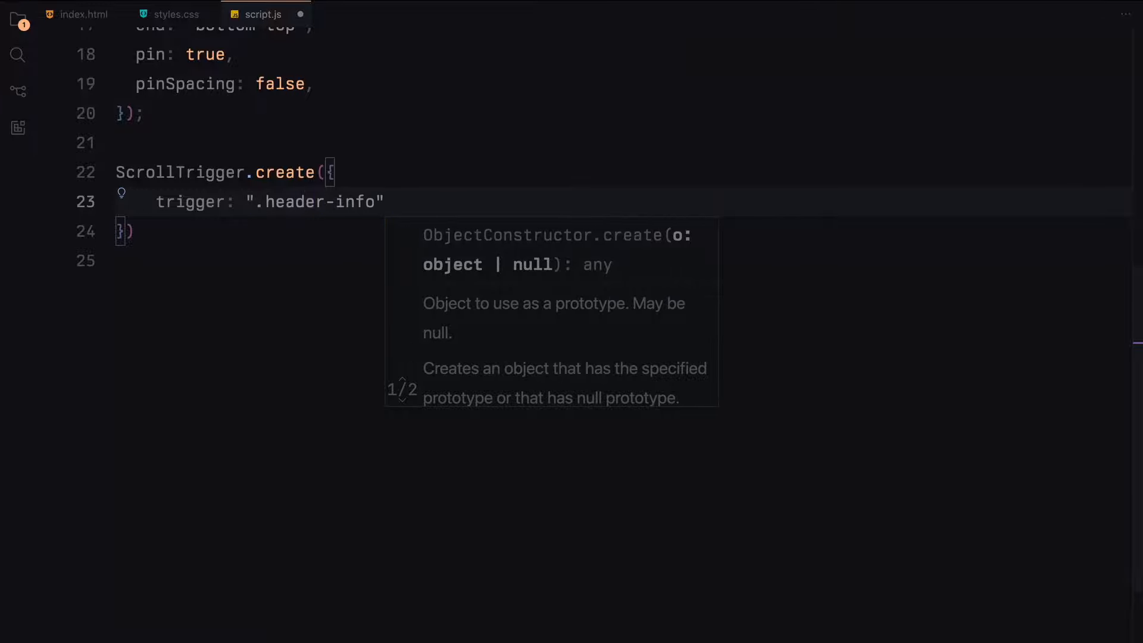
text(start: "top top")
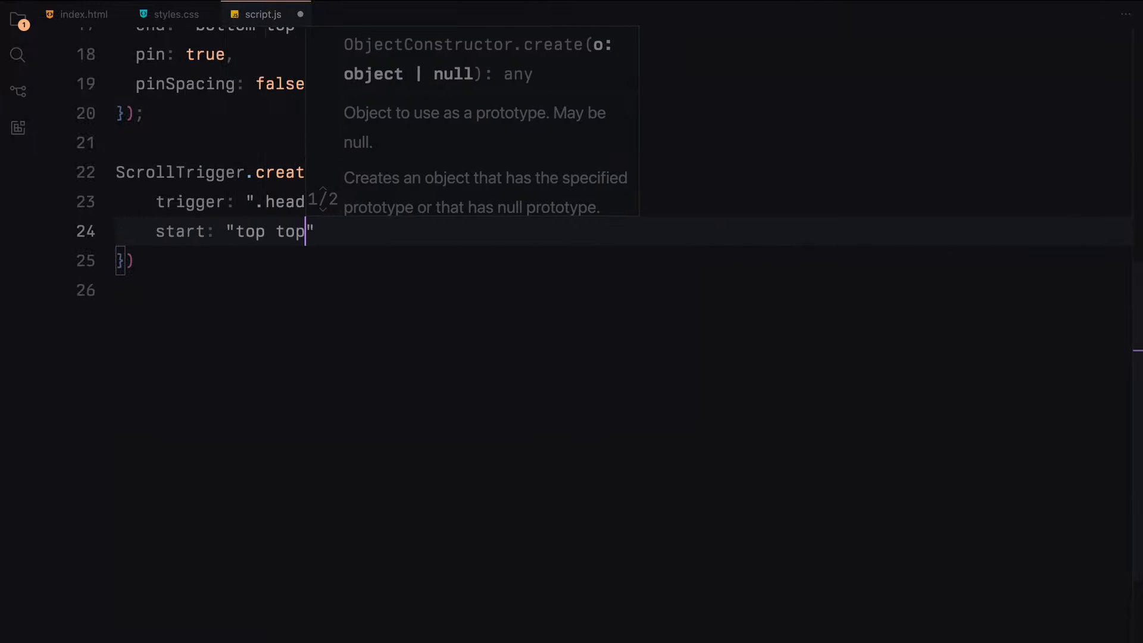
text(endTrig)
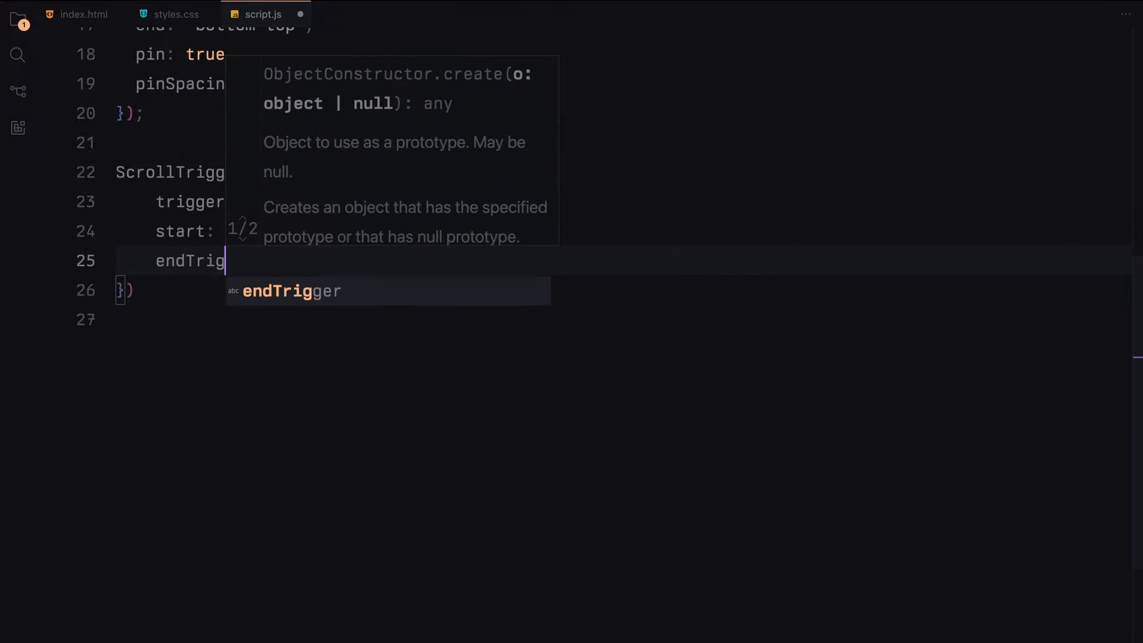
text(ger: ".whitespace")
text(end: "bot)
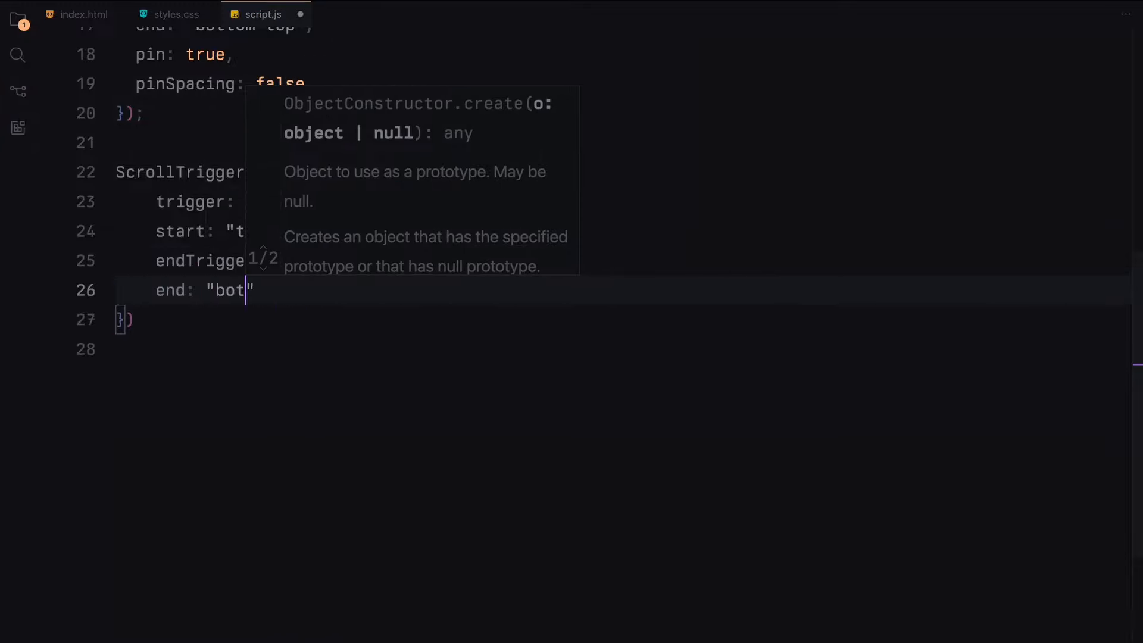
text(pin: true,)
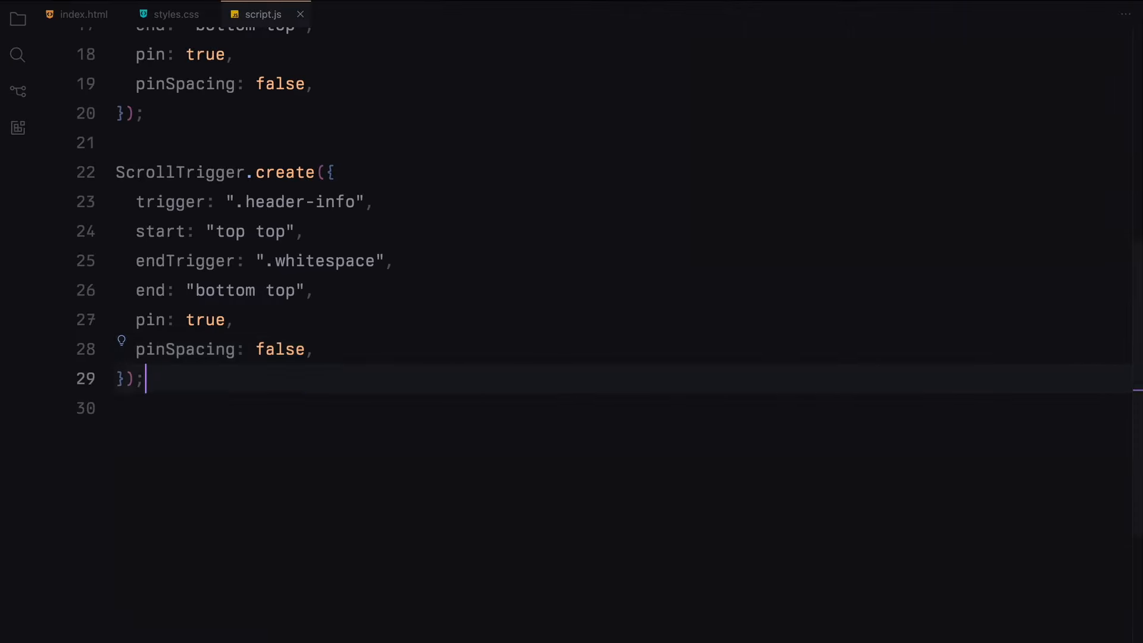
text(ScrollTrigger.create({)
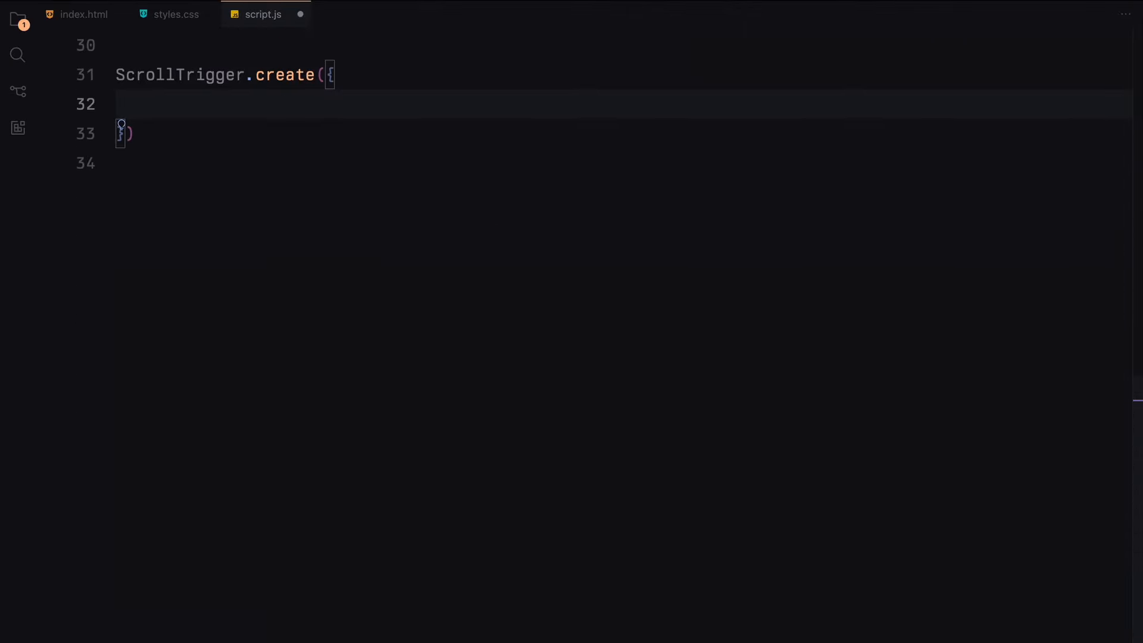
Create a ScrollTrigger on .pinned from top top to bottom bottom of the end trigger
text(trigger: ".")
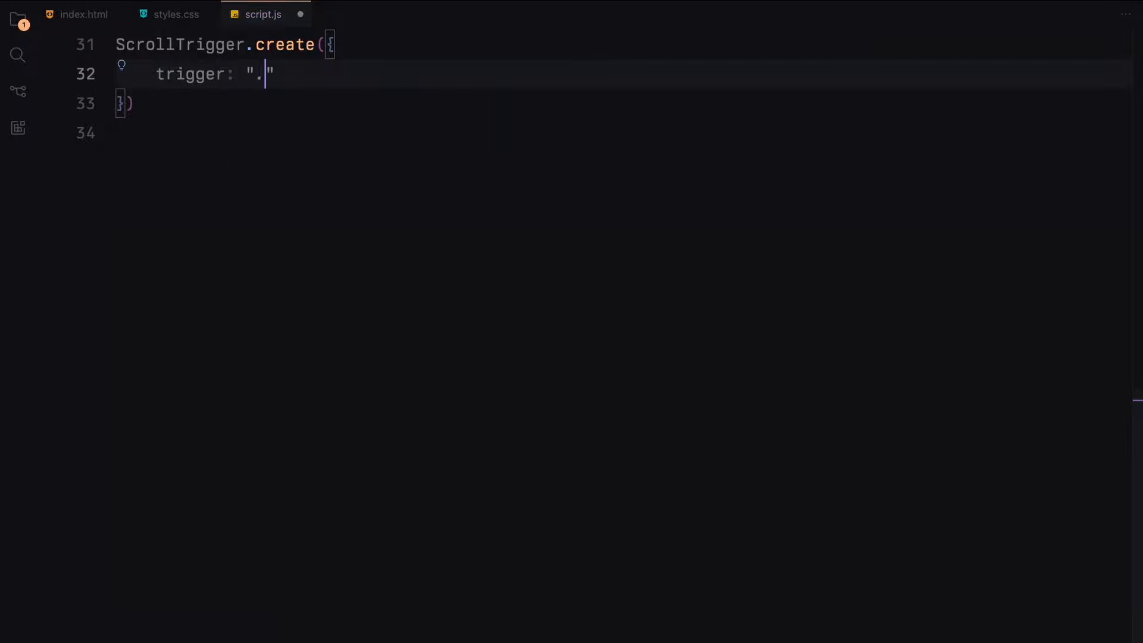
text(pinned",)
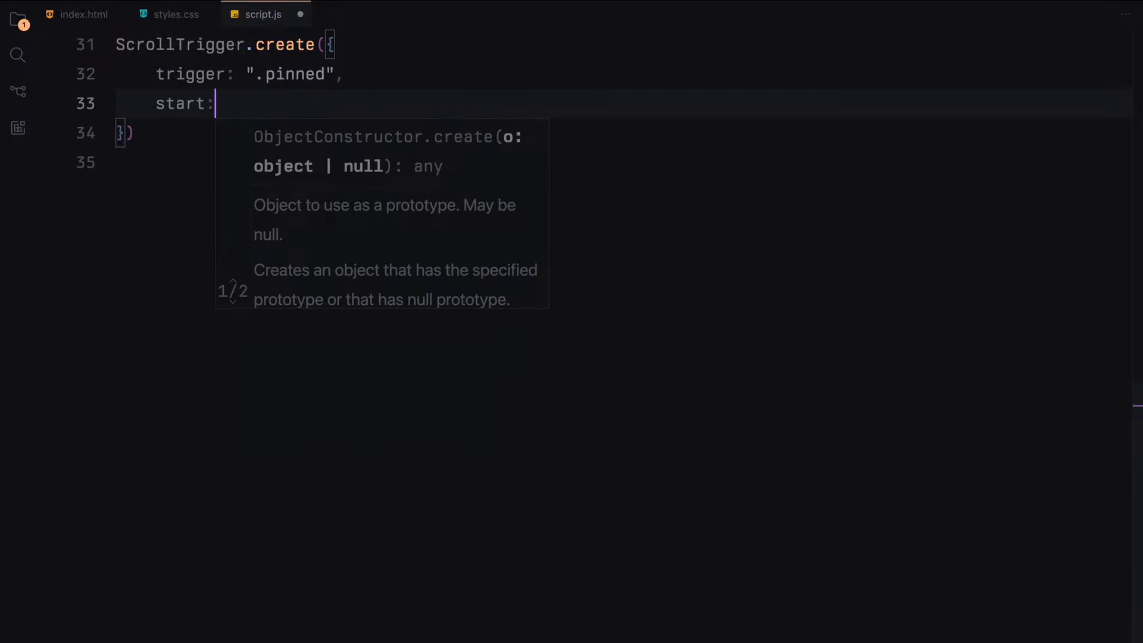
text("top top",)
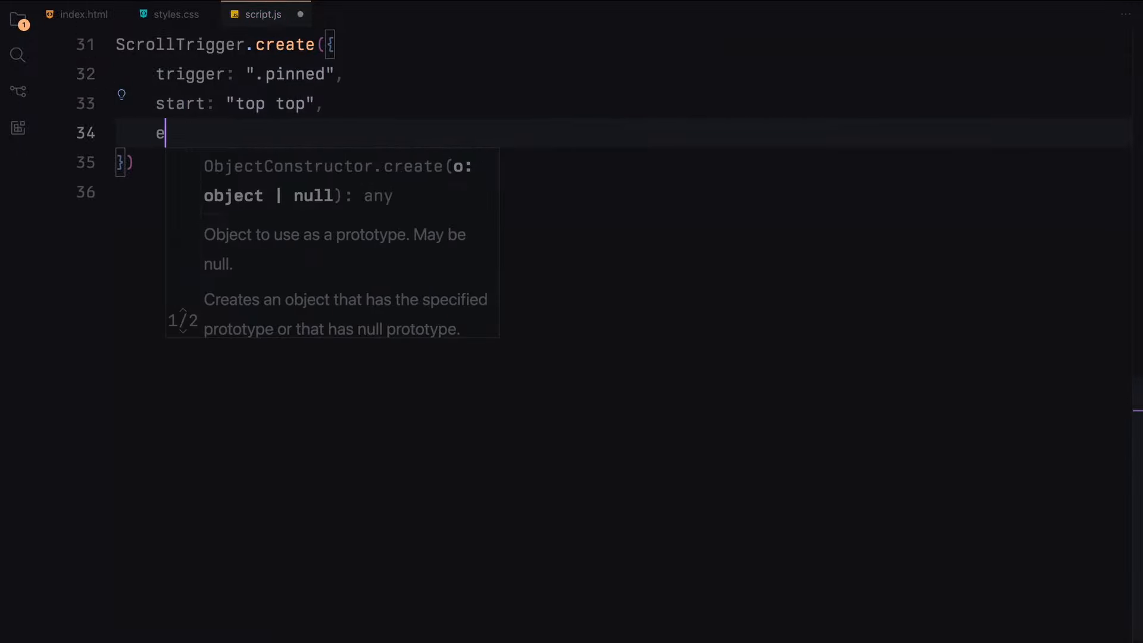
text(ndTrigger: ".")
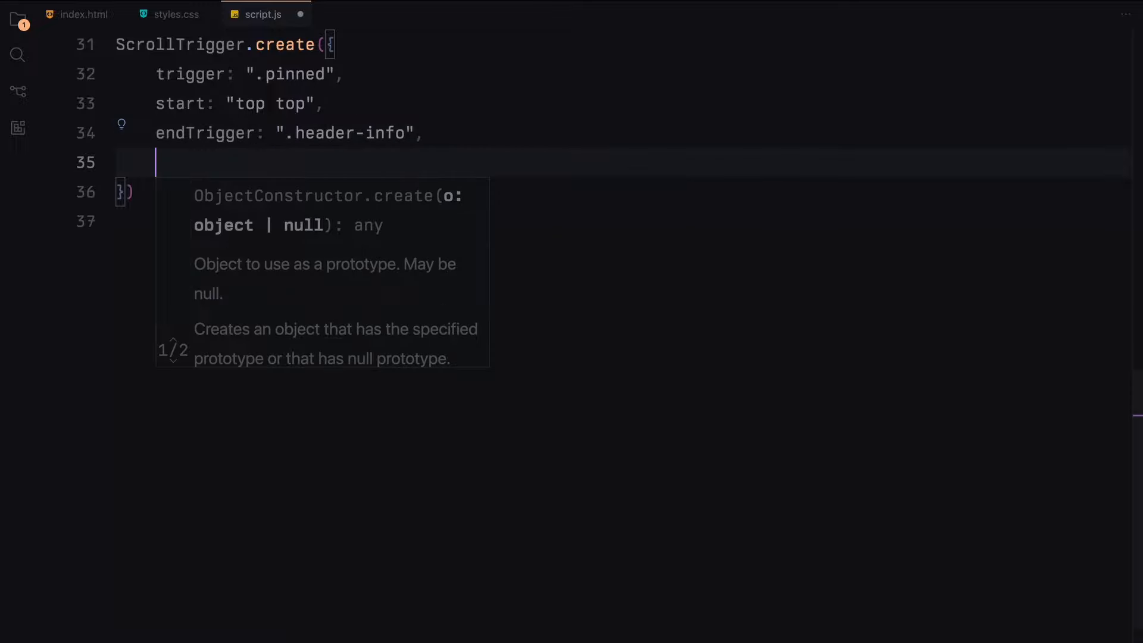
text(end: "bottom bottom",)
text(const rota)
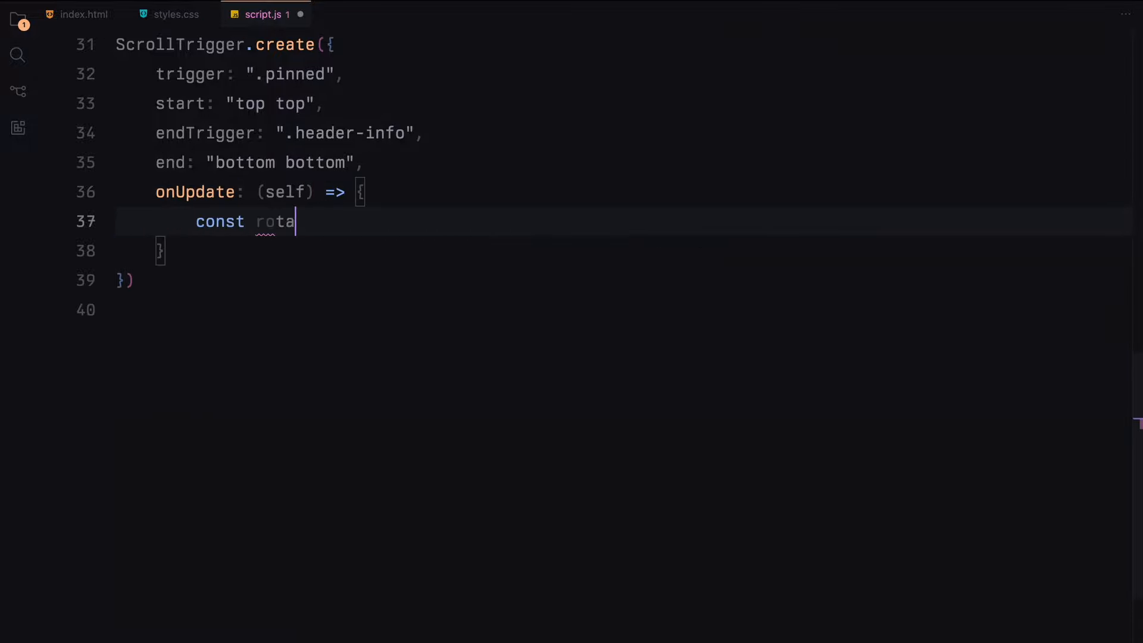
Add an onUpdate setting rotation to progress × 360 and tweening .revealer's rotation
text(tion = self.progress)
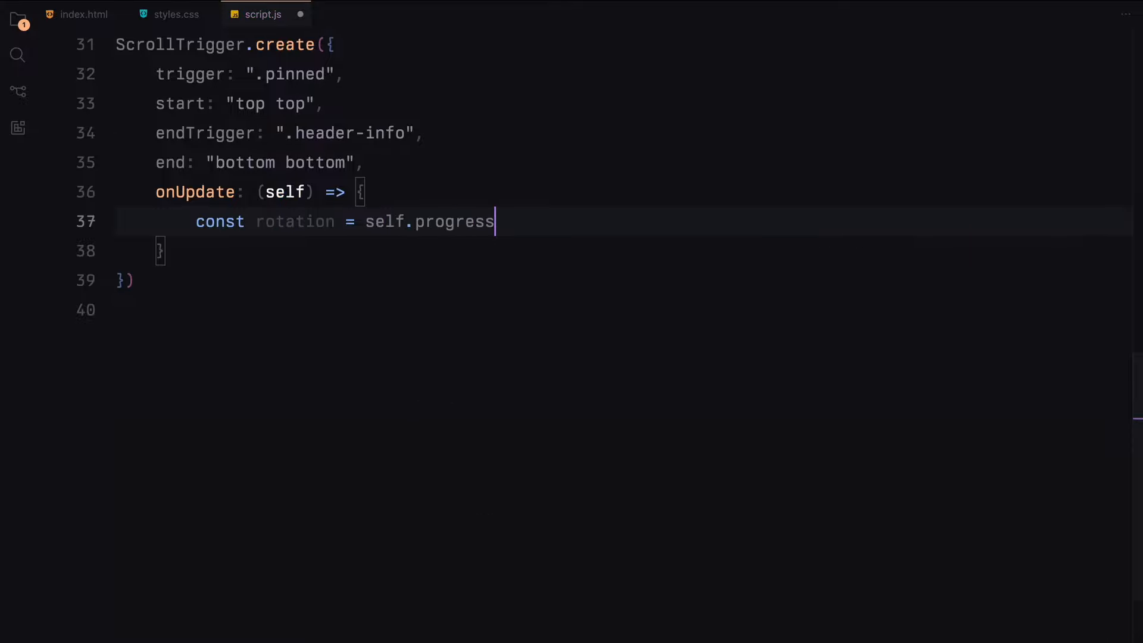
text(* 360;)
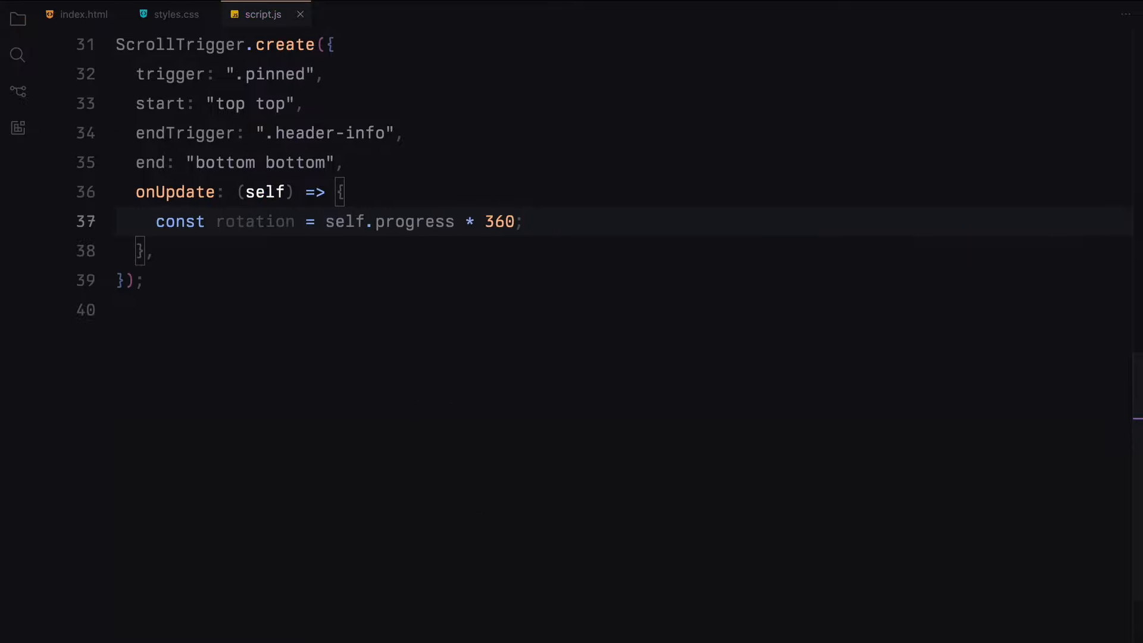
text(gsap.to(".re"))
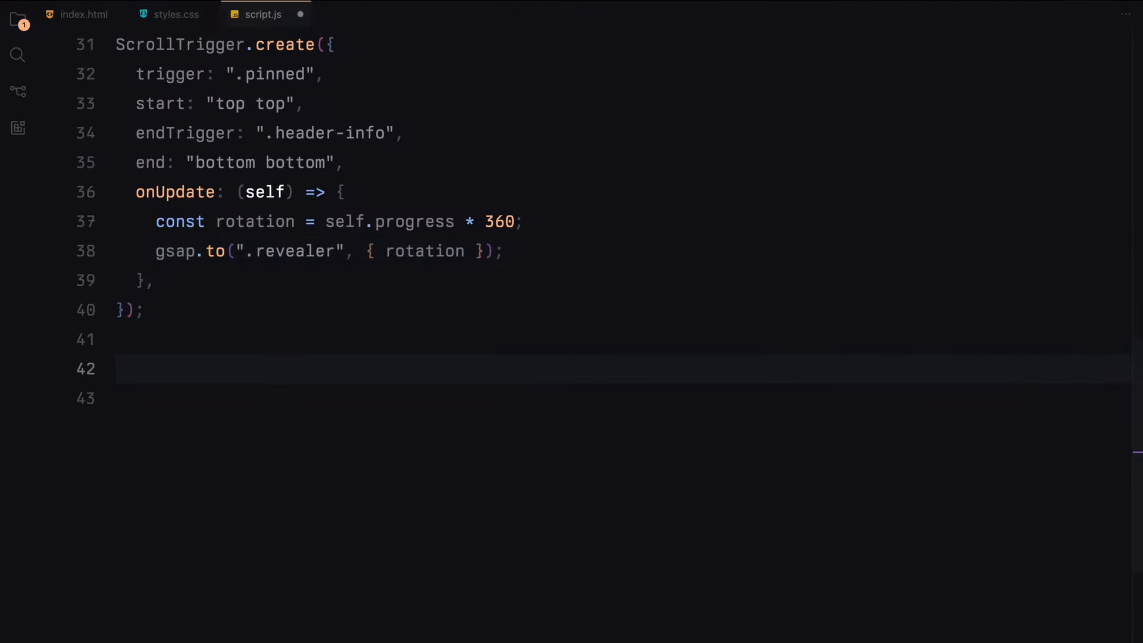
text(ScrollTrigger.create()
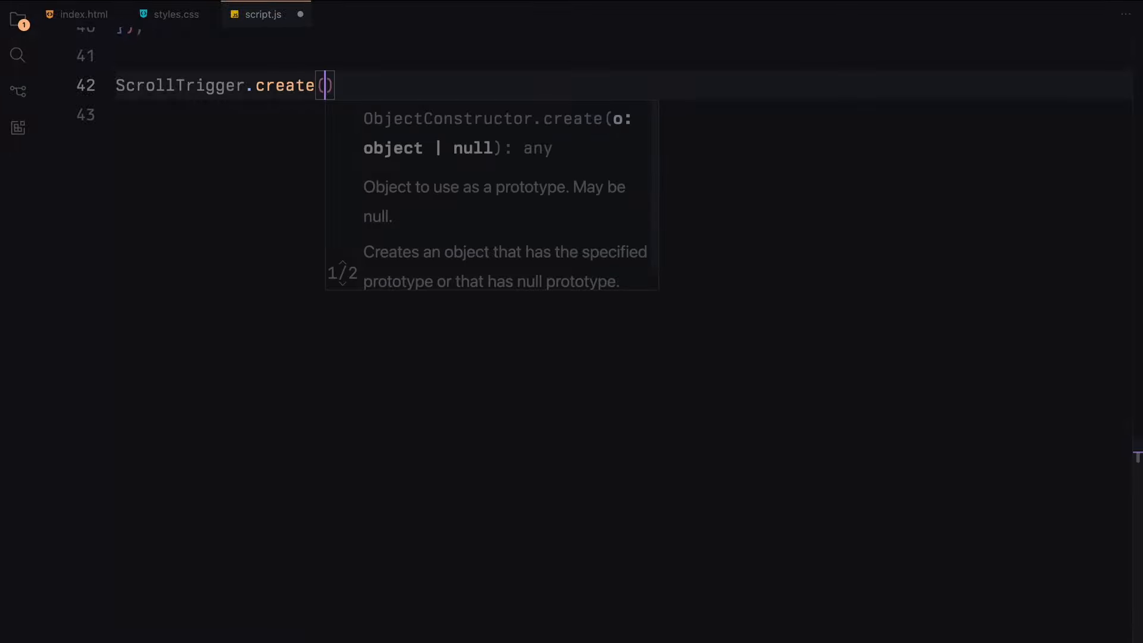
Create another .pinned ScrollTrigger from top top to .header-info's bottom bottom
text({trigger: ".p")
text(start)
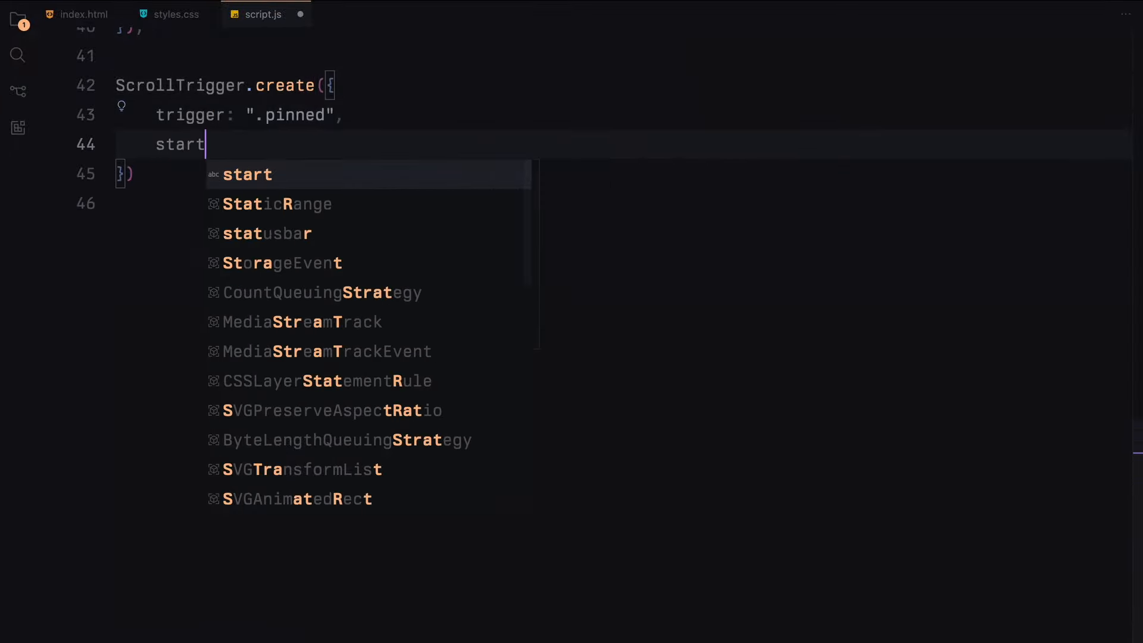
text(: "top top",)
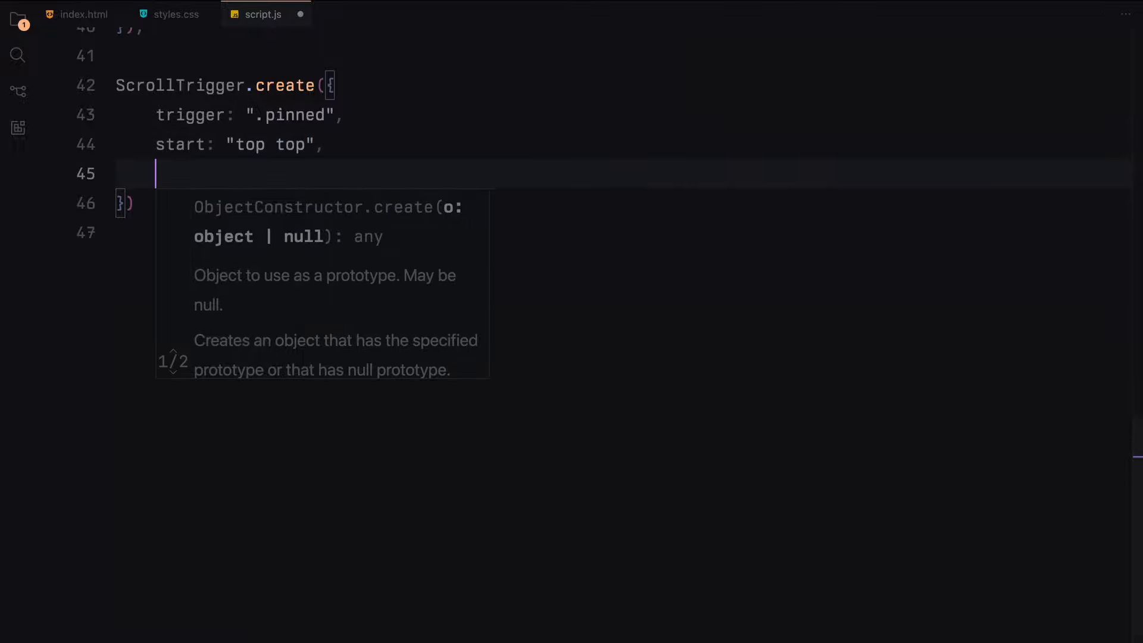
text(endTrigger: ".header-info",)
text(end:)
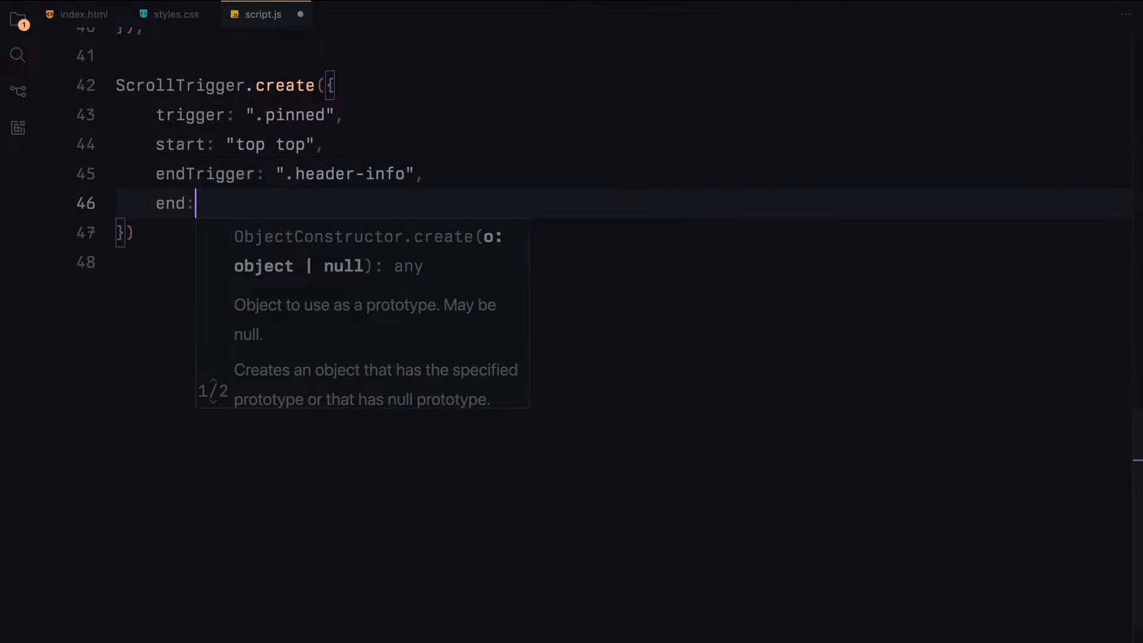
text("bottom bottom",)
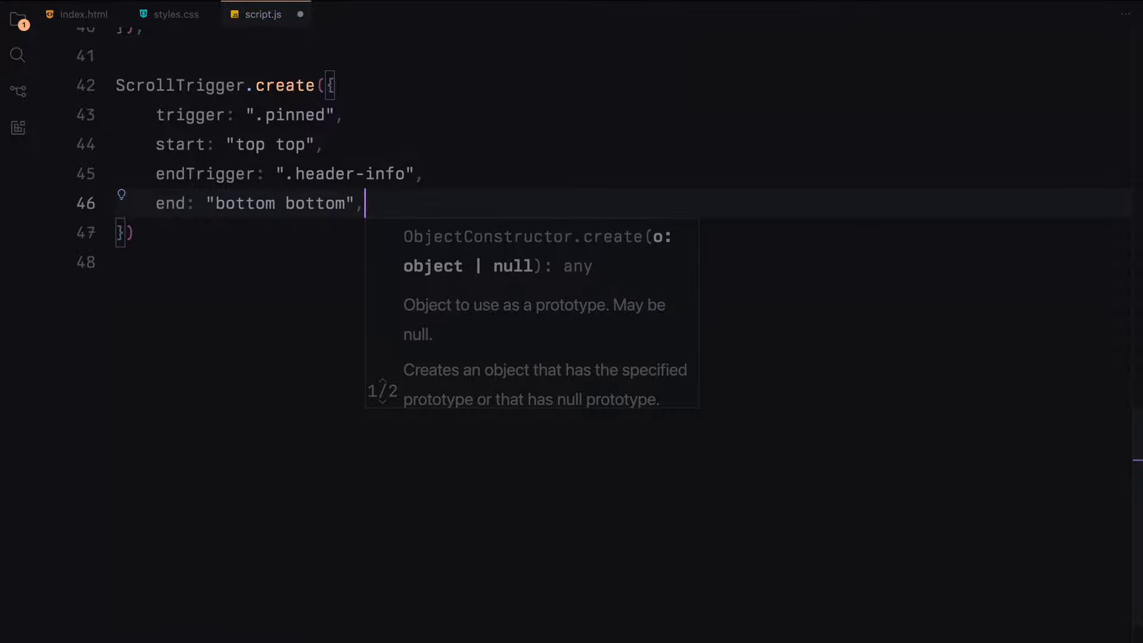
Add an onUpdate building a progress-based clip-path polygon, tweened with duration 0
text(onUpdate: (self))
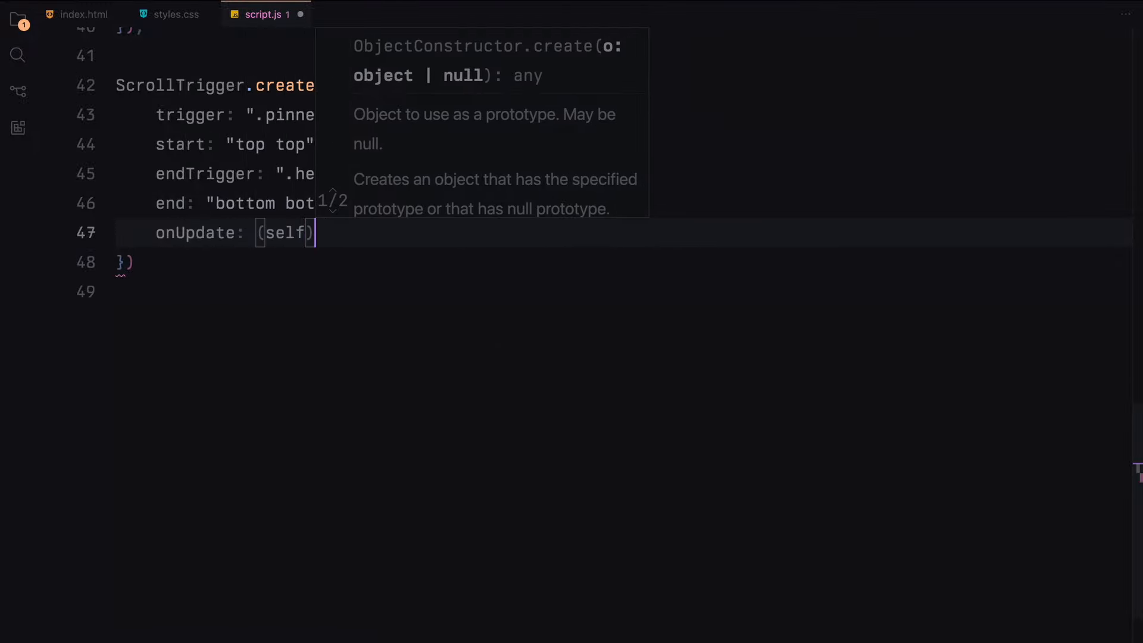
text(=> {)
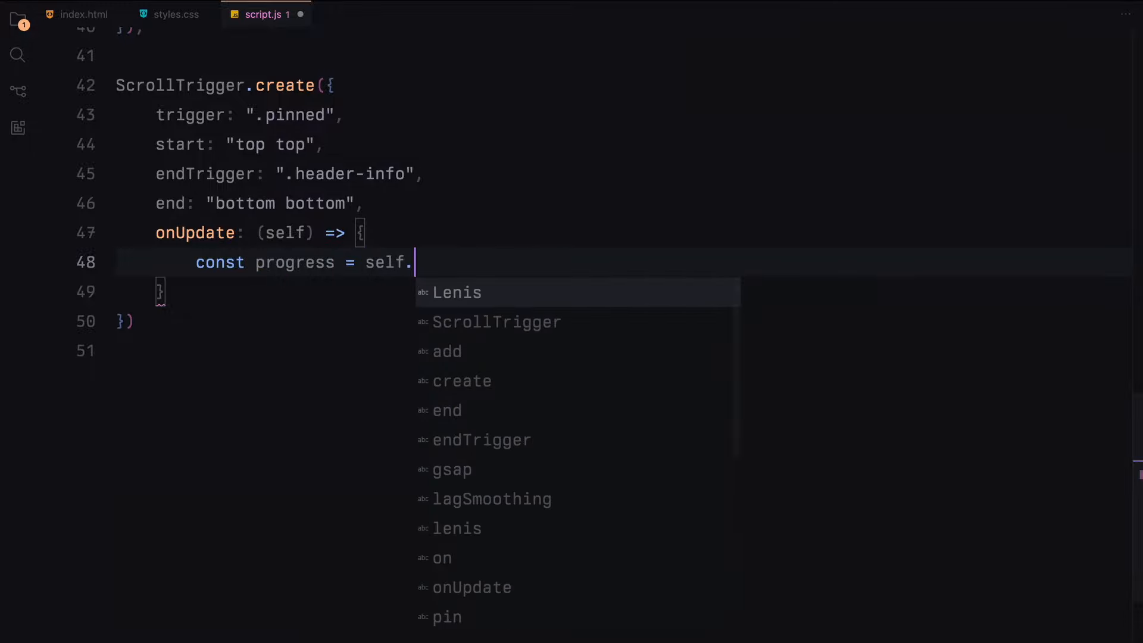
text(progress;)
text(ease)
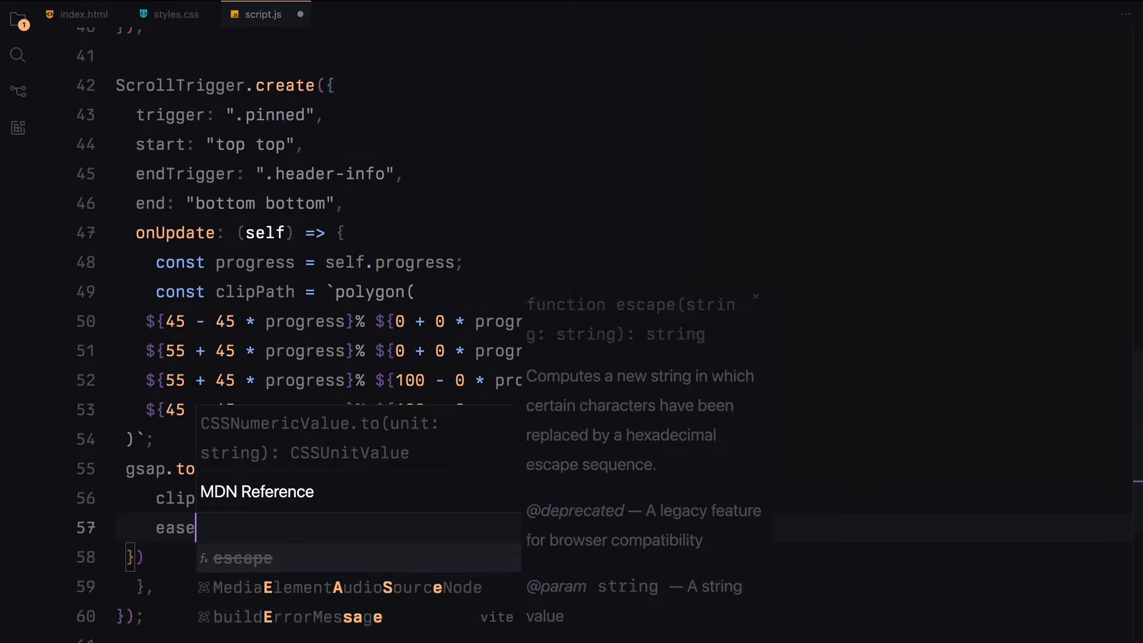
text(duration: 0,)
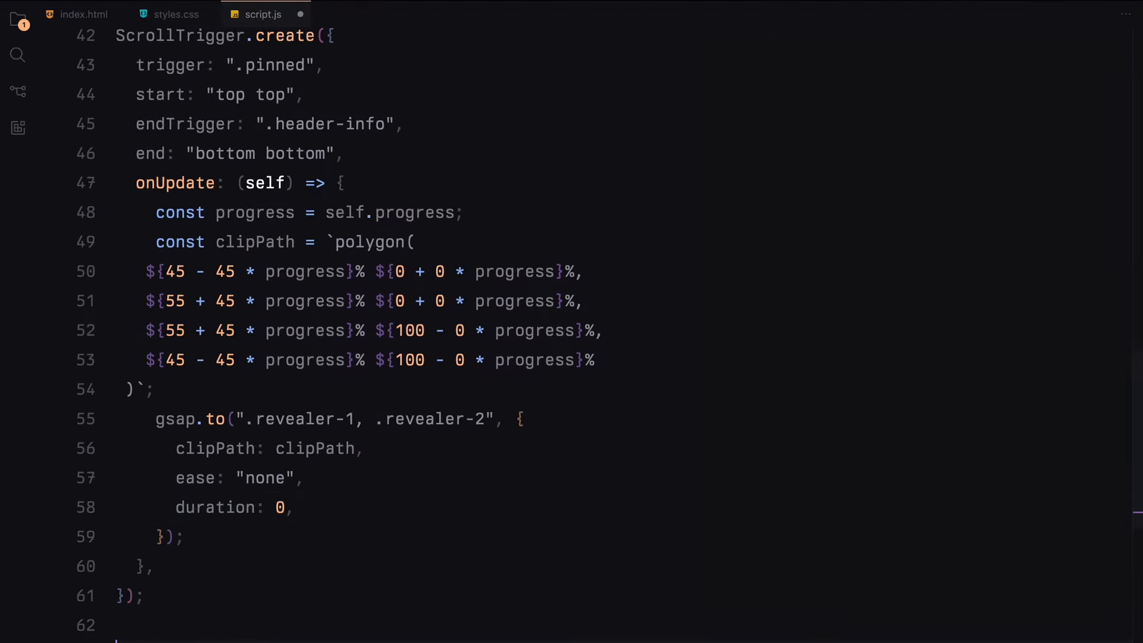
text(ScrollTrigger.create({)
text(trigger: ".hea)
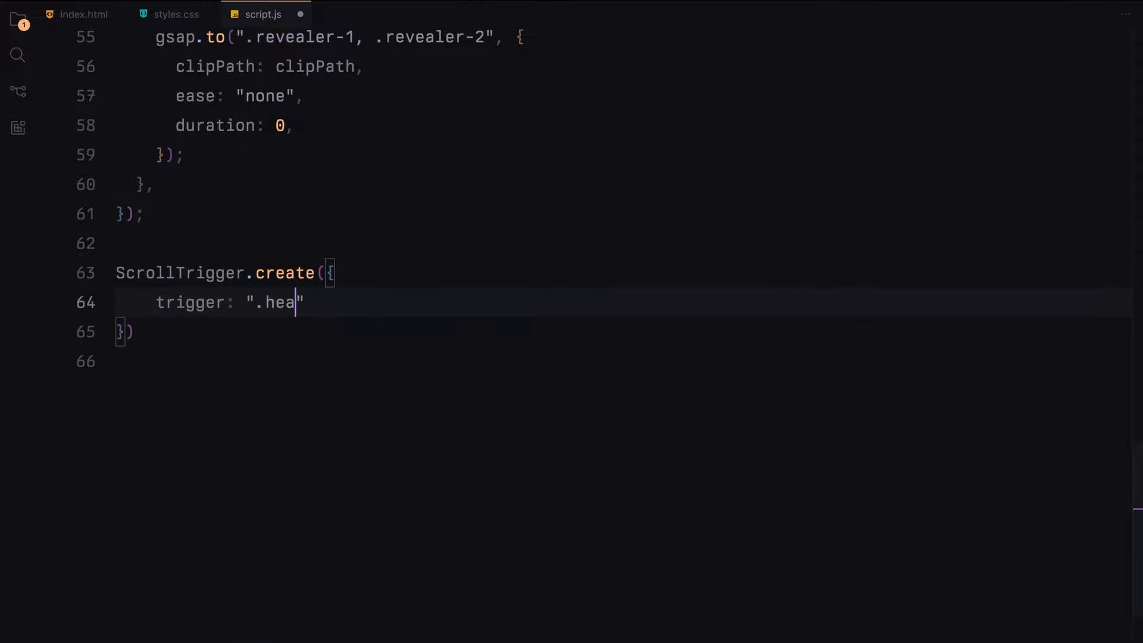
Configure a ScrollTrigger on .header-info ending at bottom 50%, with scrub 1
text(der-info",)
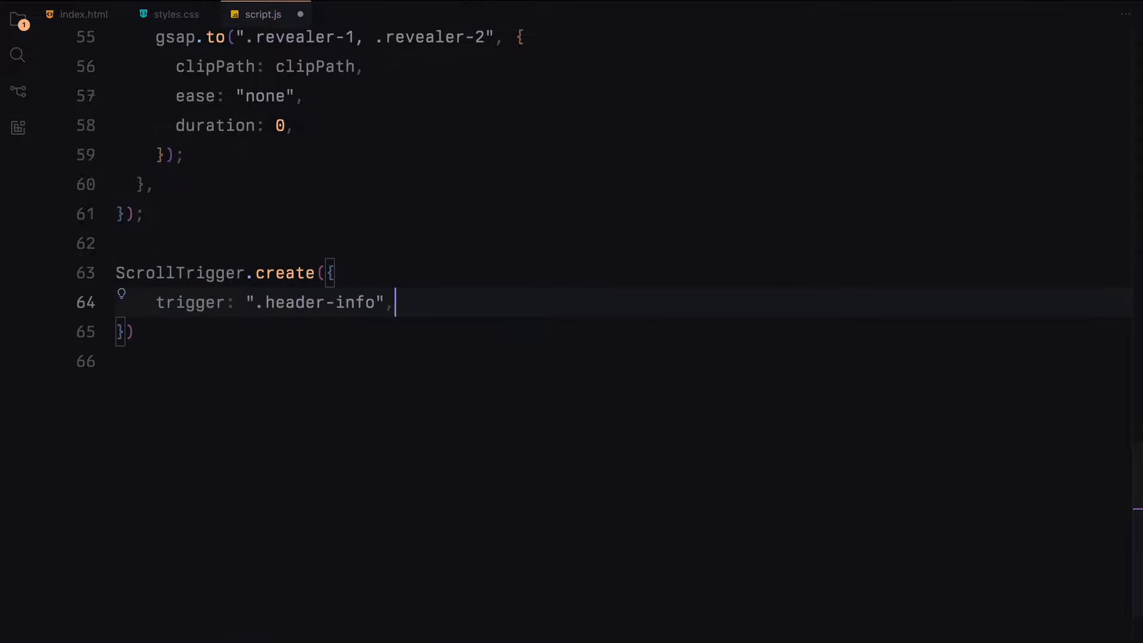
key(enter)
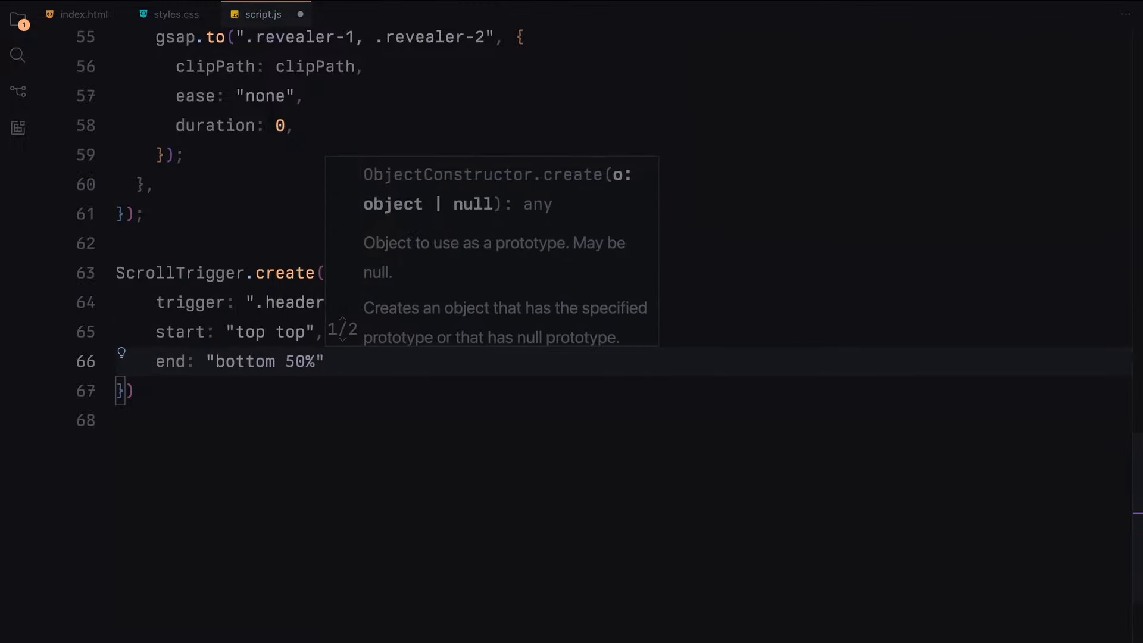
text(scrub: 1,)
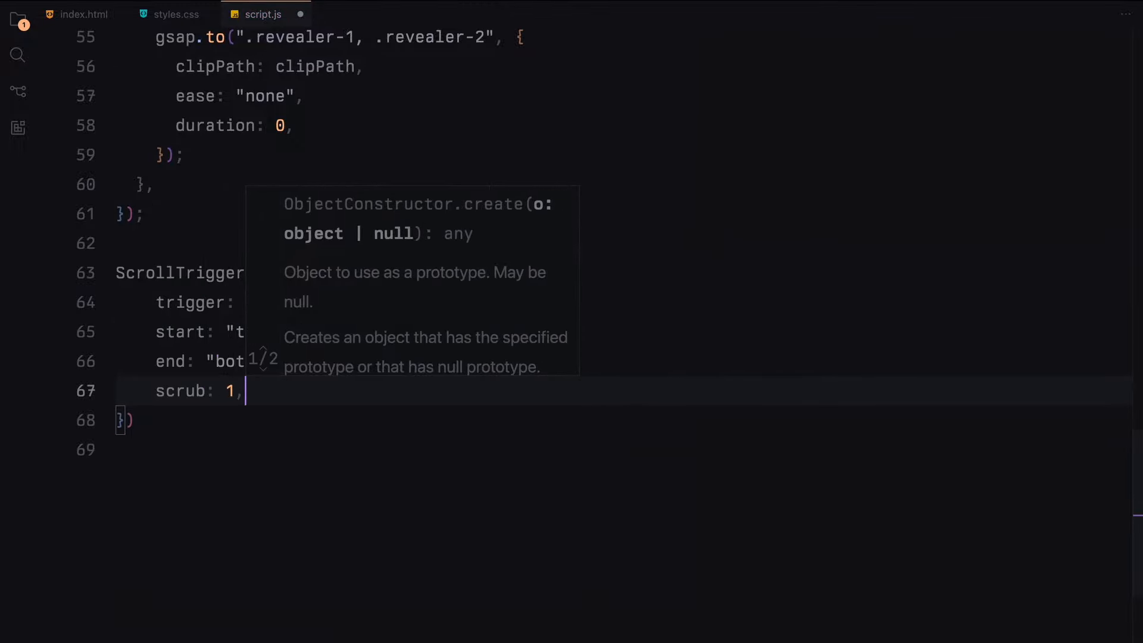
text(onUpdate: (self) => {)
text(const pr)
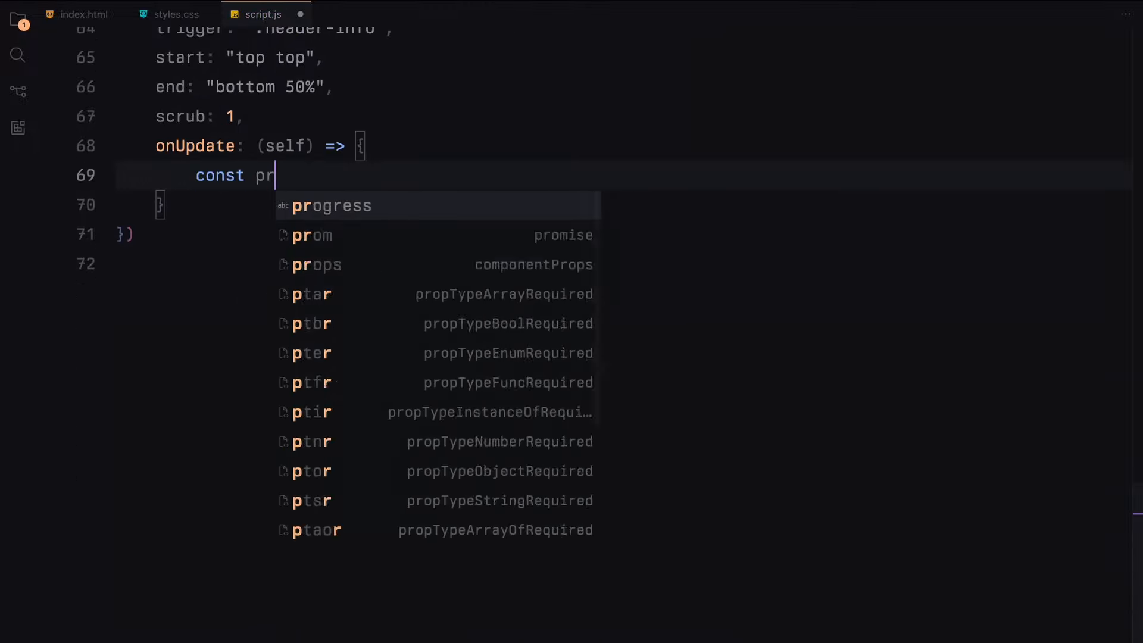
In onUpdate, tween the revealer's left to 35 + 15 × progress with duration 0
text(ogress = self.progress;)
text(const )
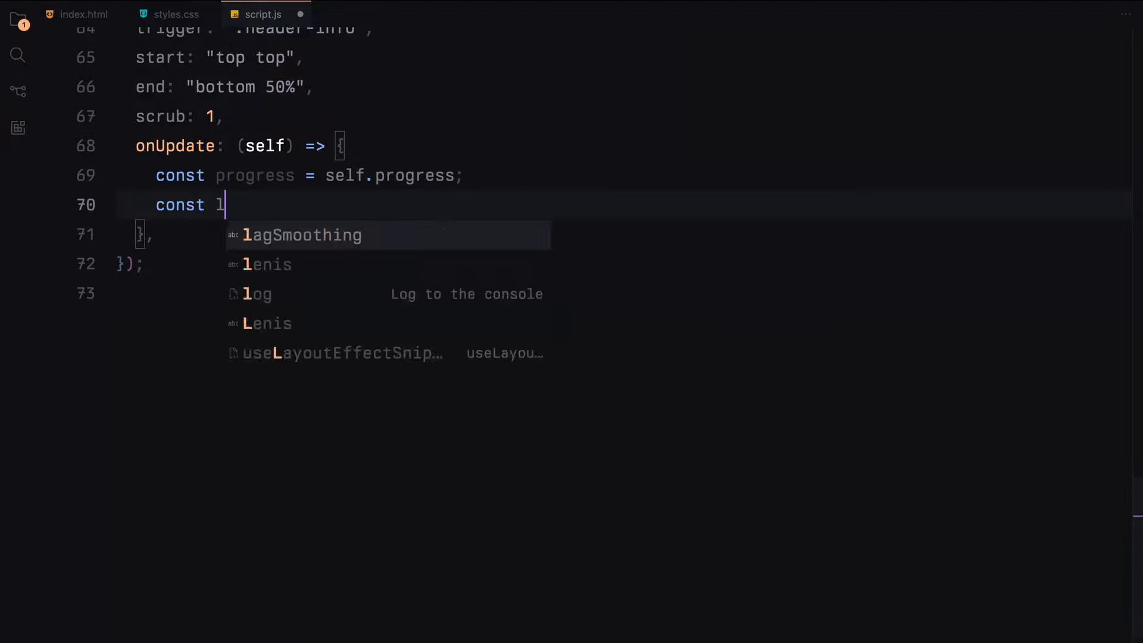
text(left = 35 + 15 *)
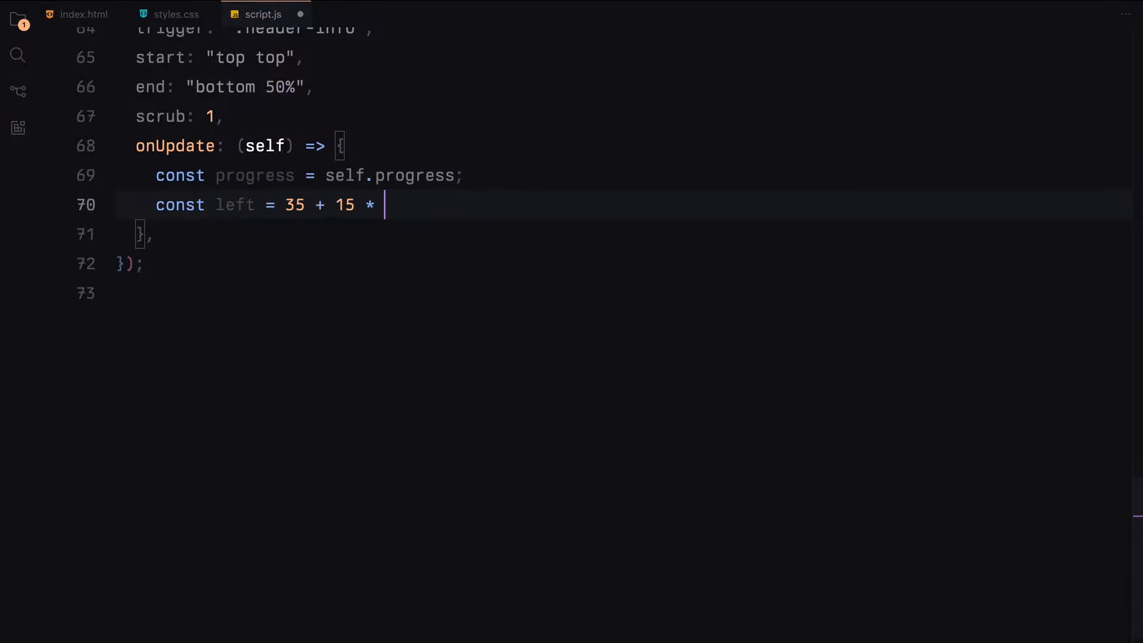
text(progress;)
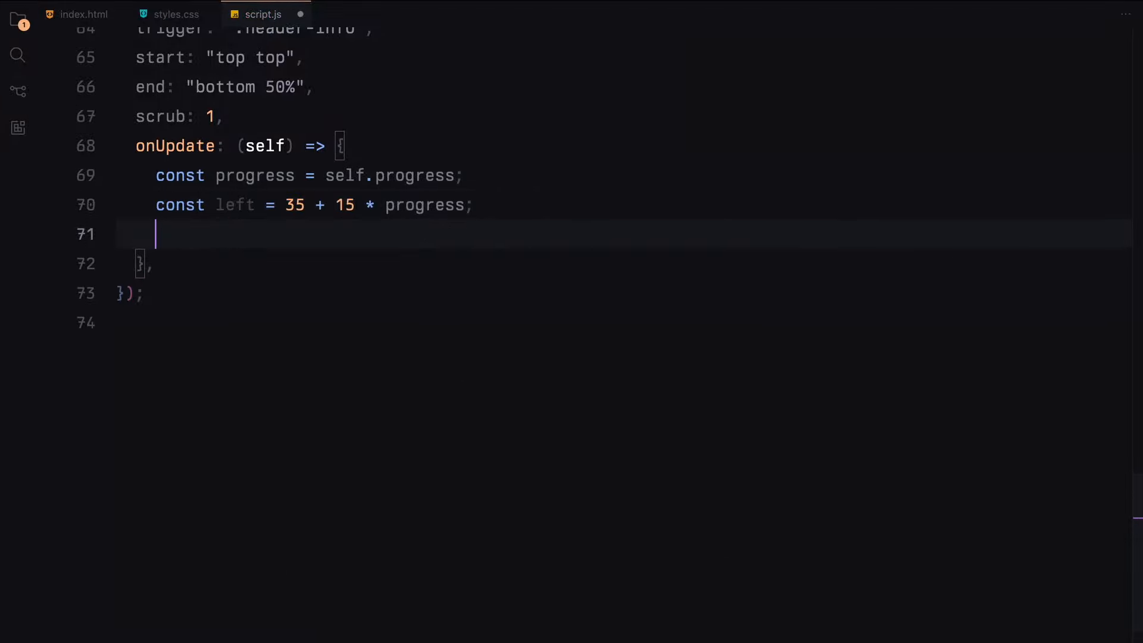
text(gsap.to())
text(e)
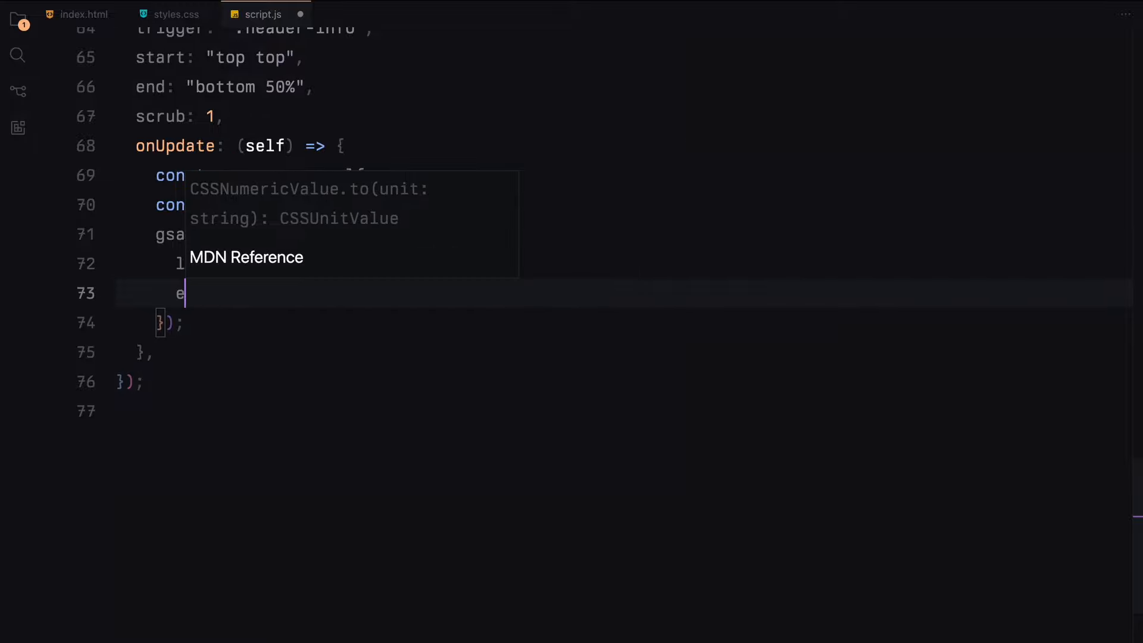
text(dura)
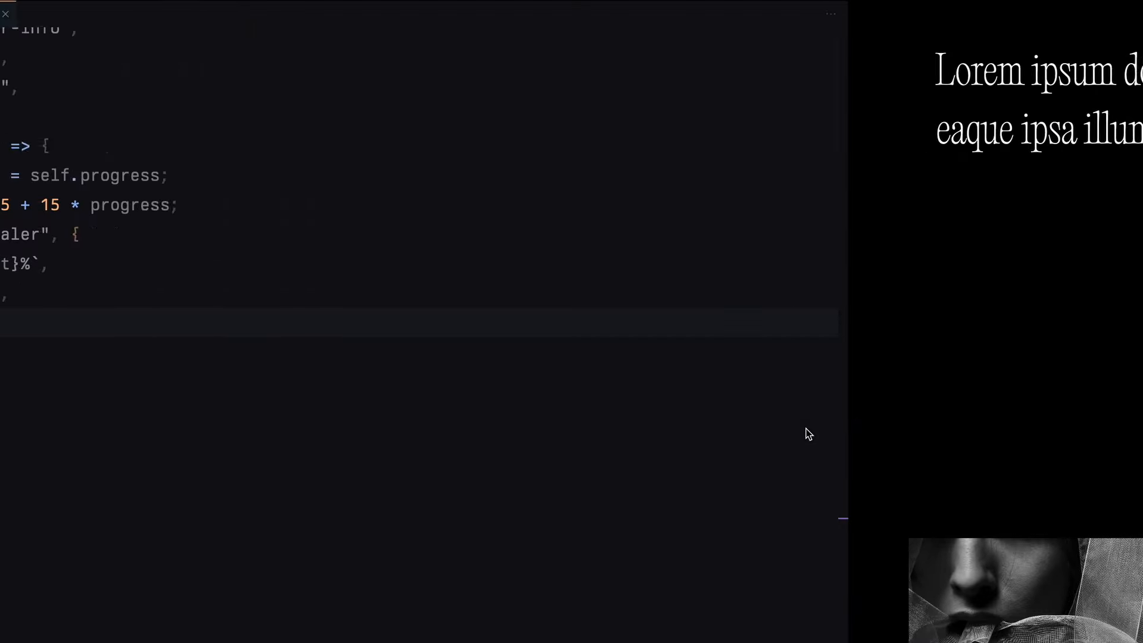
text(ScrollTrigger)
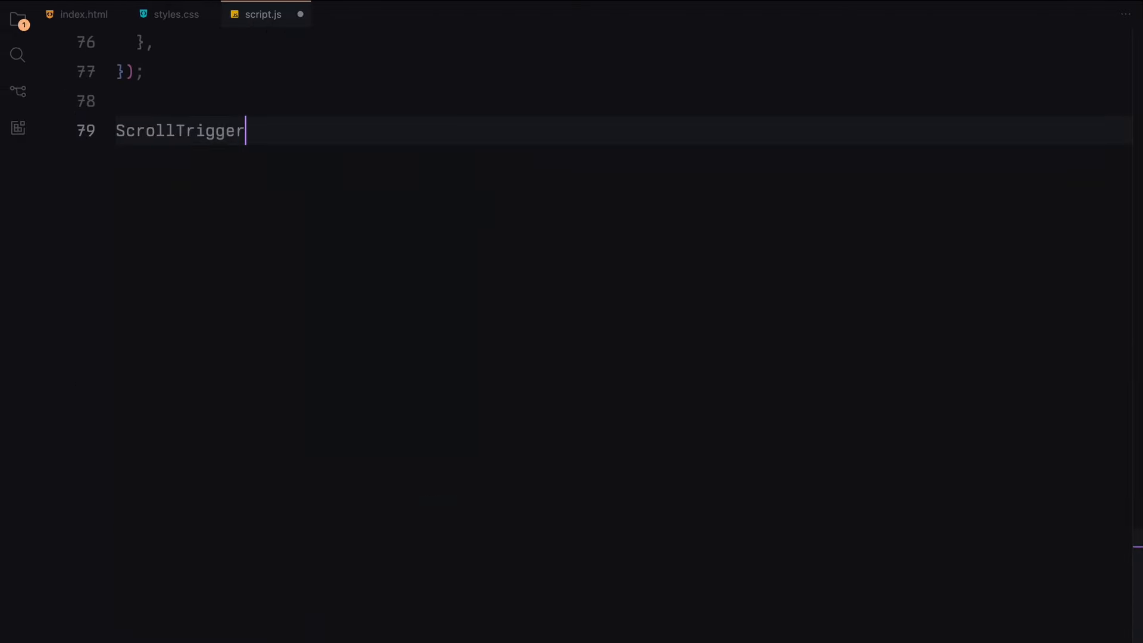
Begin a ScrollTrigger on .whitespace starting at top 50%
text(.create({)
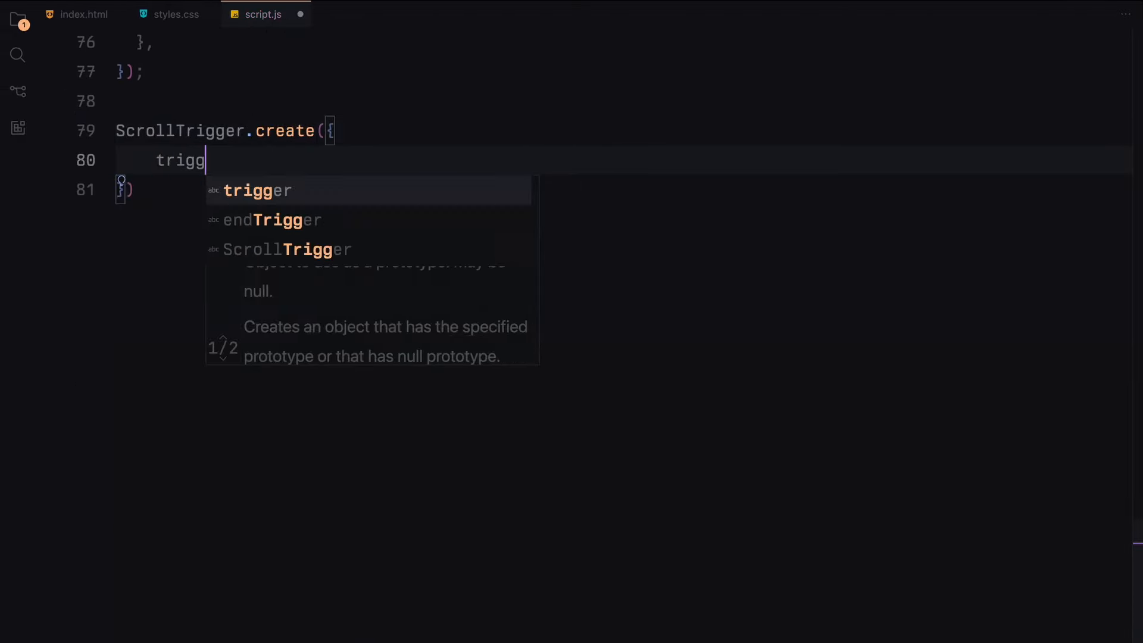
text(: ".whitespace",)
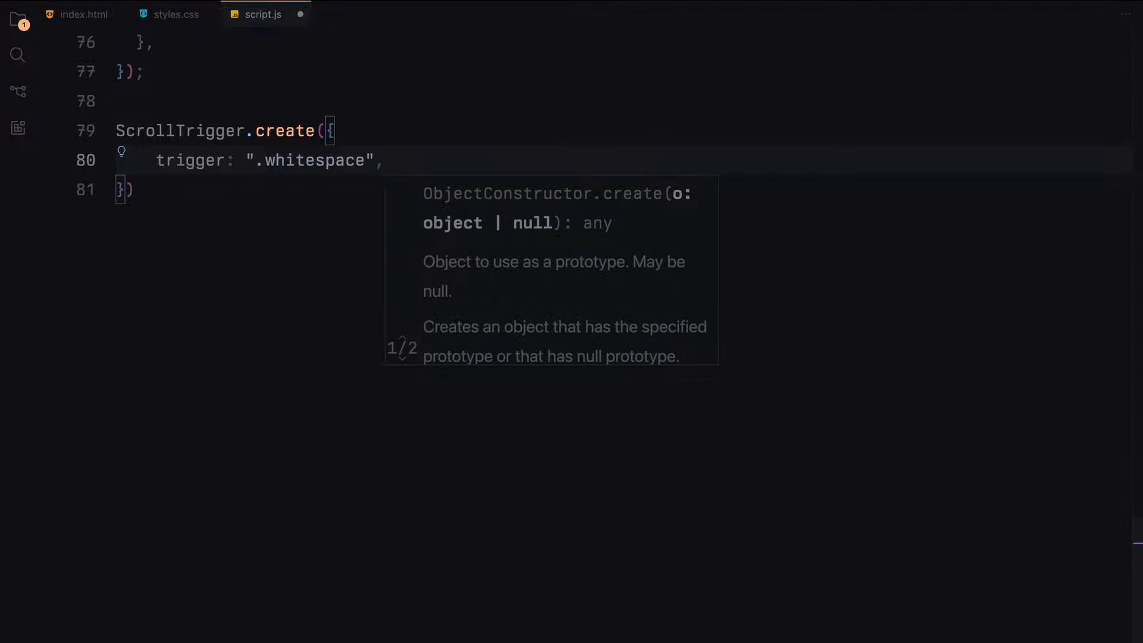
text(start: "top 50%",)
text(const scale = 1)
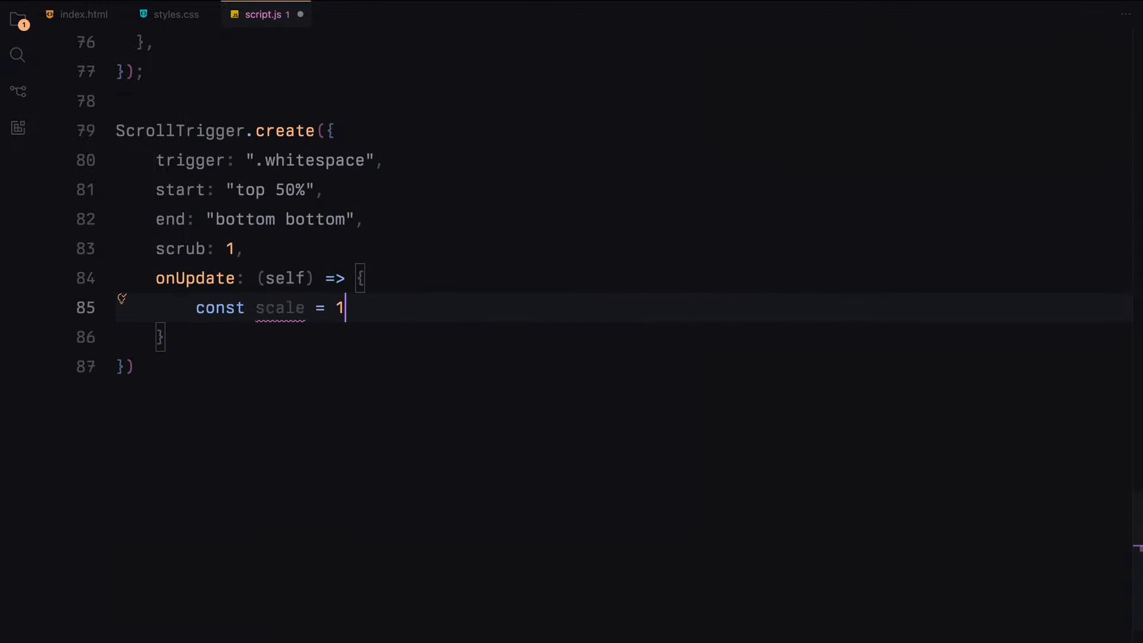
In onUpdate, tween .revealer's scale to 1 + 12 × progress with duration 0
text(+ 12 *)
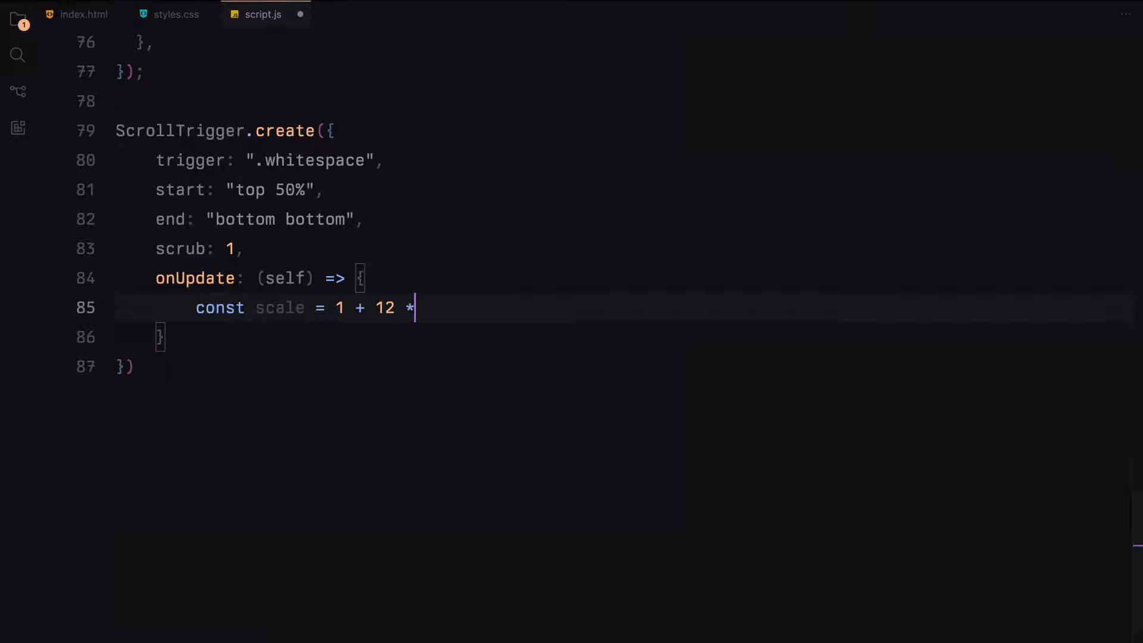
text(self.progress;)
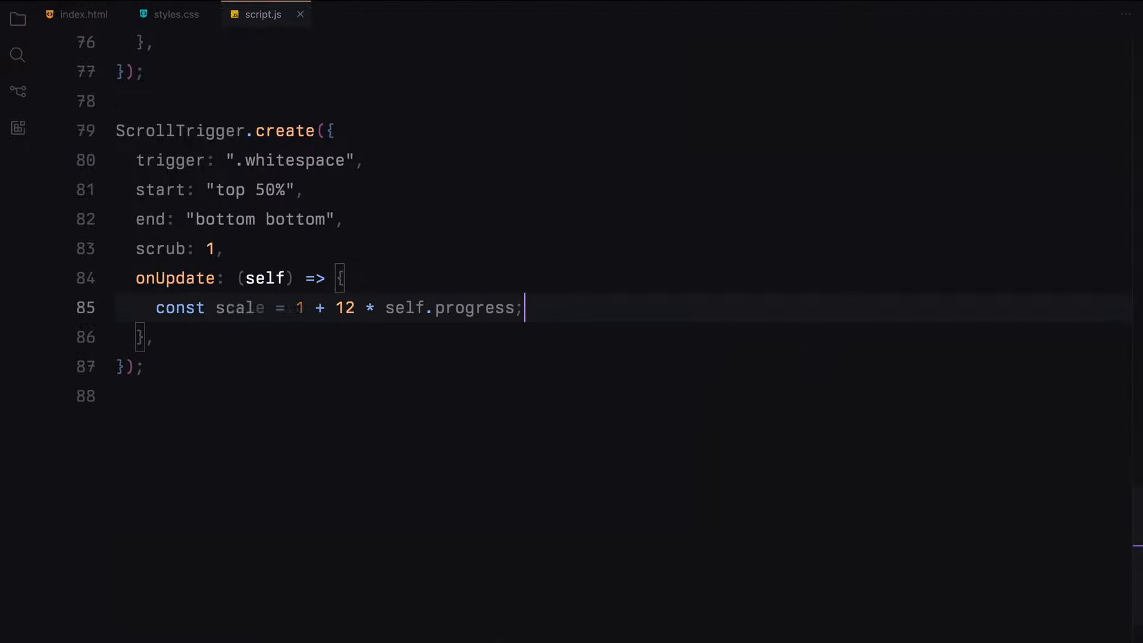
text(gsap.to(""))
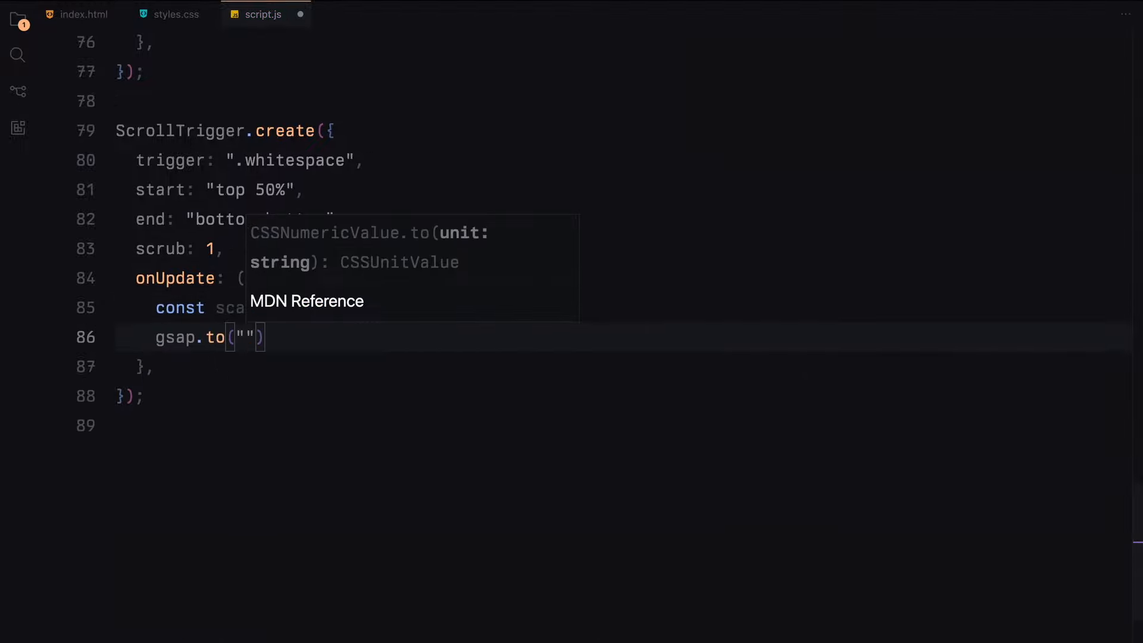
text(se:)
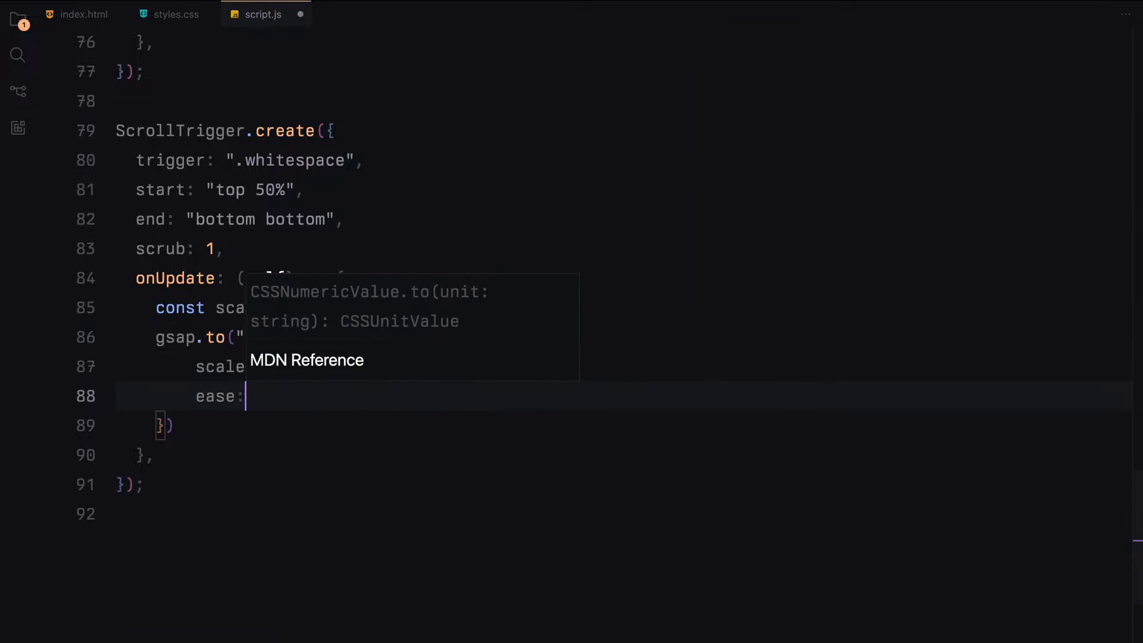
text(duration: 0)
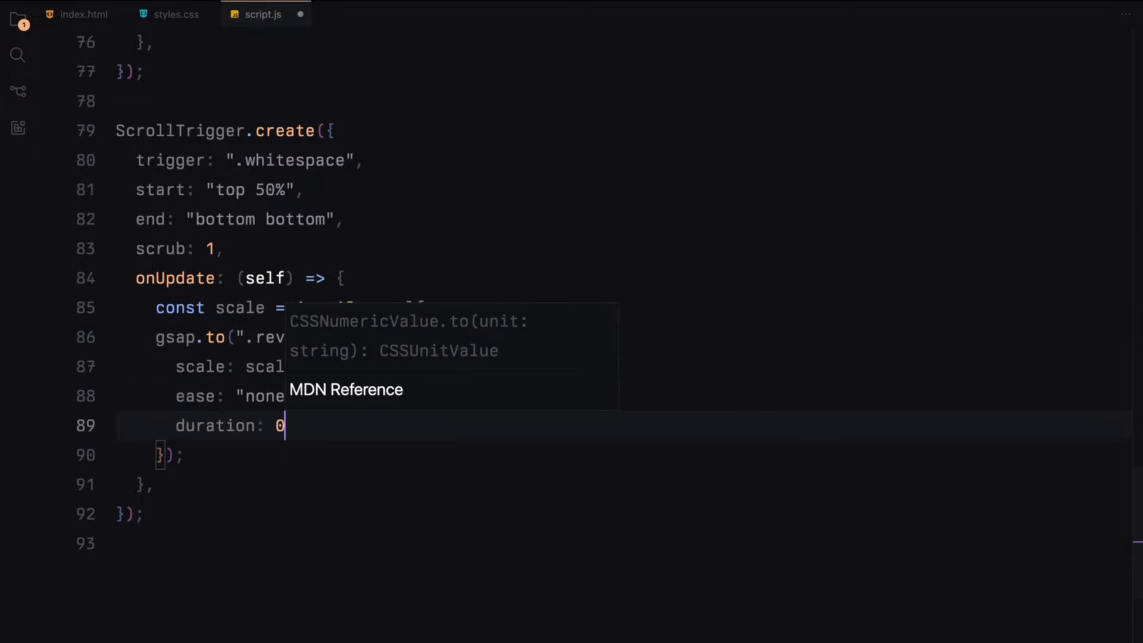